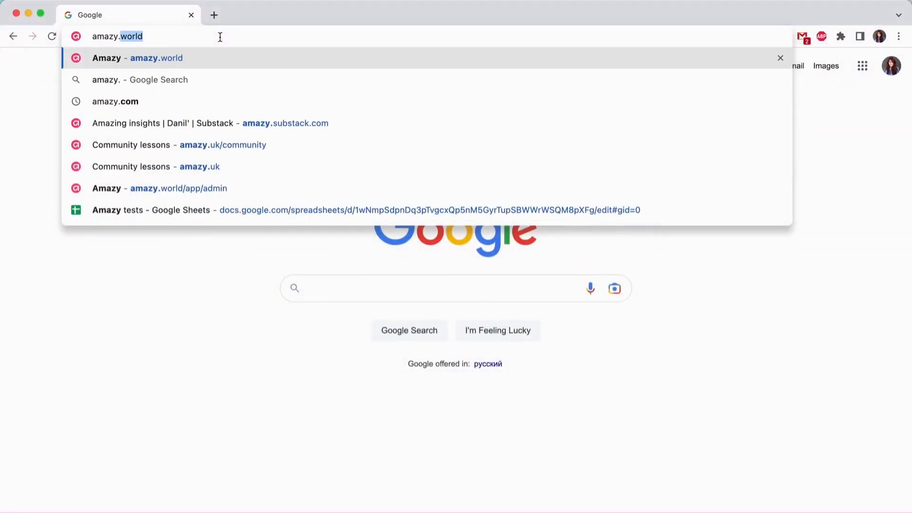
# - Reach the Amazy sign-up form via amazy.world and the Sign in page
pyautogui.click(177, 145)
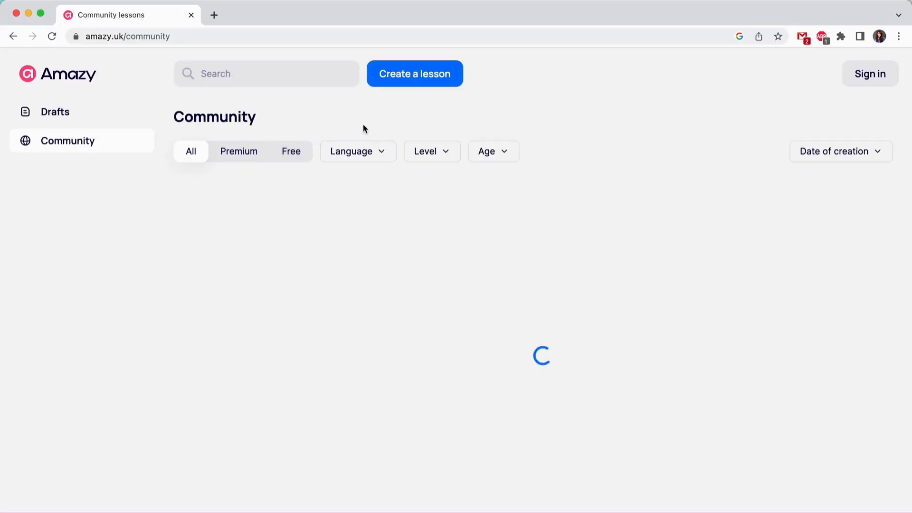
pyautogui.click(869, 73)
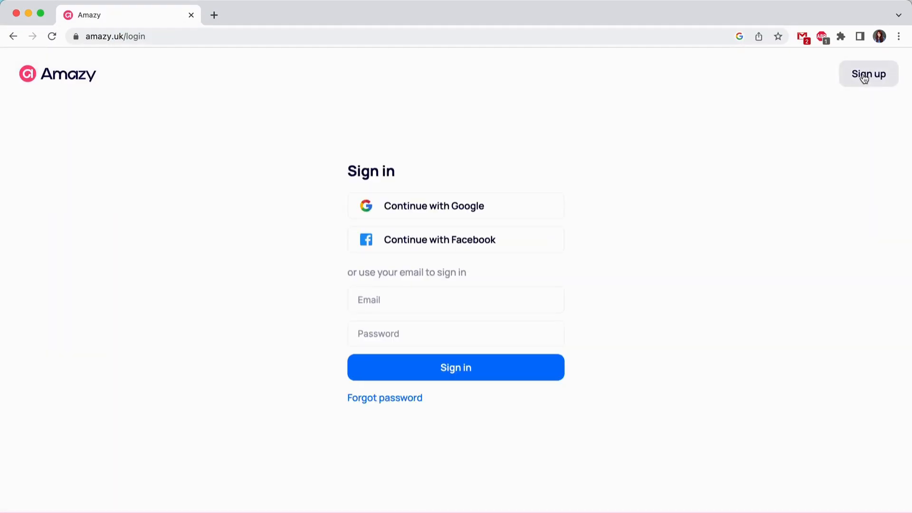
pyautogui.click(454, 205)
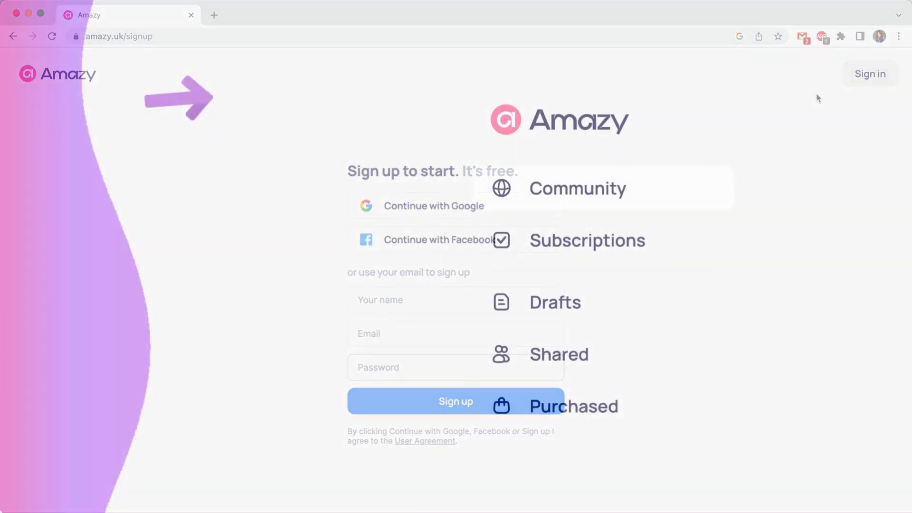
# - Browse the Drafts list of lesson cards to the bottom and back to the top
pyautogui.click(553, 302)
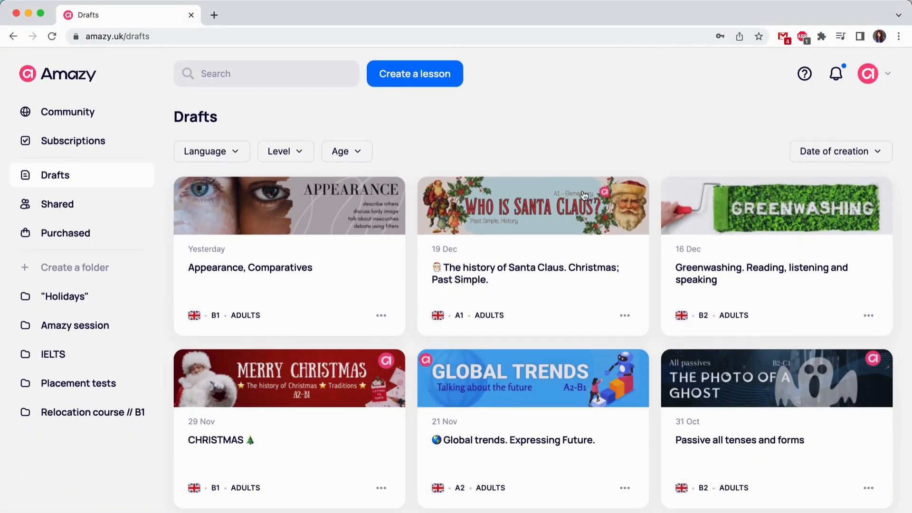
pyautogui.scroll(-3)
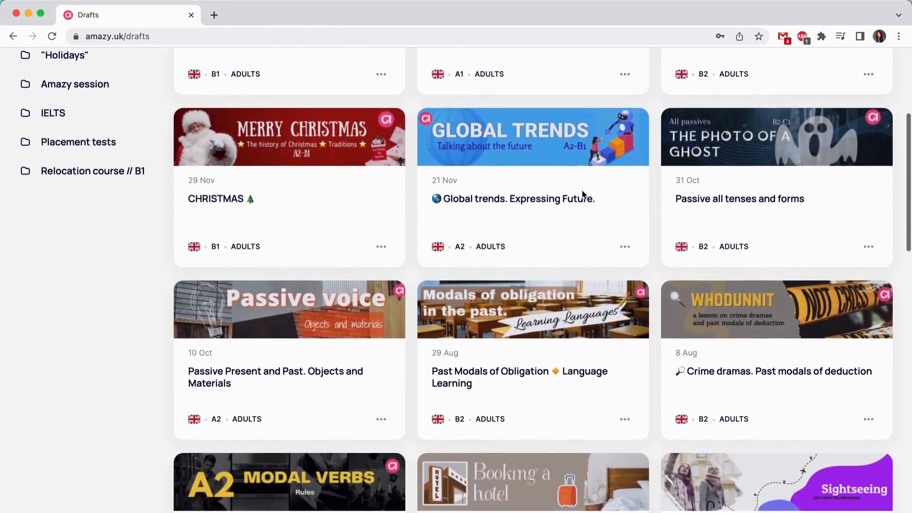
pyautogui.scroll(-3)
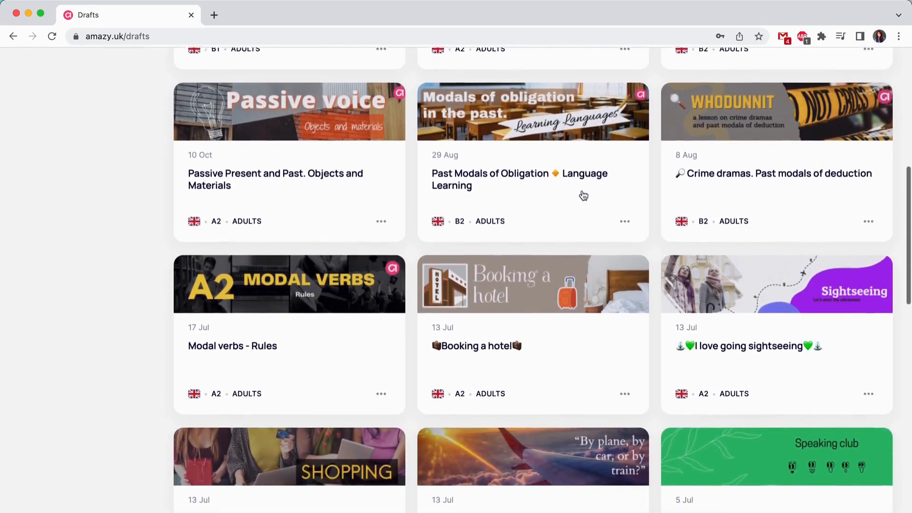
pyautogui.scroll(-3)
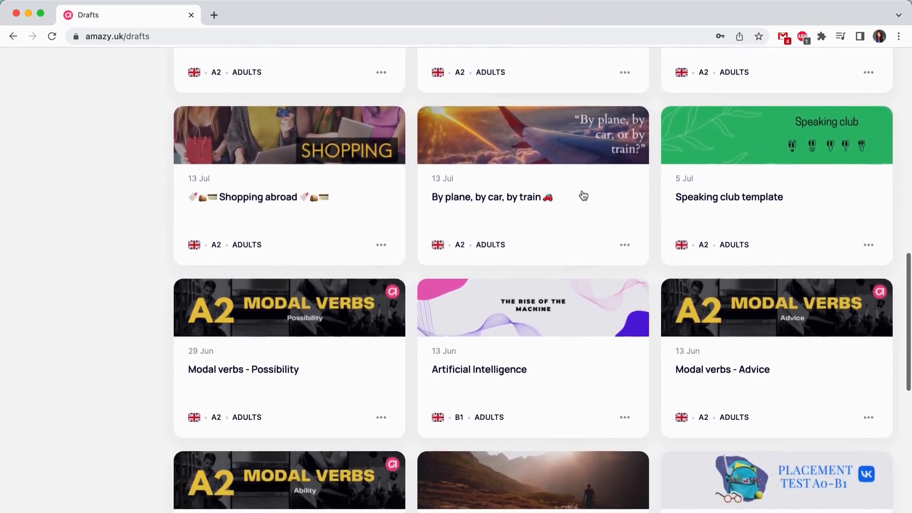
pyautogui.scroll(3)
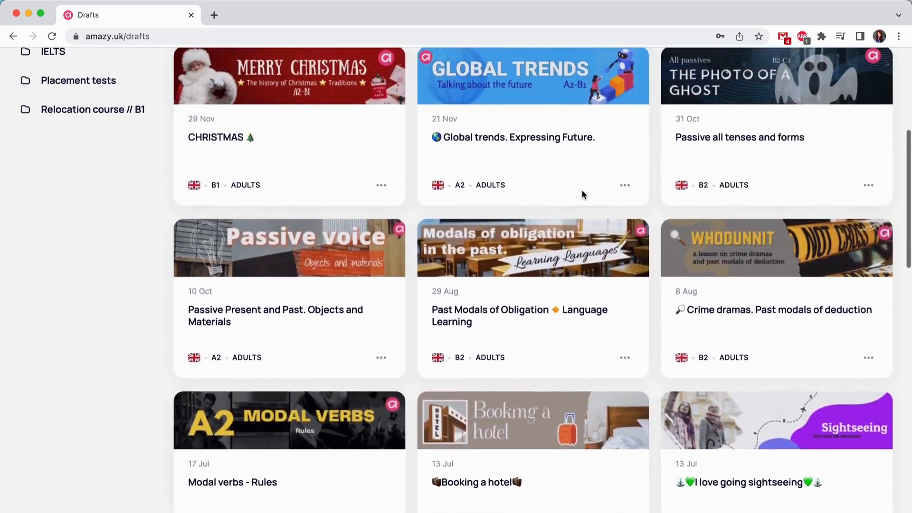
pyautogui.scroll(3)
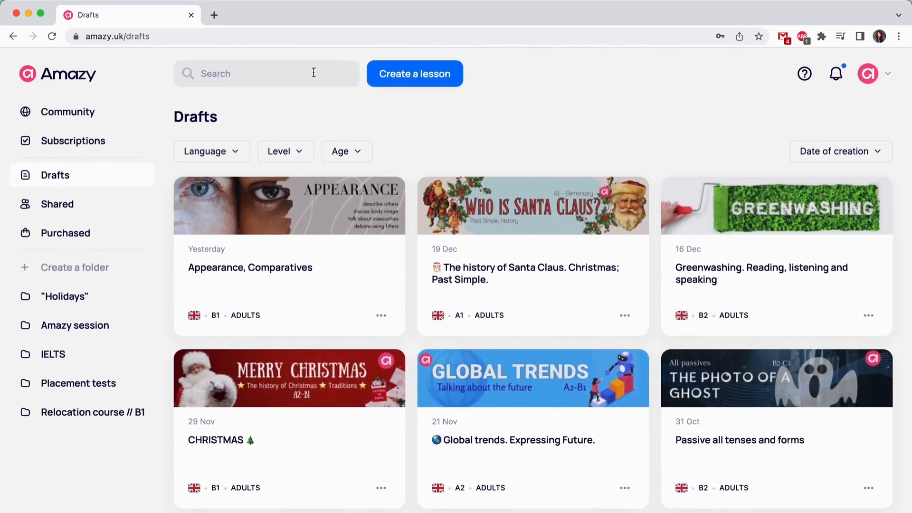
# - Generate and copy a student invite link for The history of Santa Claus from its Share options
pyautogui.click(57, 203)
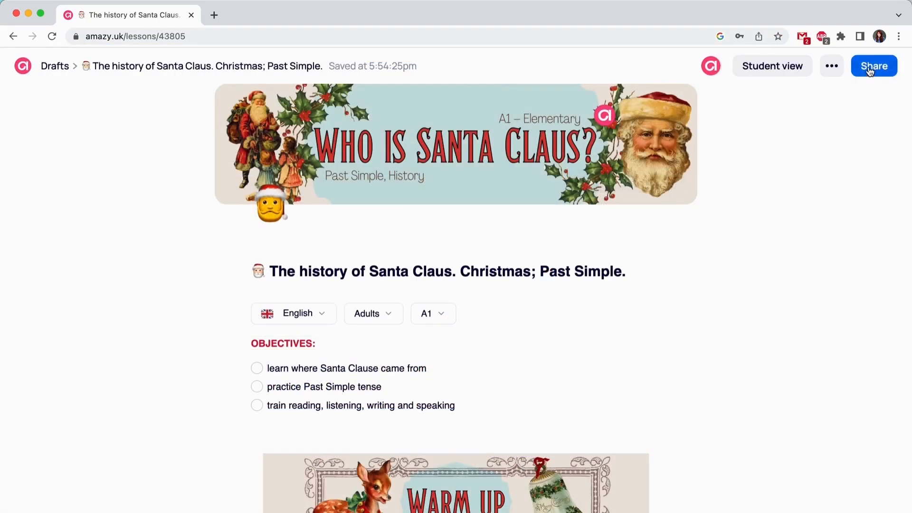
pyautogui.click(872, 65)
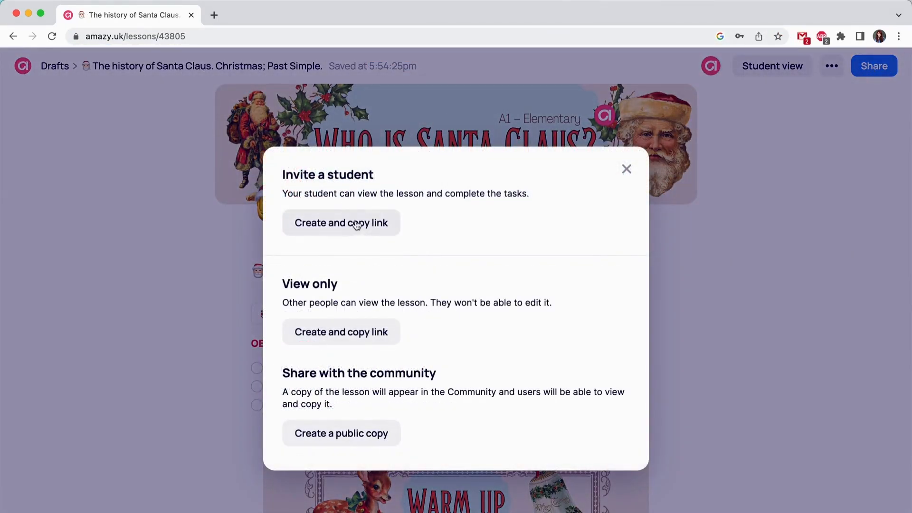
pyautogui.click(341, 222)
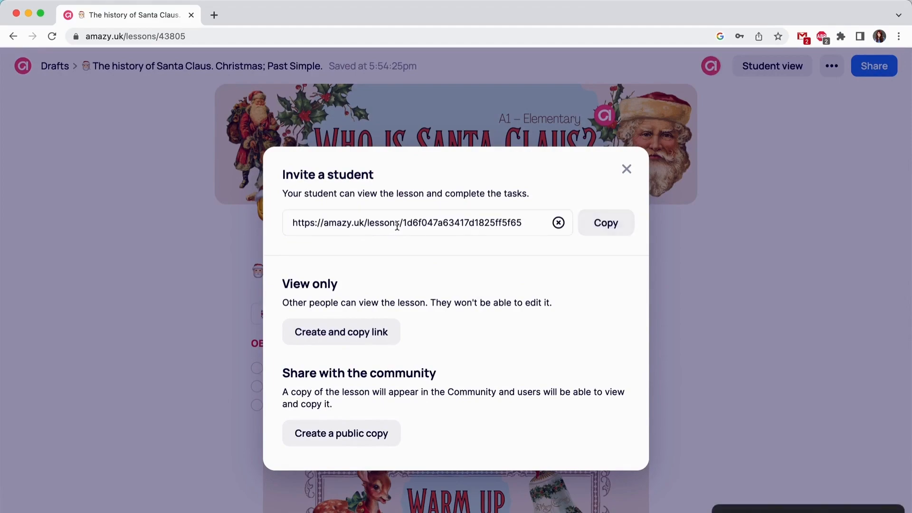
pyautogui.click(605, 222)
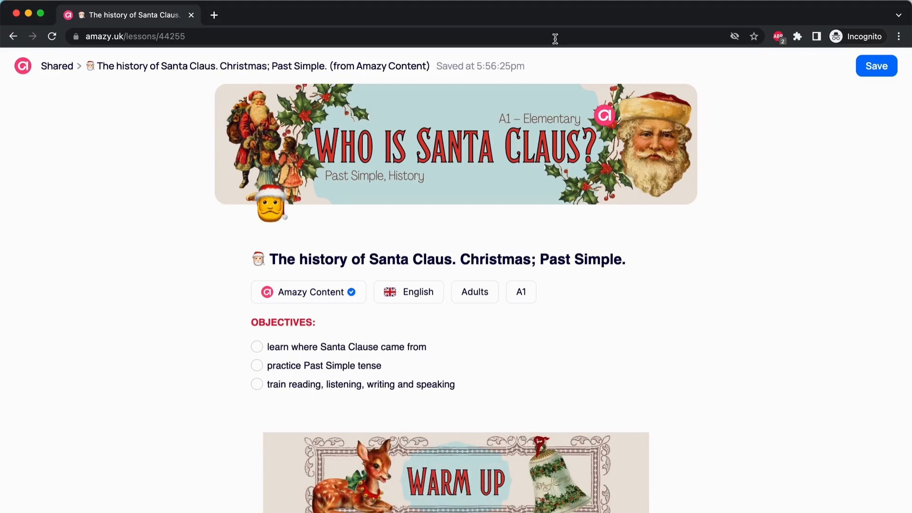
# - Tick the last Warm up question in the student's shared copy of the lesson
pyautogui.scroll(-3)
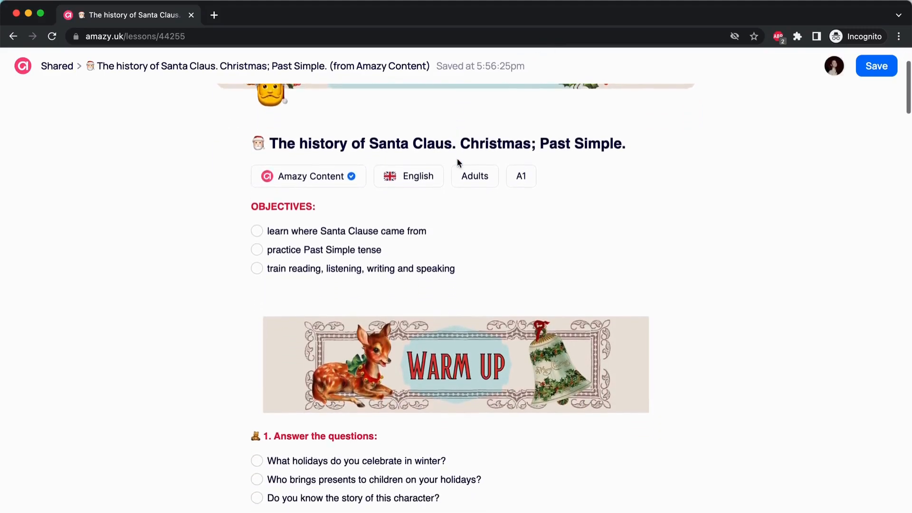
pyautogui.scroll(3)
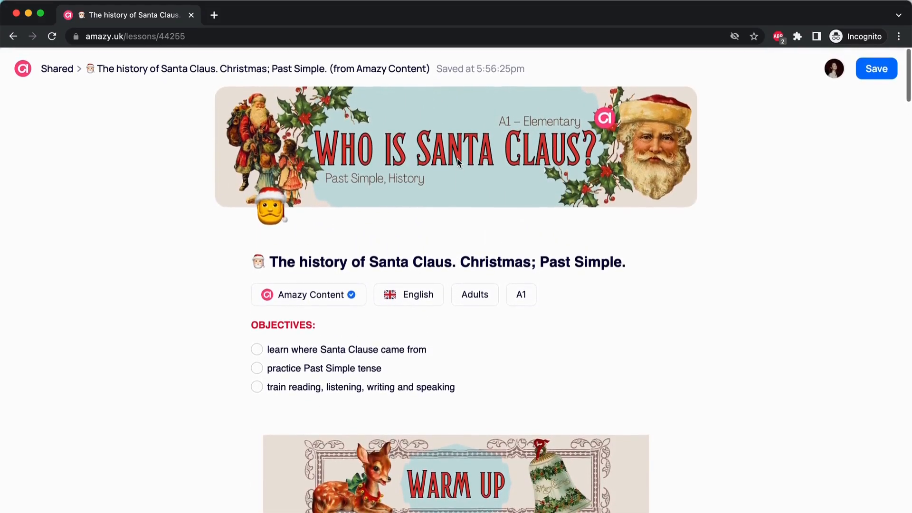
pyautogui.scroll(-3)
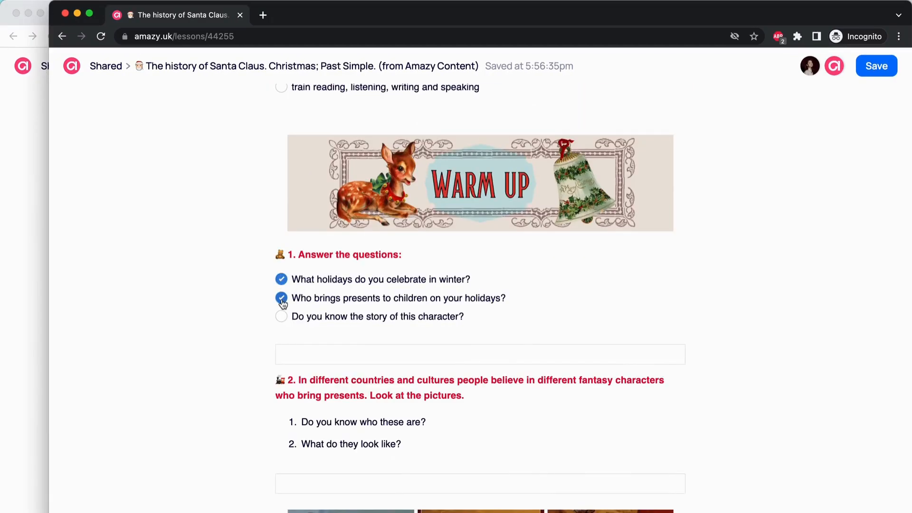
pyautogui.click(281, 315)
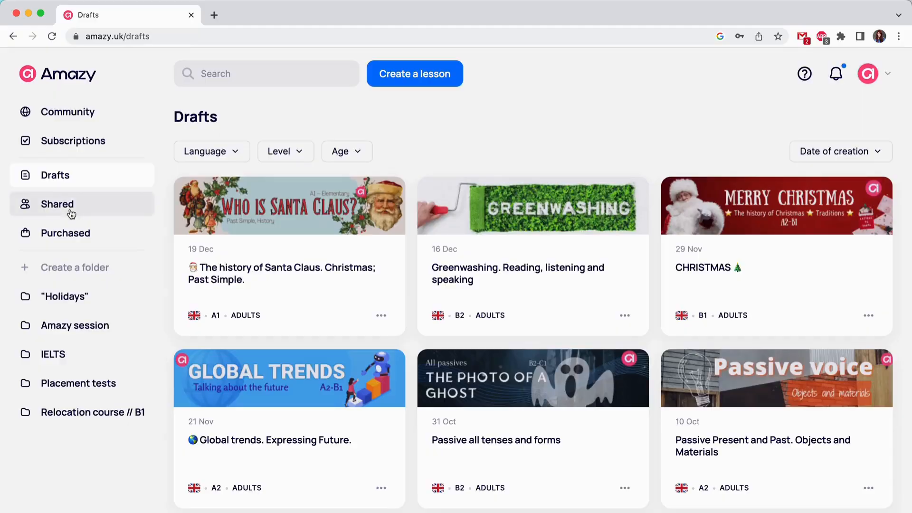
# - Check the student's warm-up answers in the Shared lesson, then go to Community
pyautogui.click(57, 203)
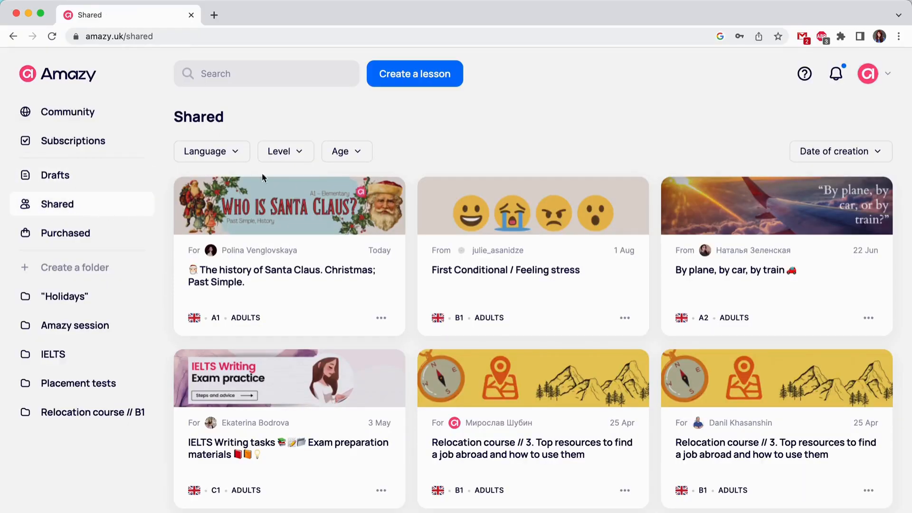
pyautogui.moveTo(260, 250)
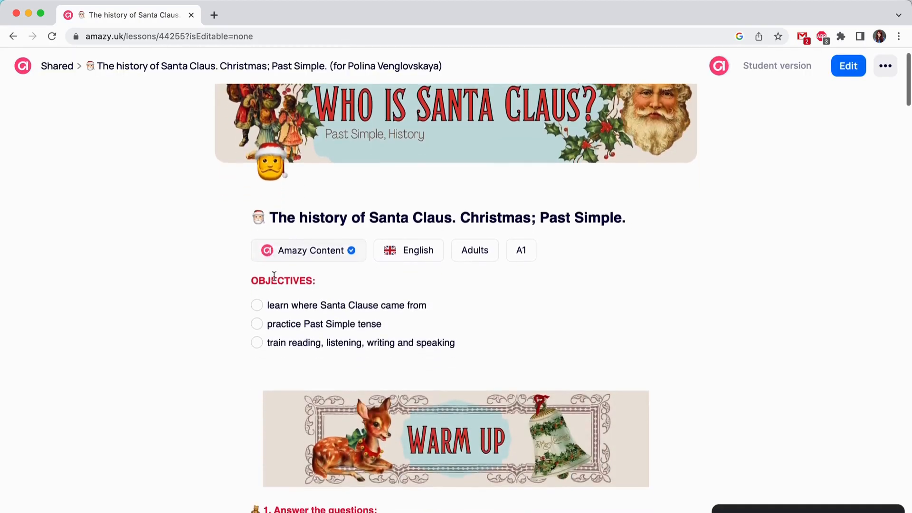
pyautogui.scroll(-3)
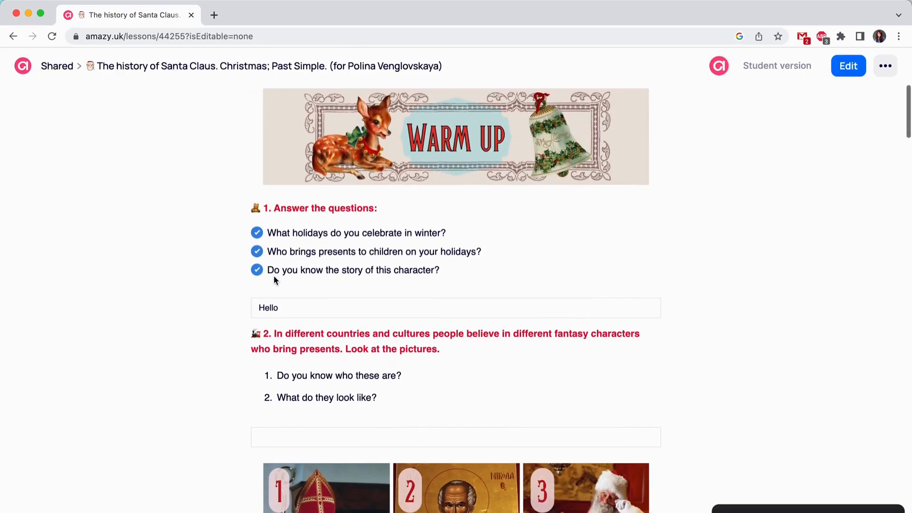
pyautogui.moveTo(615, 3)
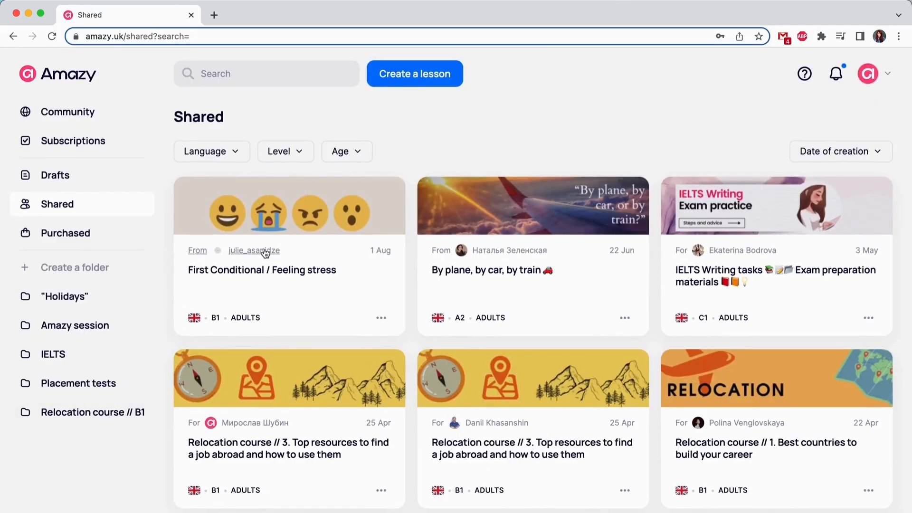
pyautogui.moveTo(671, 258)
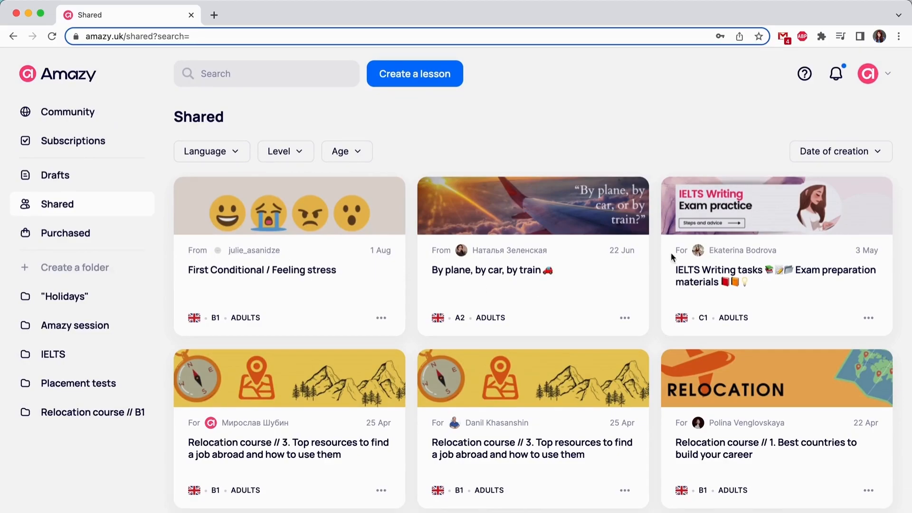
pyautogui.moveTo(784, 252)
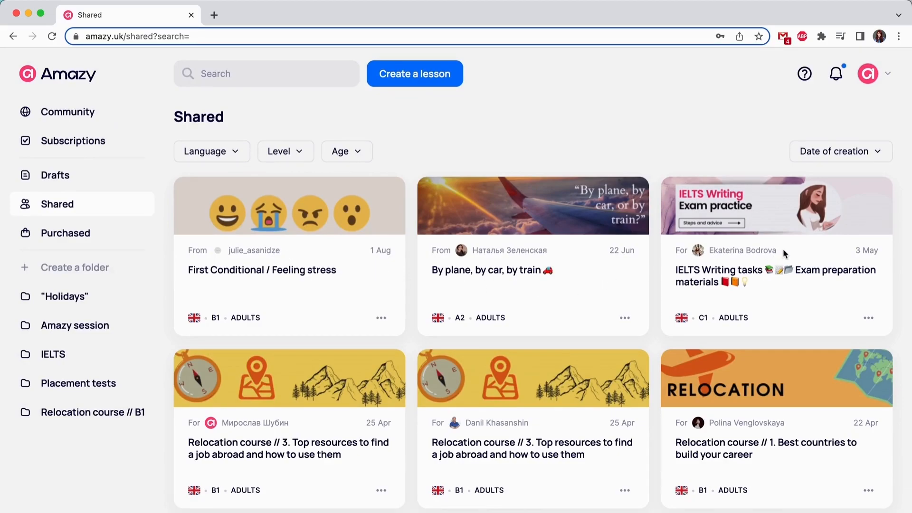
pyautogui.click(68, 112)
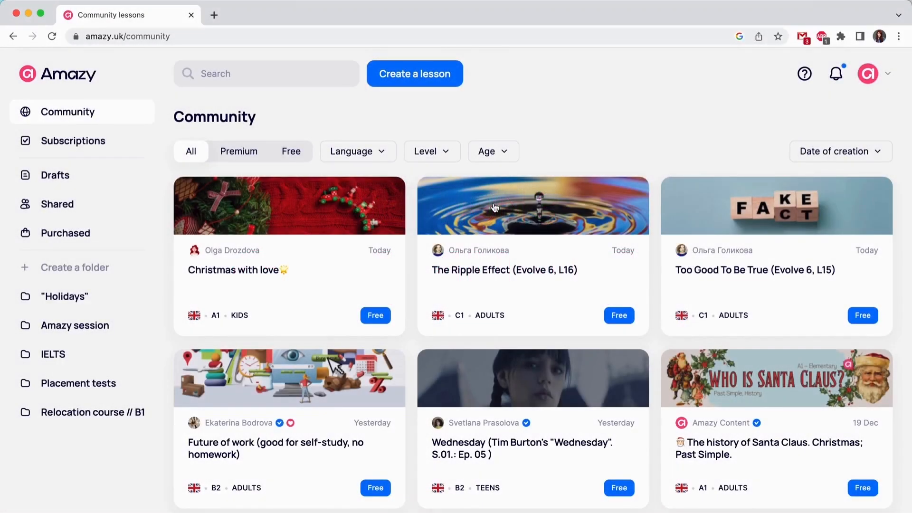
# - Browse the community catalogue to its end, then return to the Drafts list
pyautogui.scroll(-3)
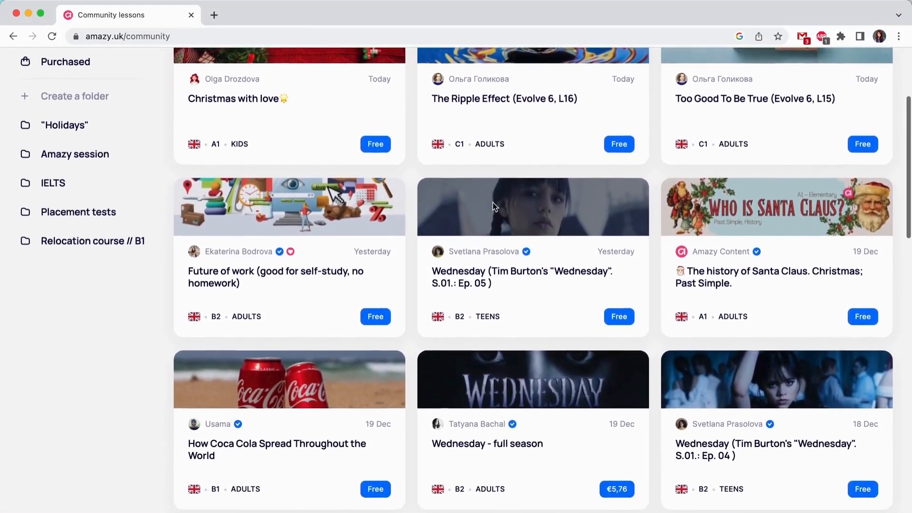
pyautogui.scroll(-3)
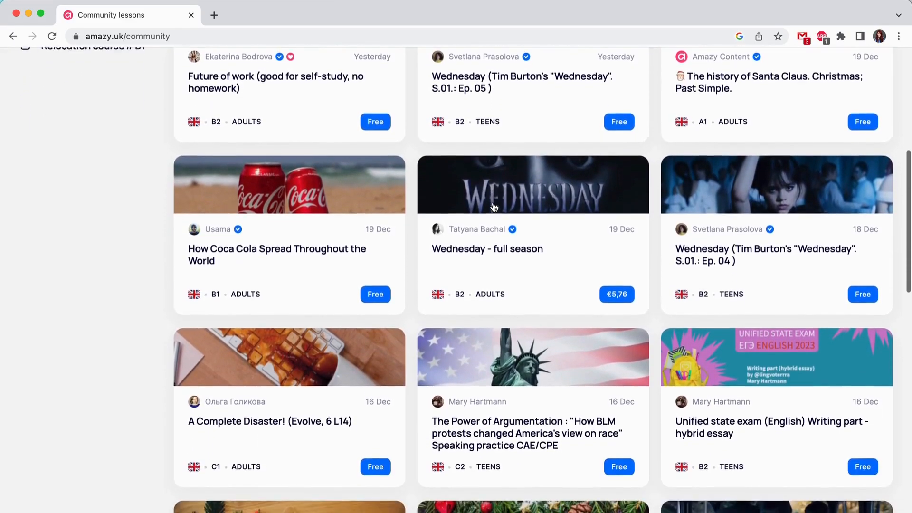
pyautogui.scroll(-3)
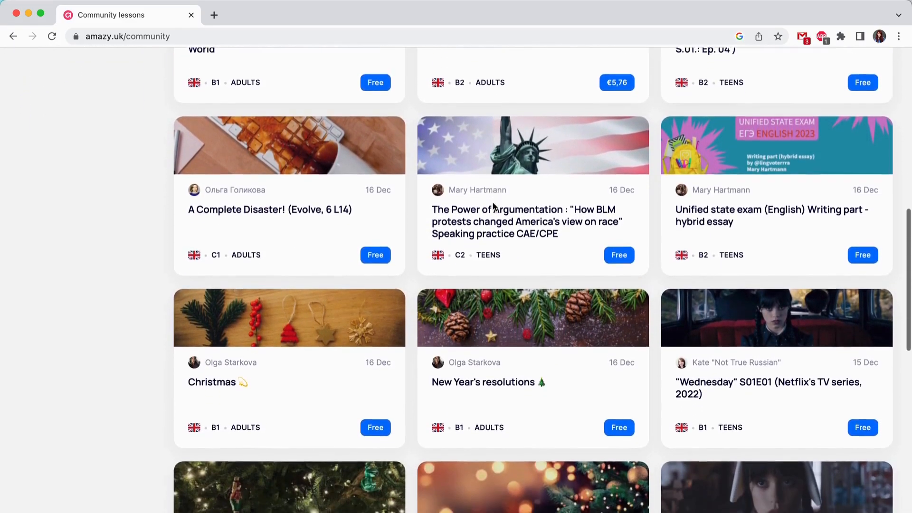
pyautogui.scroll(-3)
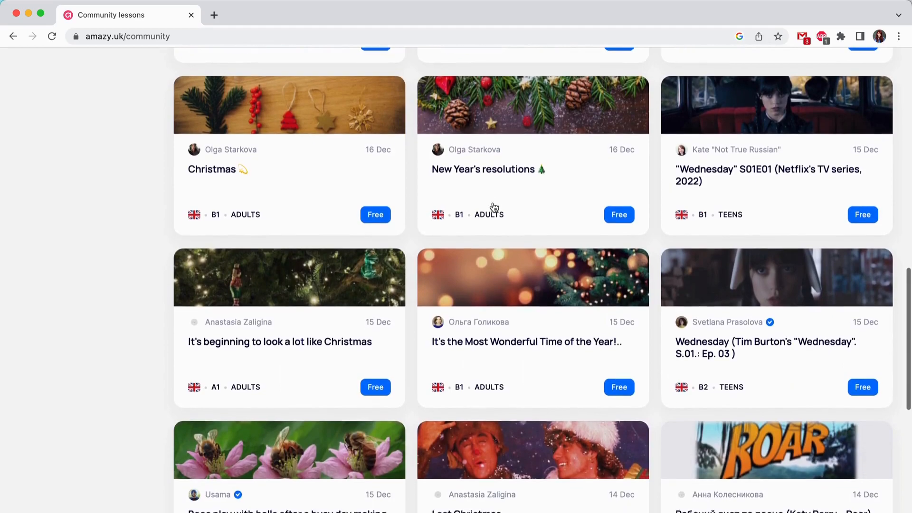
pyautogui.scroll(-3)
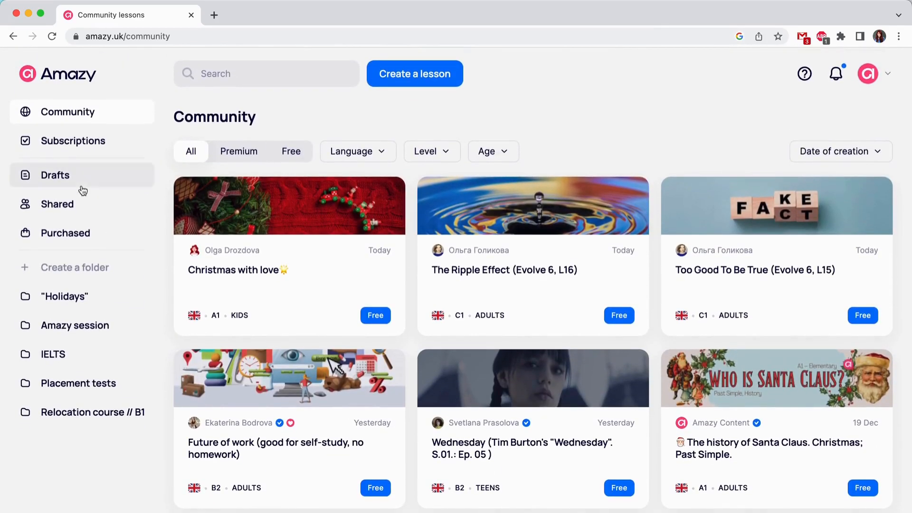
pyautogui.click(56, 175)
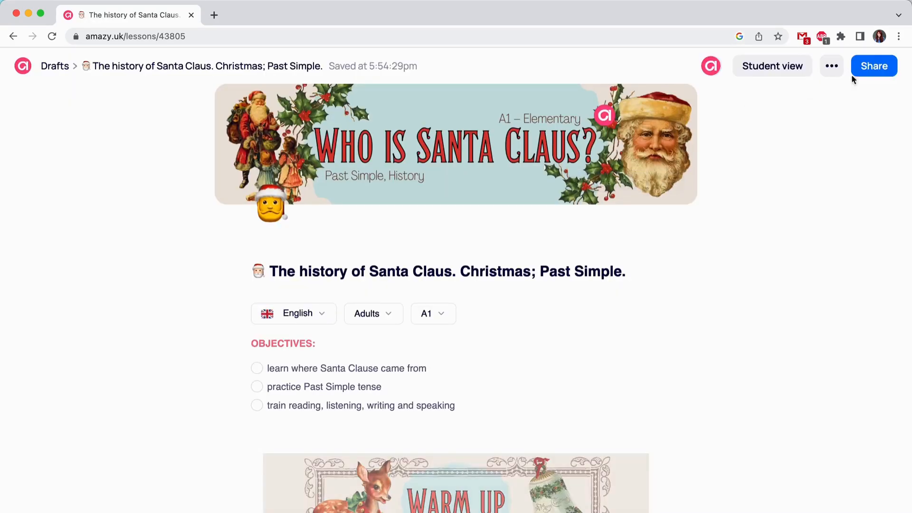
# - Show the Share options for the Santa Claus draft, including the public community copy
pyautogui.click(873, 66)
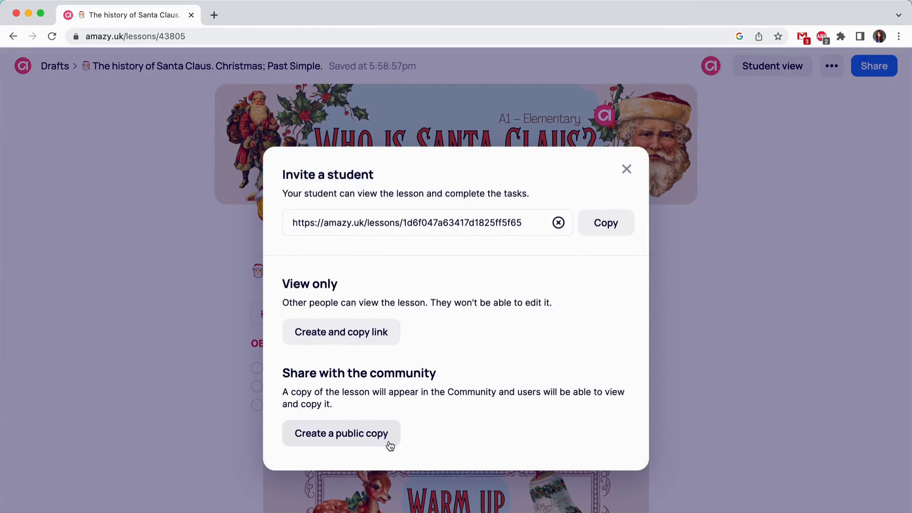
pyautogui.moveTo(296, 203)
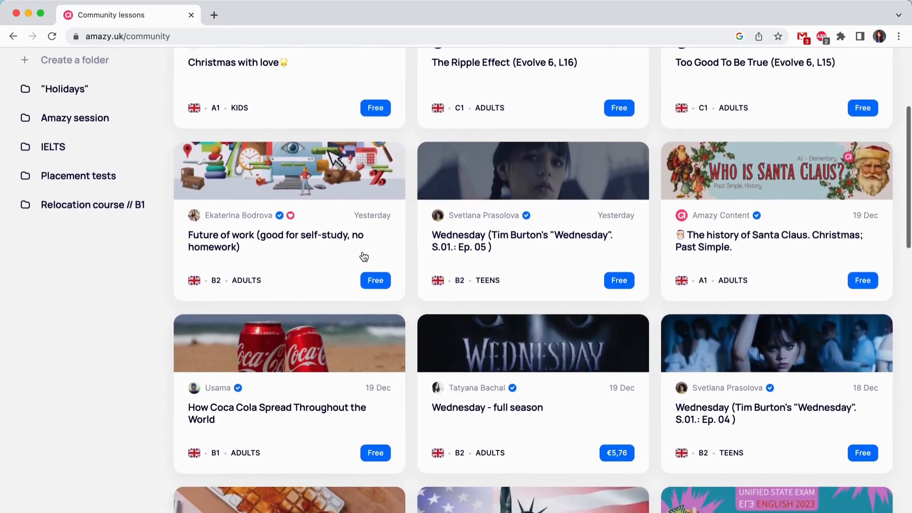
# - Follow the Coca Cola lesson's author from their profile and return to Community
pyautogui.click(276, 413)
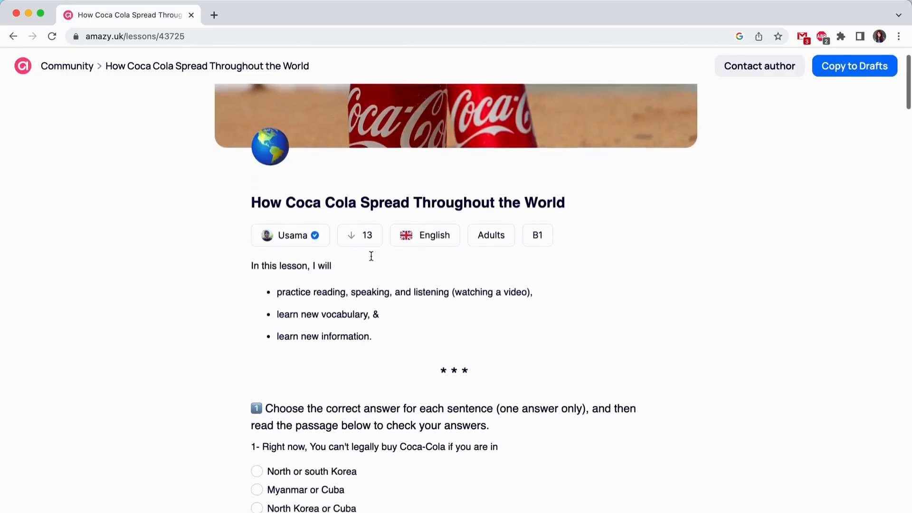
pyautogui.scroll(-3)
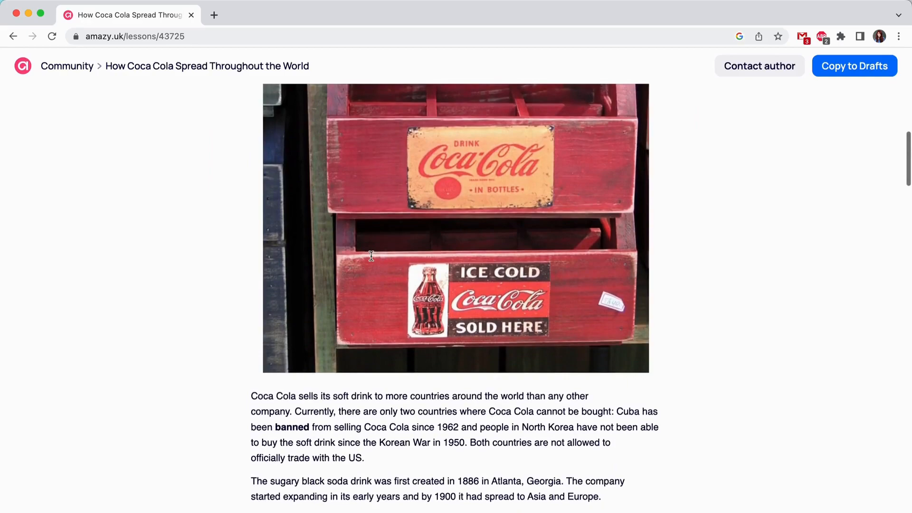
pyautogui.scroll(3)
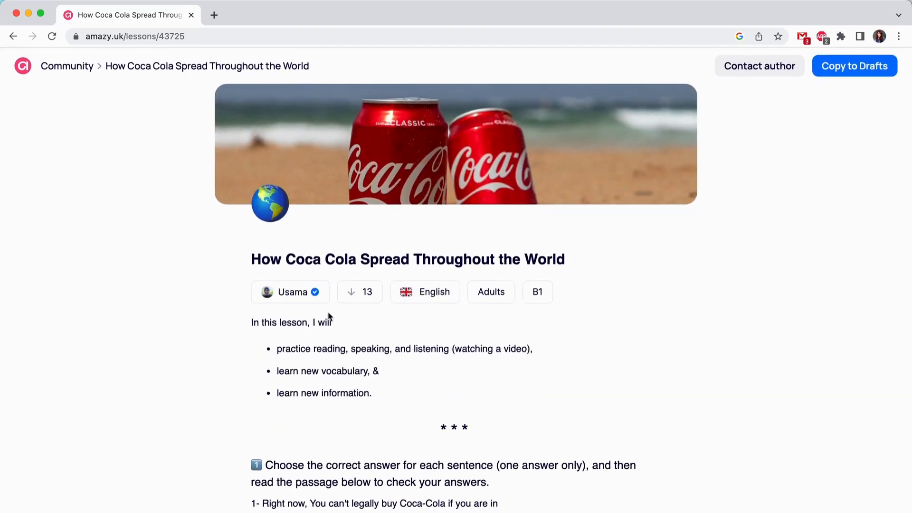
pyautogui.click(291, 291)
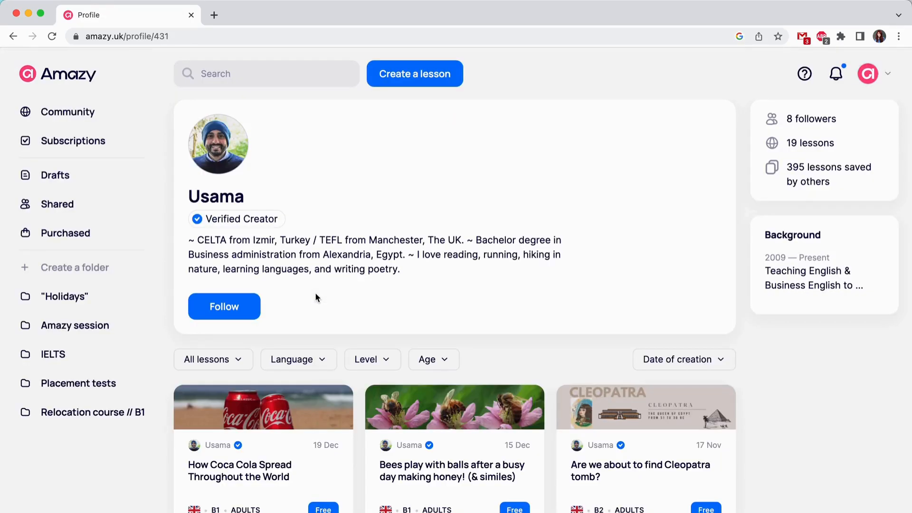
pyautogui.click(224, 306)
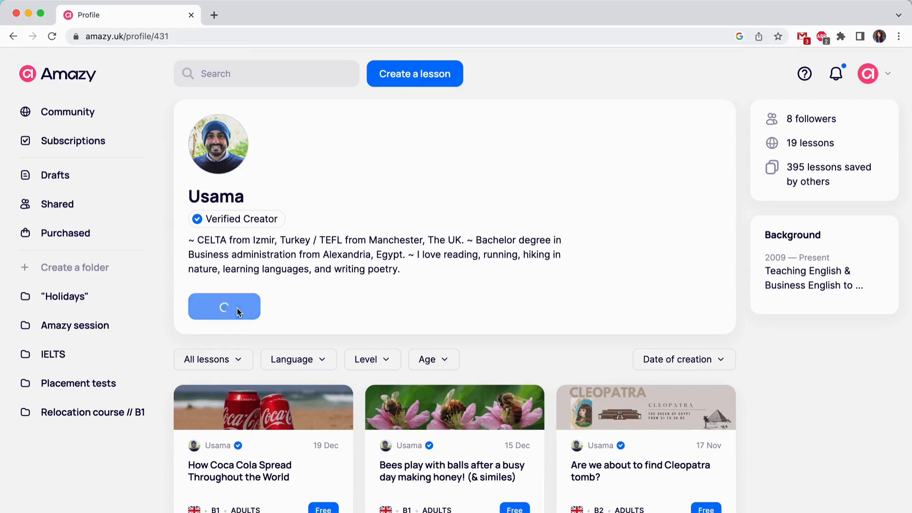
pyautogui.click(68, 112)
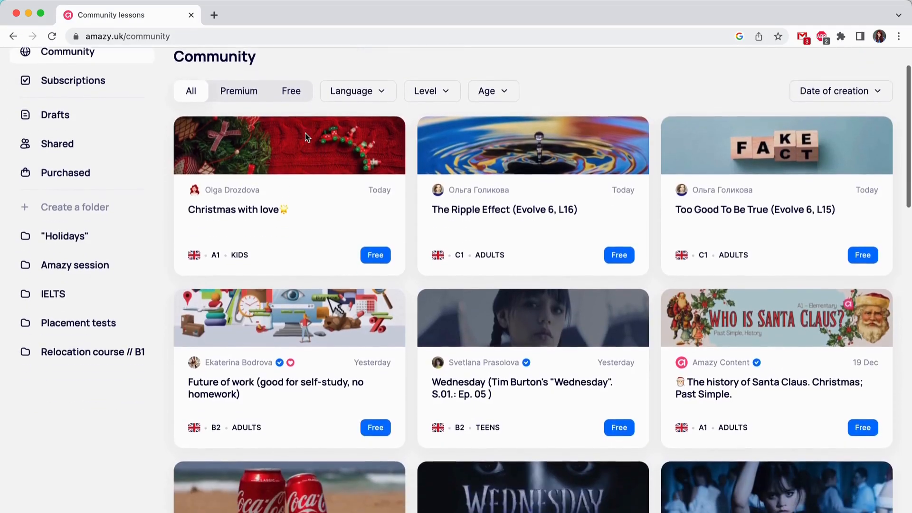
pyautogui.scroll(-3)
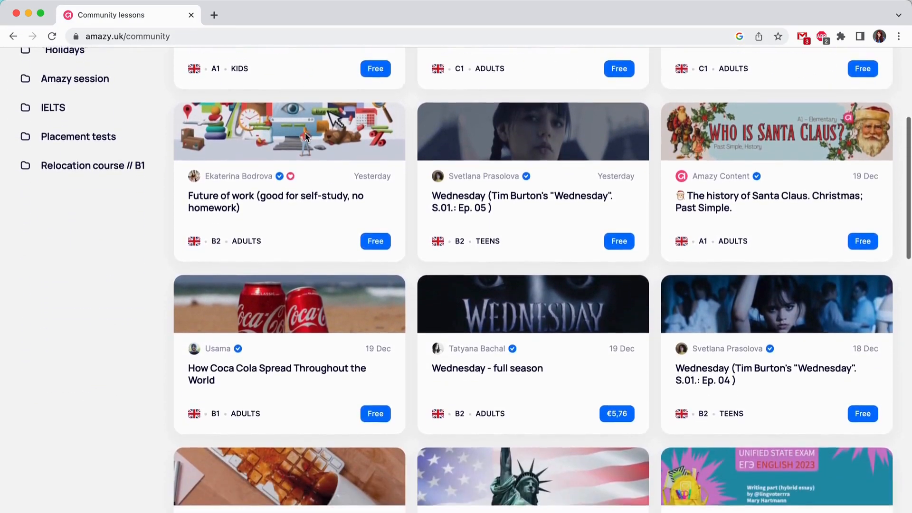
pyautogui.click(238, 176)
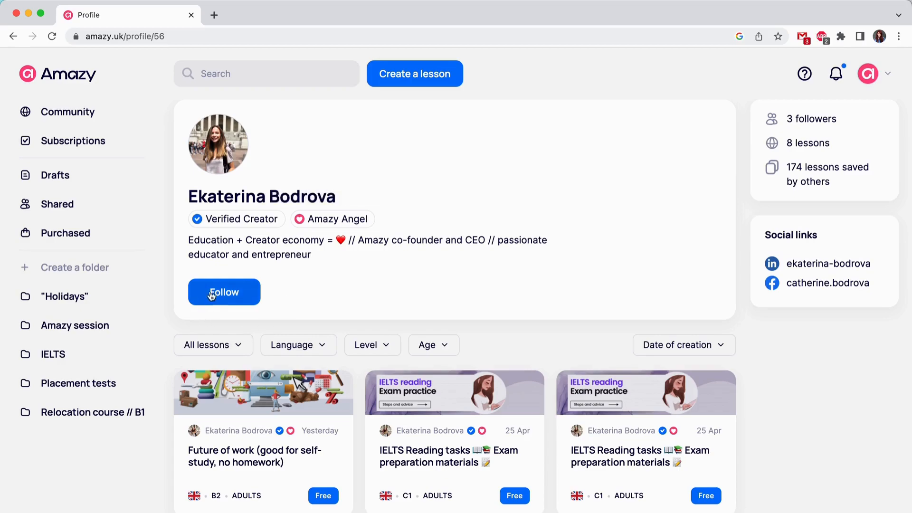
pyautogui.click(224, 292)
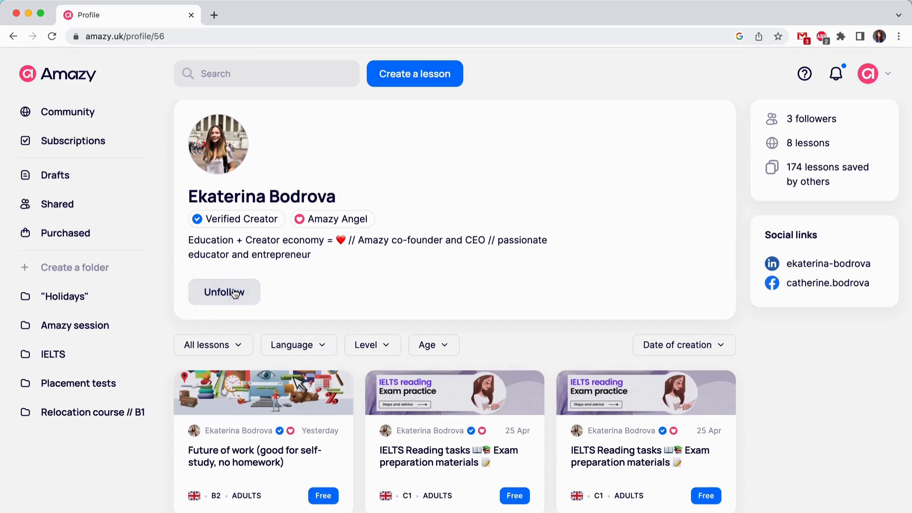
pyautogui.moveTo(122, 141)
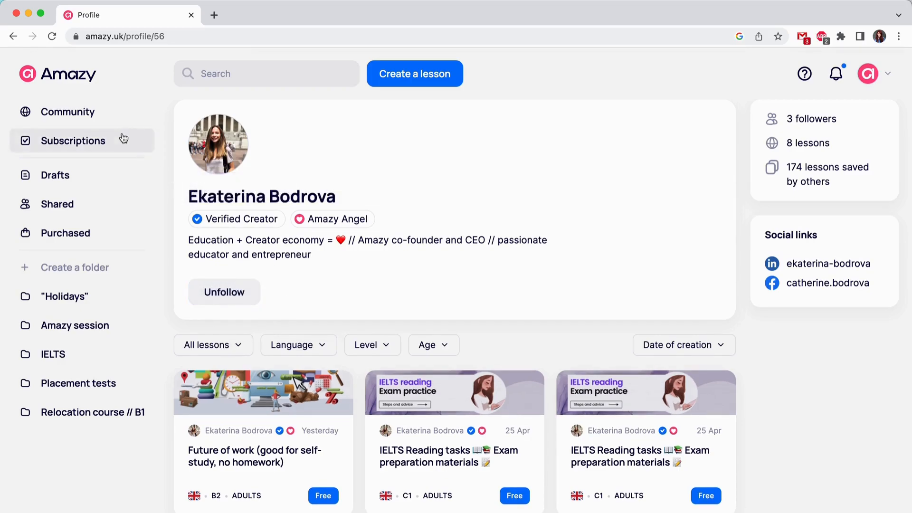
# - Browse the Subscriptions feed with Future of work, Coca Cola and other followed lessons
pyautogui.click(73, 140)
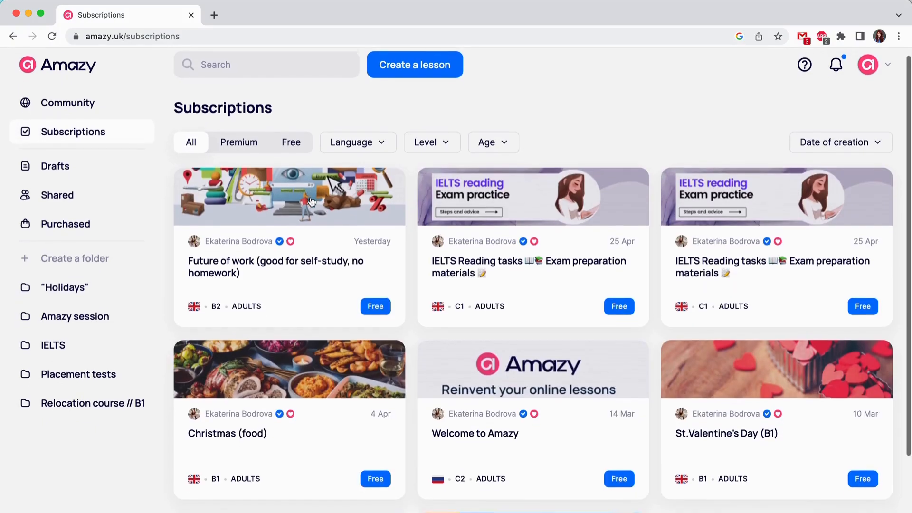
pyautogui.scroll(-3)
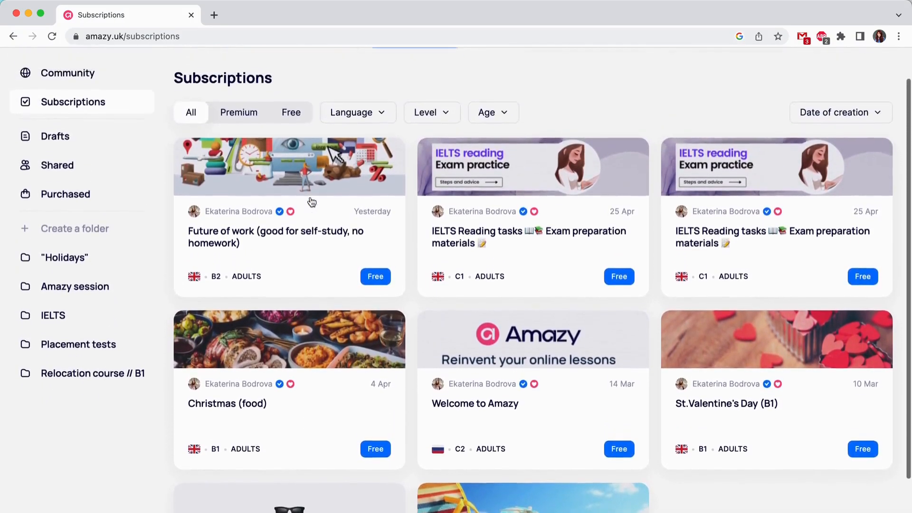
pyautogui.scroll(3)
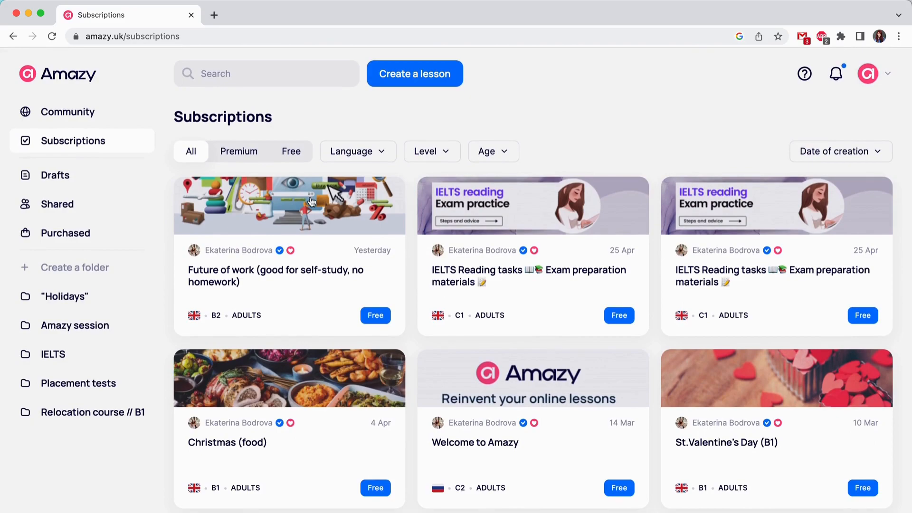
pyautogui.moveTo(291, 223)
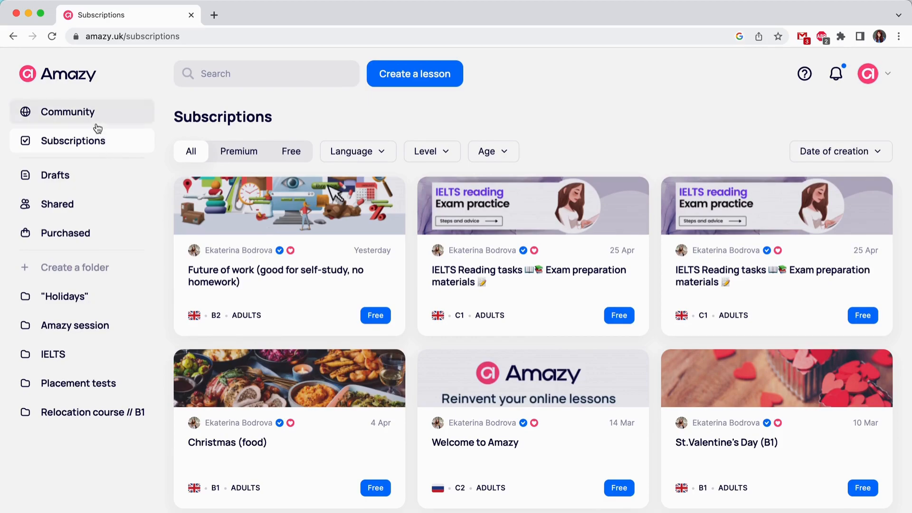
pyautogui.scroll(-3)
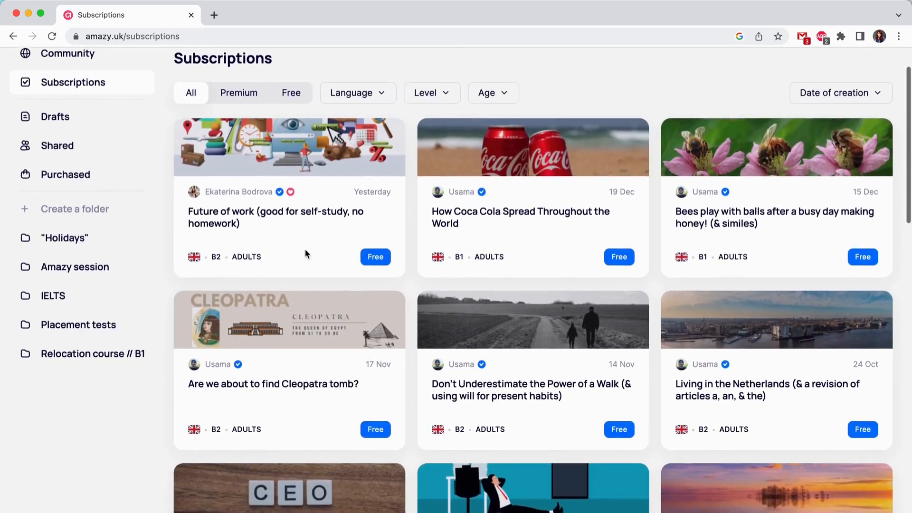
pyautogui.scroll(3)
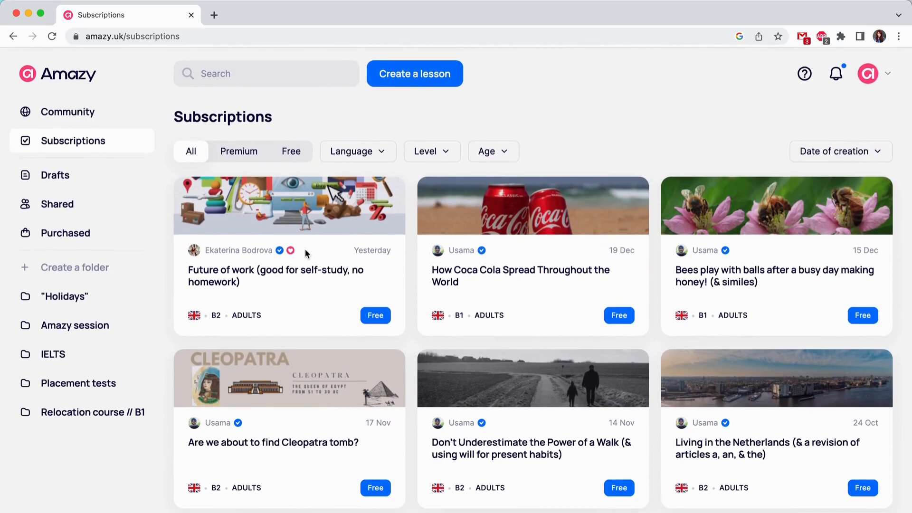
# - From Purchased, create the folder 'Christmas lessons' and return to Drafts
pyautogui.click(66, 232)
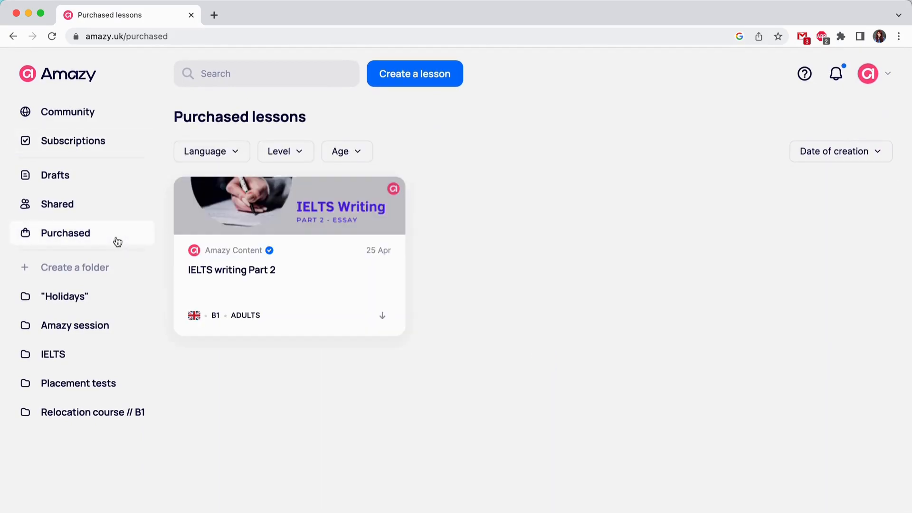
pyautogui.moveTo(74, 267)
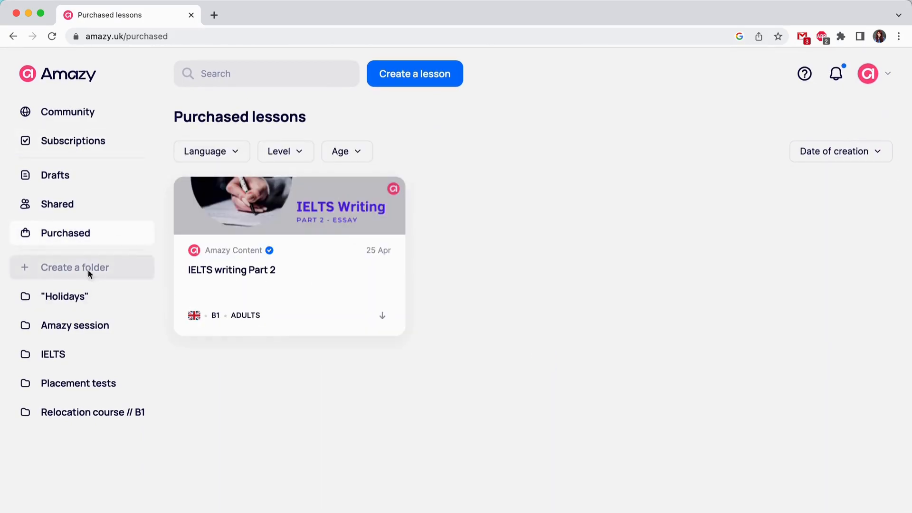
pyautogui.click(74, 267)
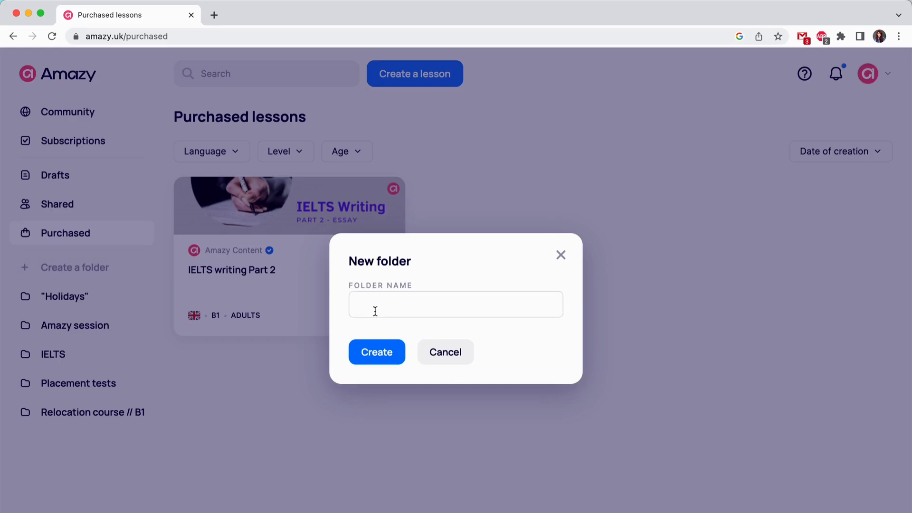
pyautogui.write('Ch')
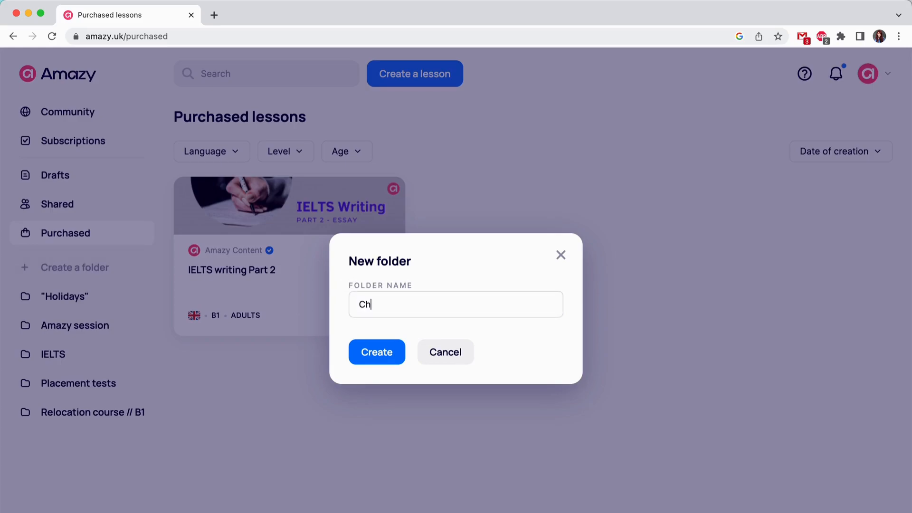
pyautogui.write('ristmas lessons')
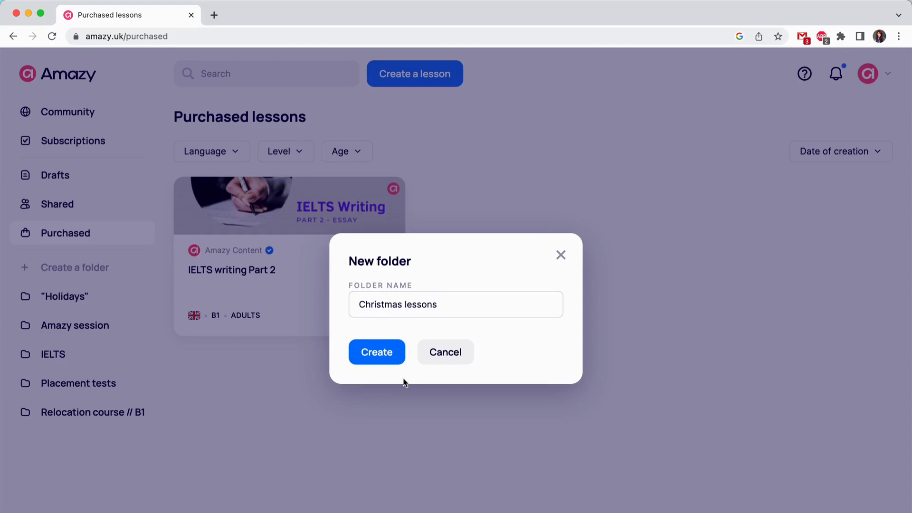
pyautogui.click(376, 352)
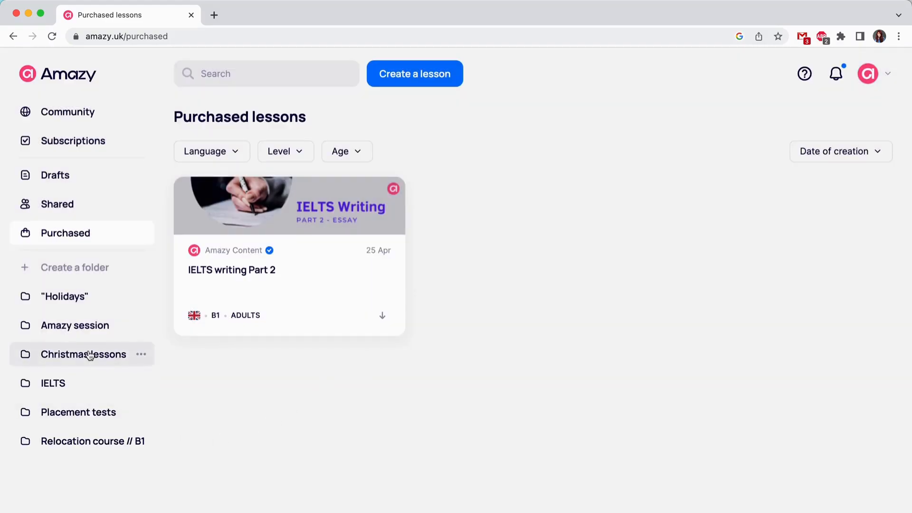
pyautogui.click(55, 175)
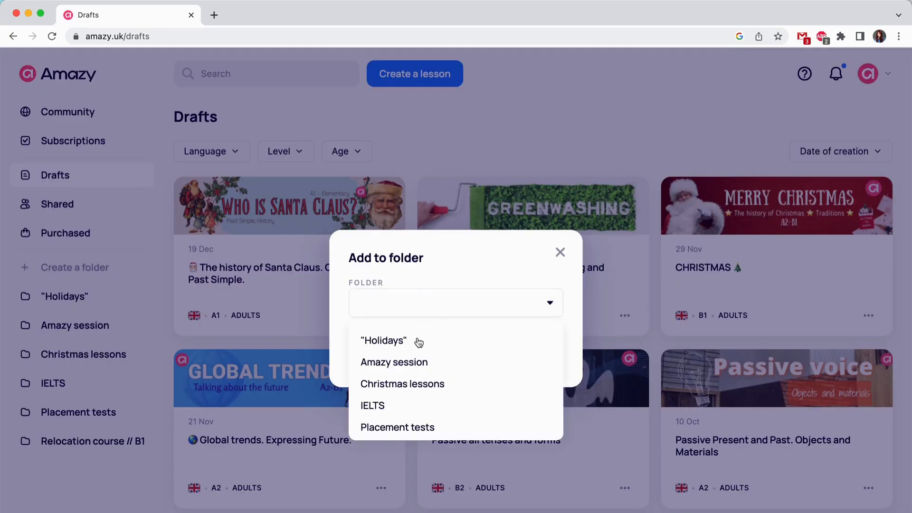
# - Put the Christmas drafts into the Christmas lessons folder, cancel a New folder dialog, and go to Community
pyautogui.click(559, 251)
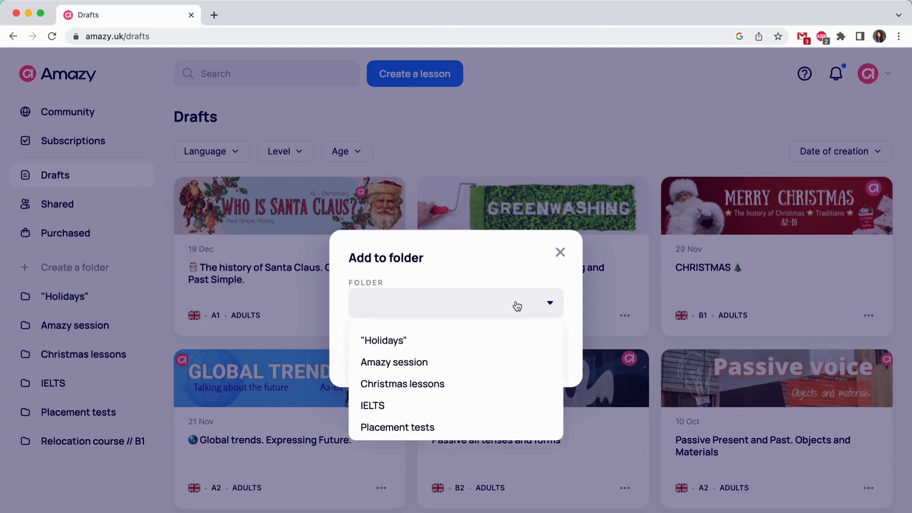
pyautogui.click(402, 383)
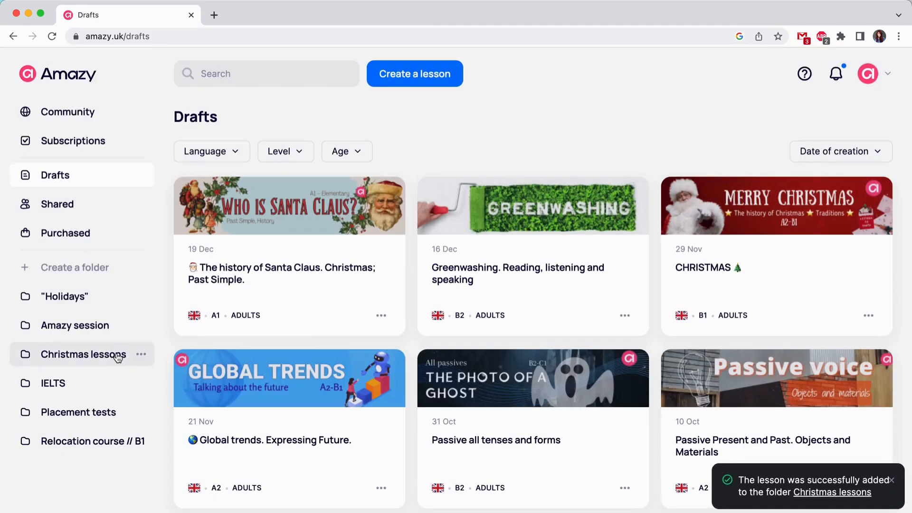
pyautogui.click(83, 354)
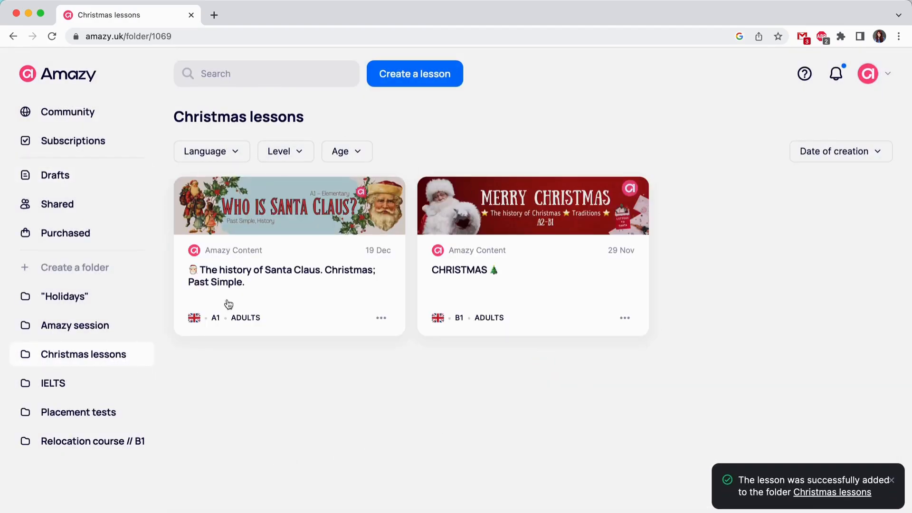
pyautogui.moveTo(430, 329)
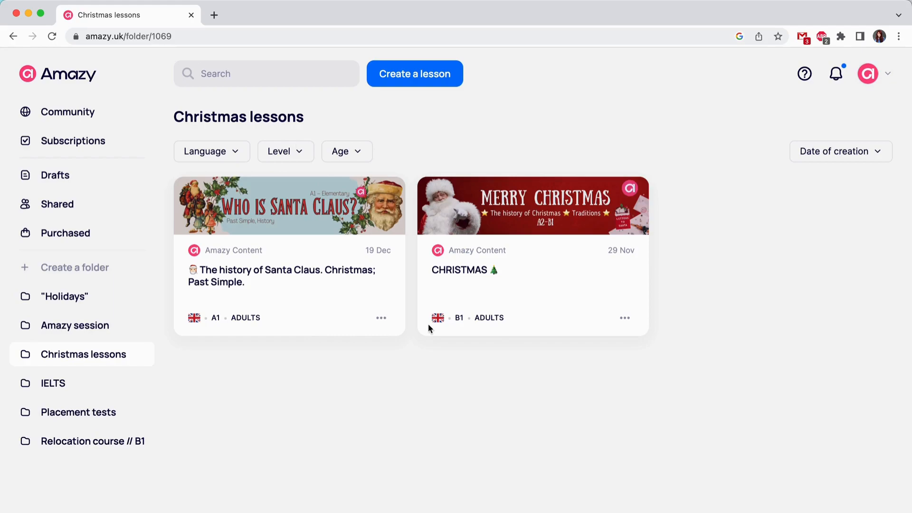
pyautogui.moveTo(57, 204)
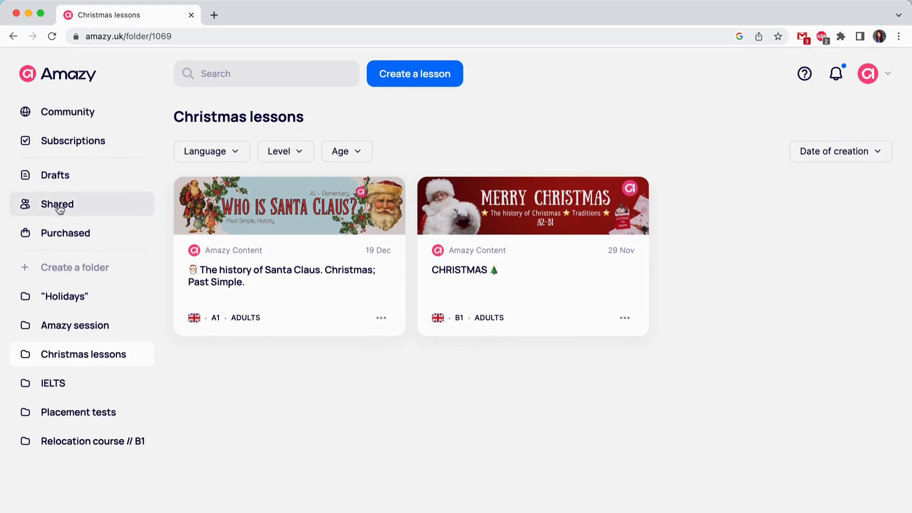
pyautogui.click(74, 267)
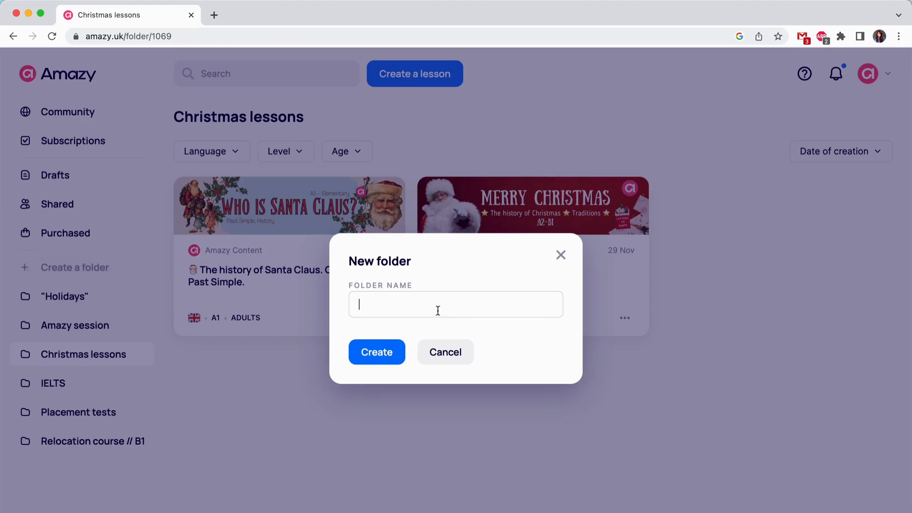
pyautogui.click(68, 112)
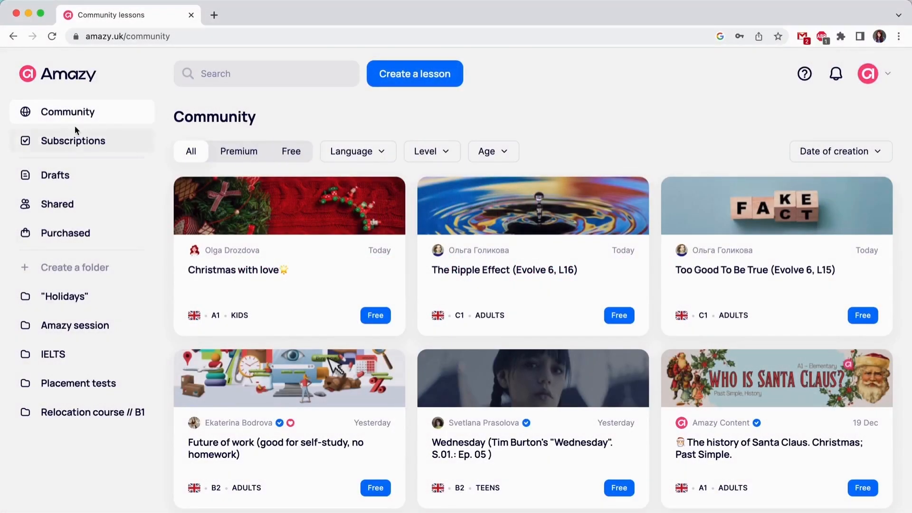
# - Start a blank lesson from Drafts and upload the Appearance image as its cover
pyautogui.click(54, 175)
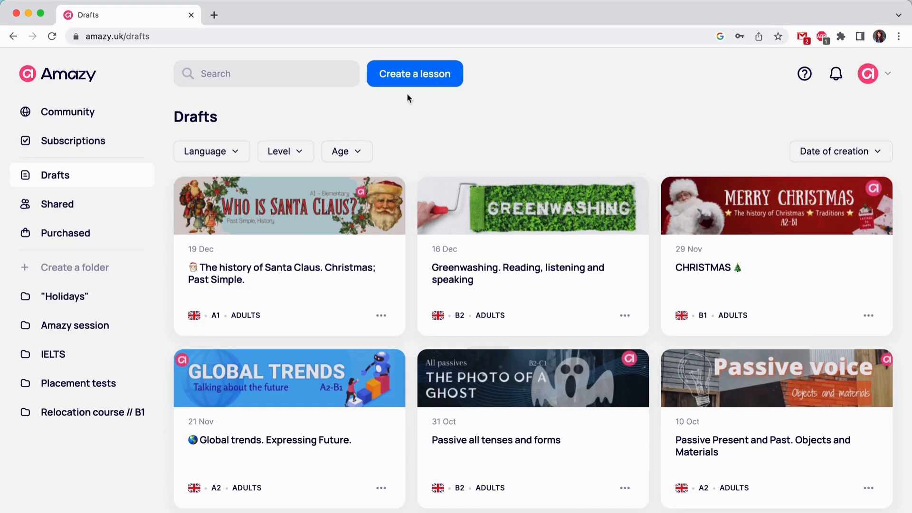
pyautogui.click(414, 73)
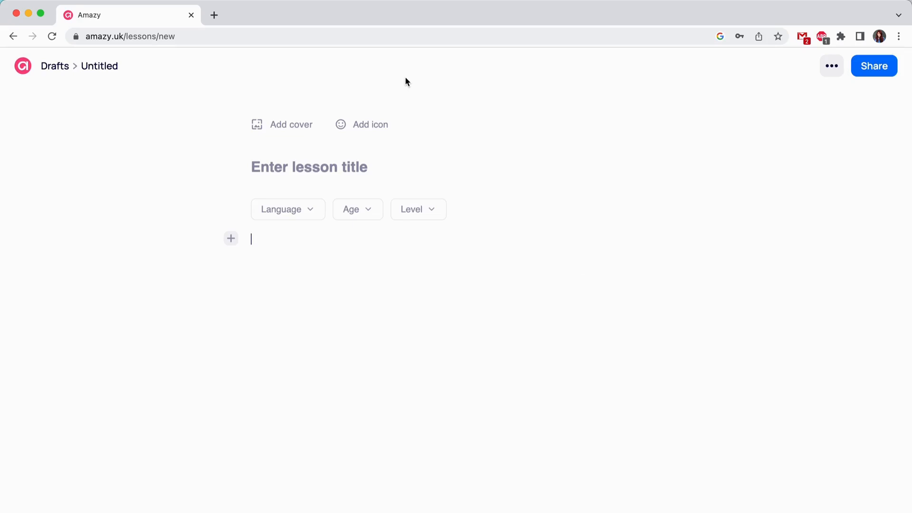
pyautogui.moveTo(383, 92)
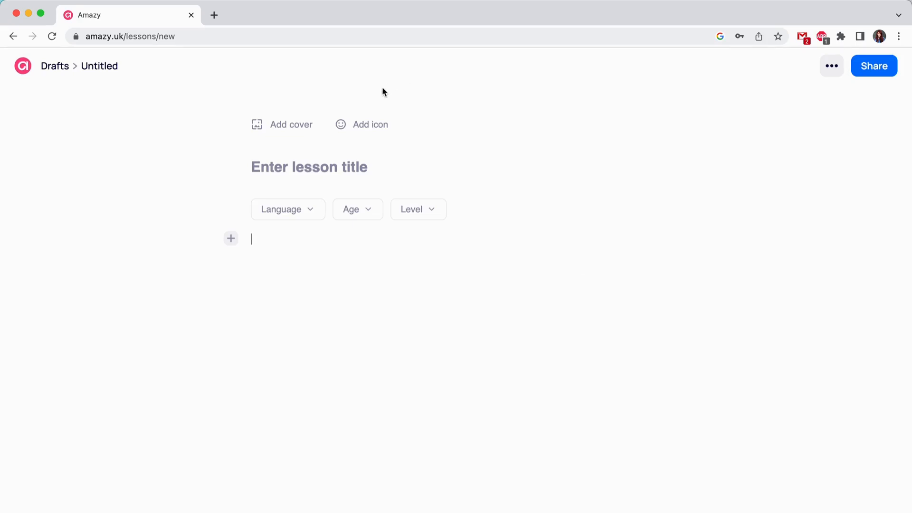
pyautogui.click(230, 238)
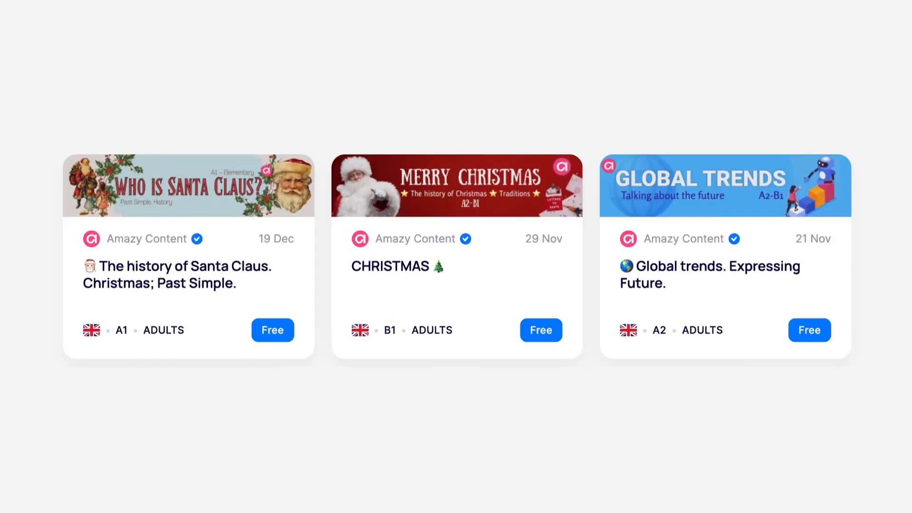
pyautogui.click(289, 123)
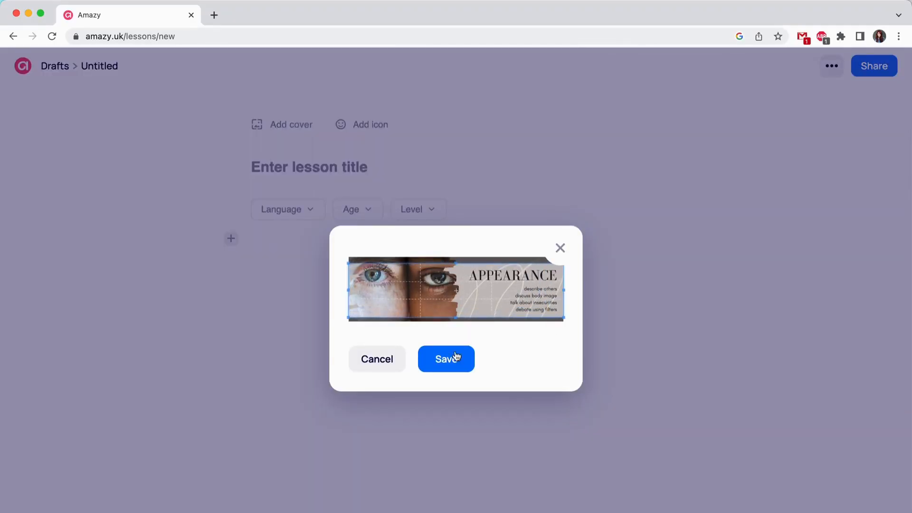
# - Save the cropped Appearance cover and choose the feather as the lesson icon
pyautogui.click(447, 359)
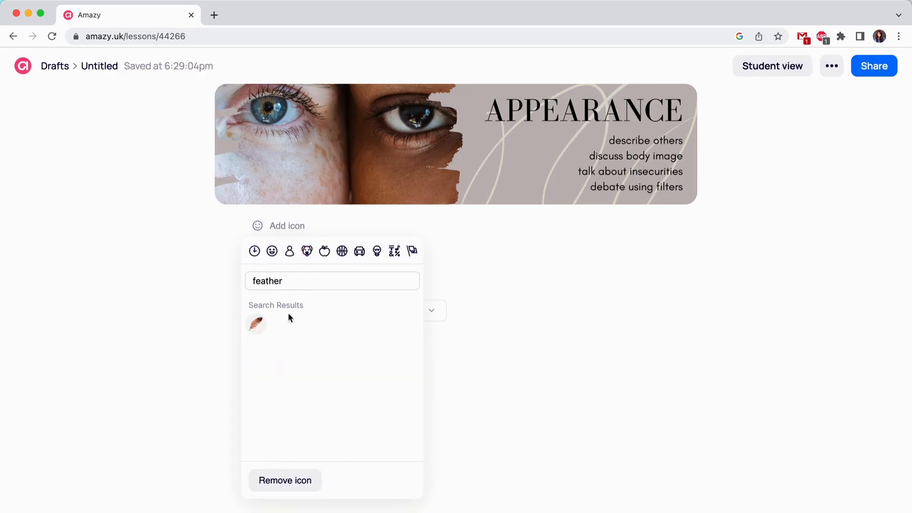
pyautogui.click(255, 323)
pyautogui.write('Appearance, Comparatives')
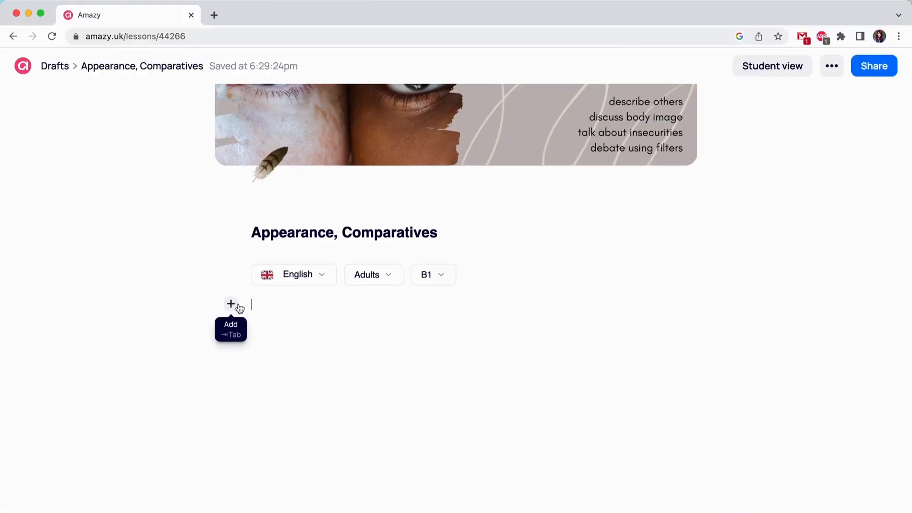
pyautogui.moveTo(293, 312)
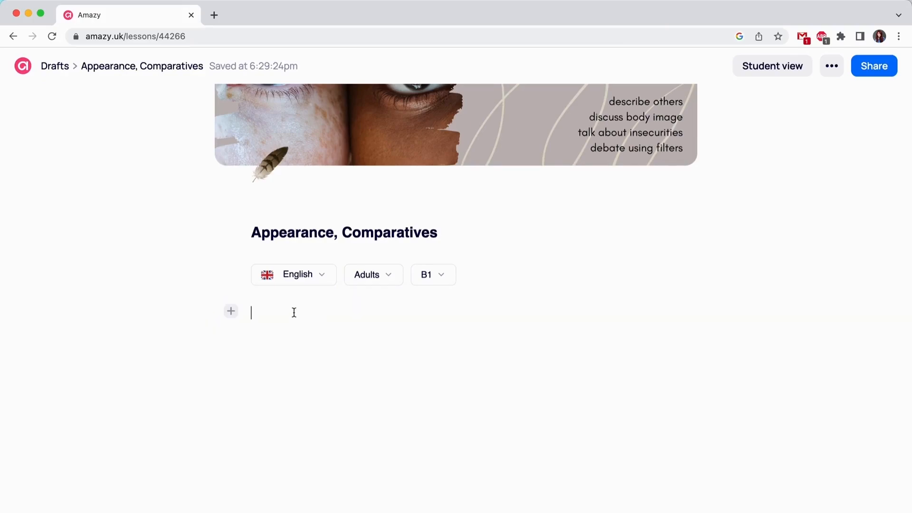
# - Write 'Objectives', make it a Heading block and colour it orange
pyautogui.write('Objectives')
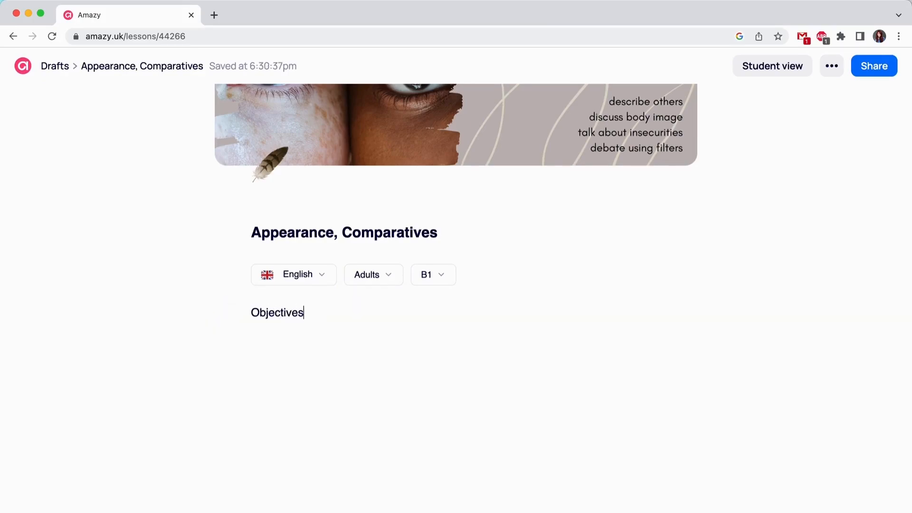
pyautogui.moveTo(668, 323)
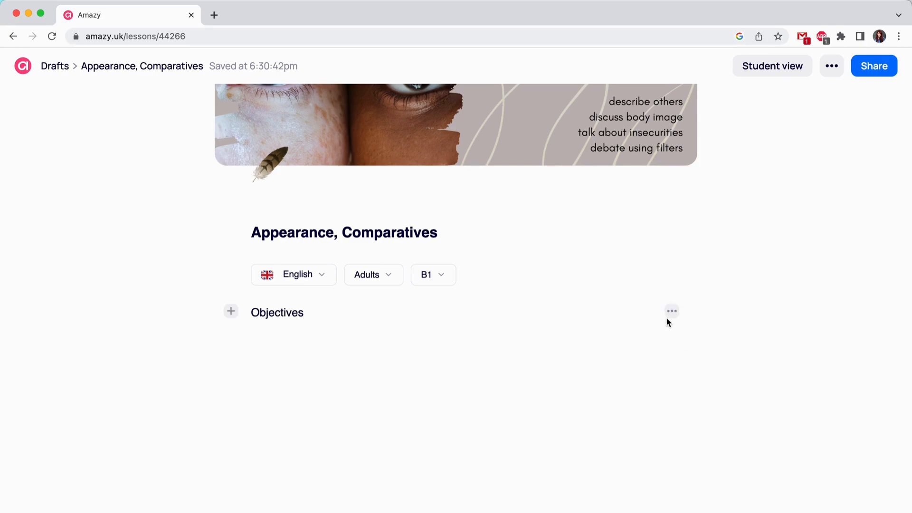
pyautogui.click(284, 318)
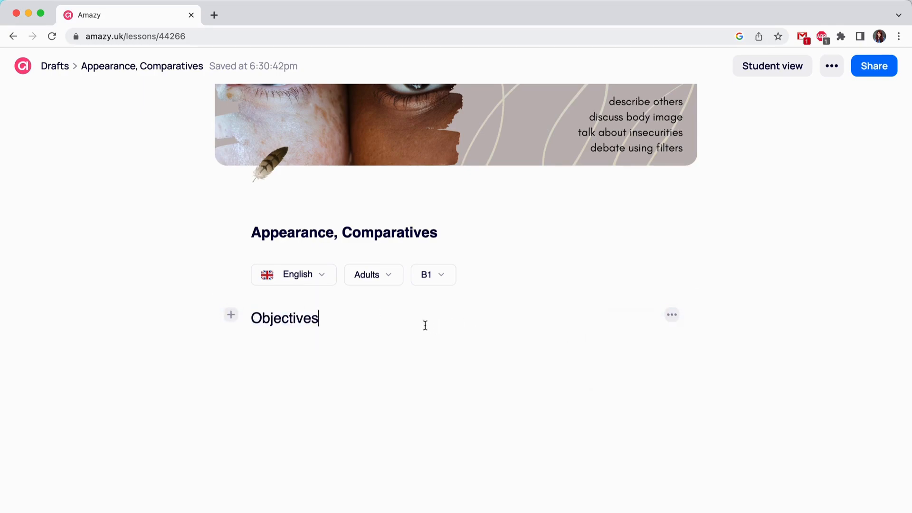
pyautogui.click(529, 342)
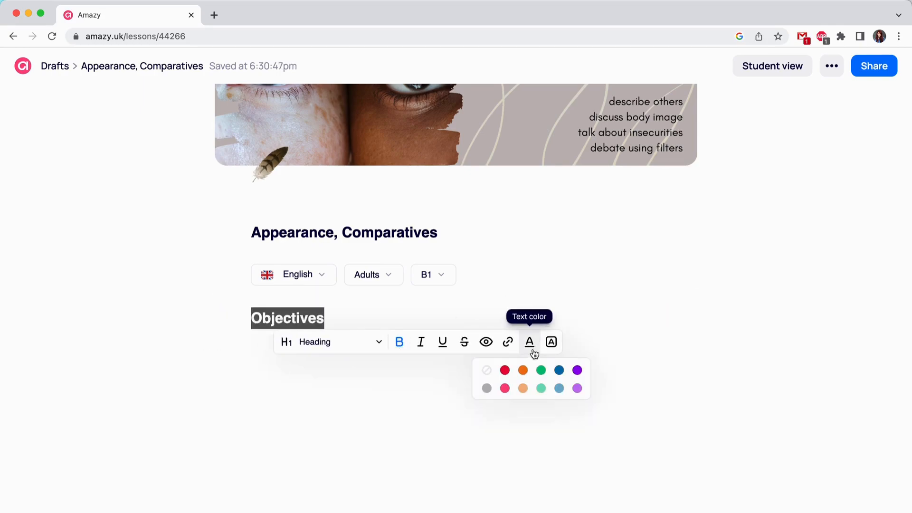
pyautogui.click(522, 369)
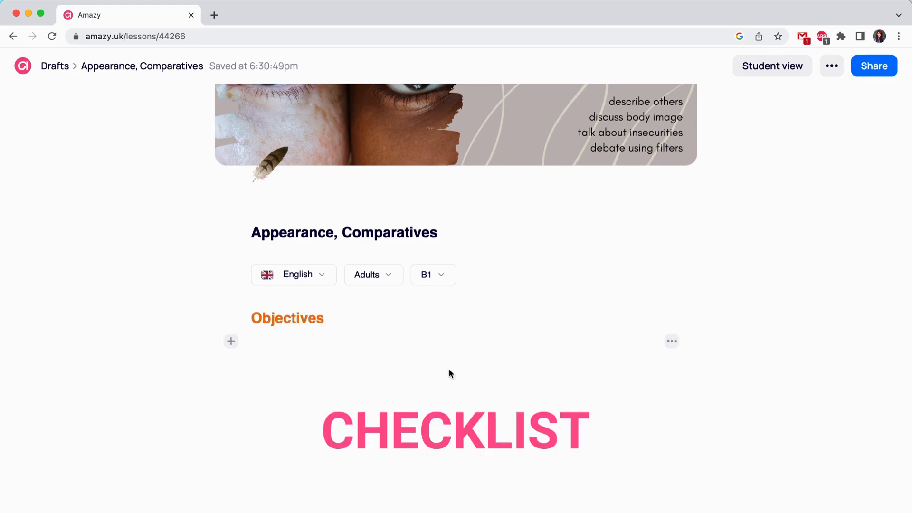
# - Add a checklist with items 'learn new vocabulary' and 'practice reading and speaking'
pyautogui.click(230, 341)
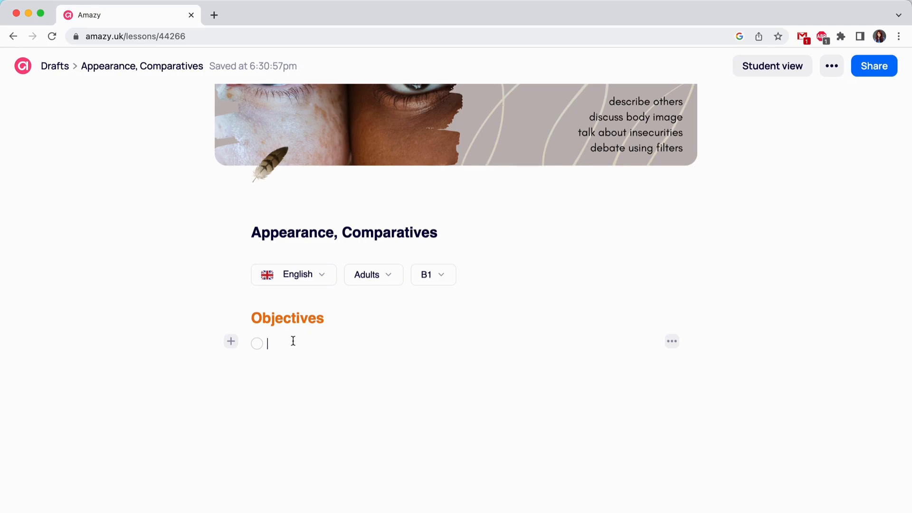
pyautogui.write('learn new c')
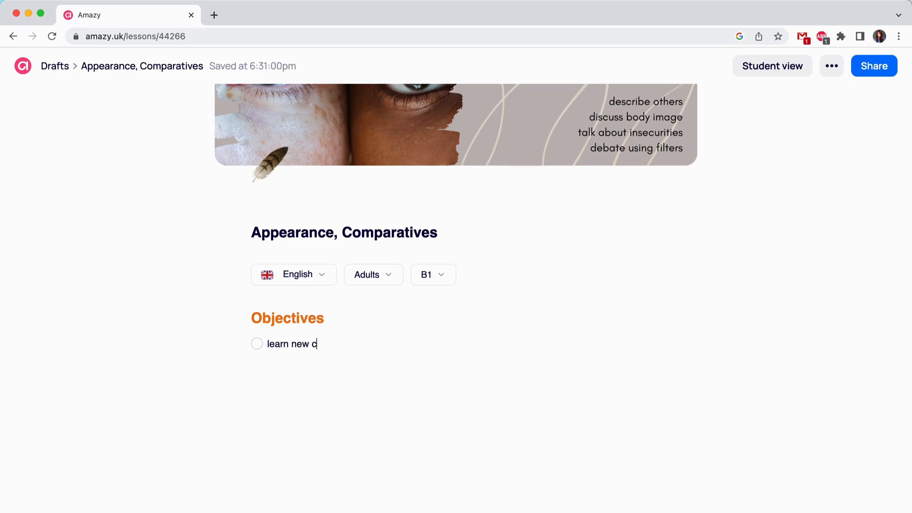
pyautogui.write('vocabulary')
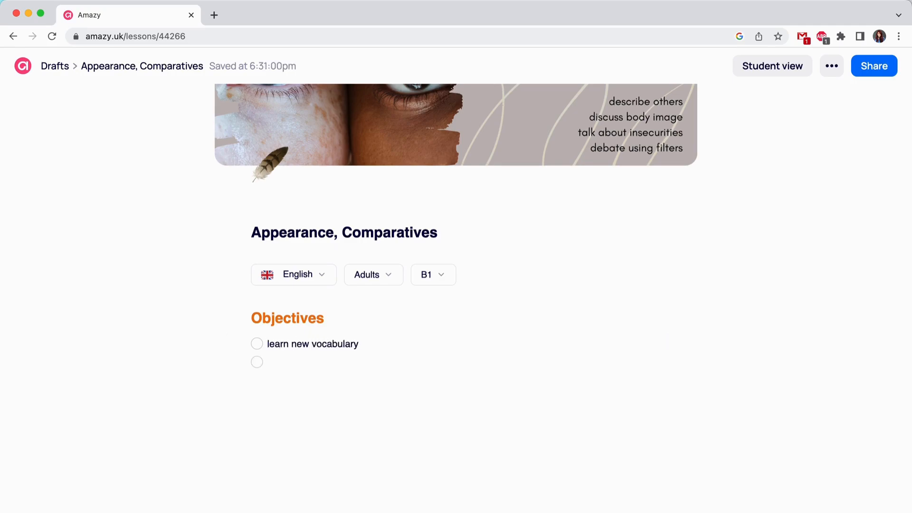
pyautogui.write('practice reading and')
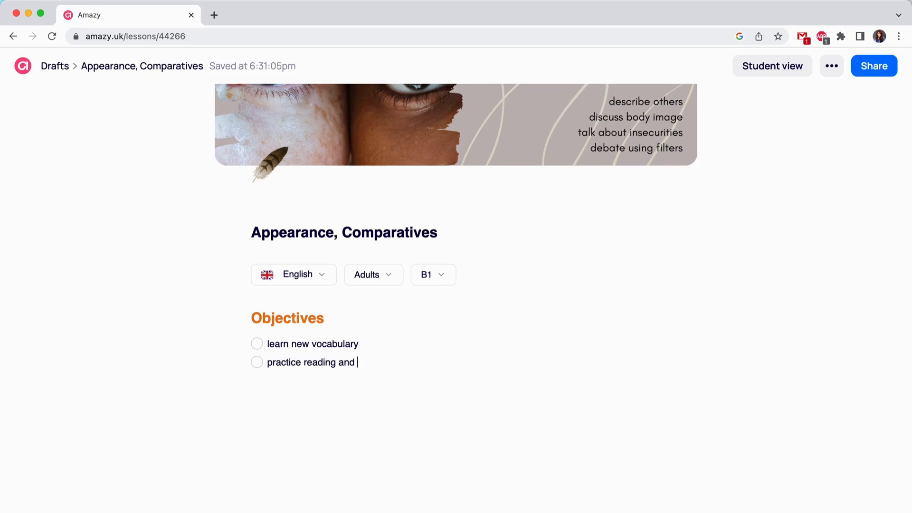
pyautogui.write('speaking')
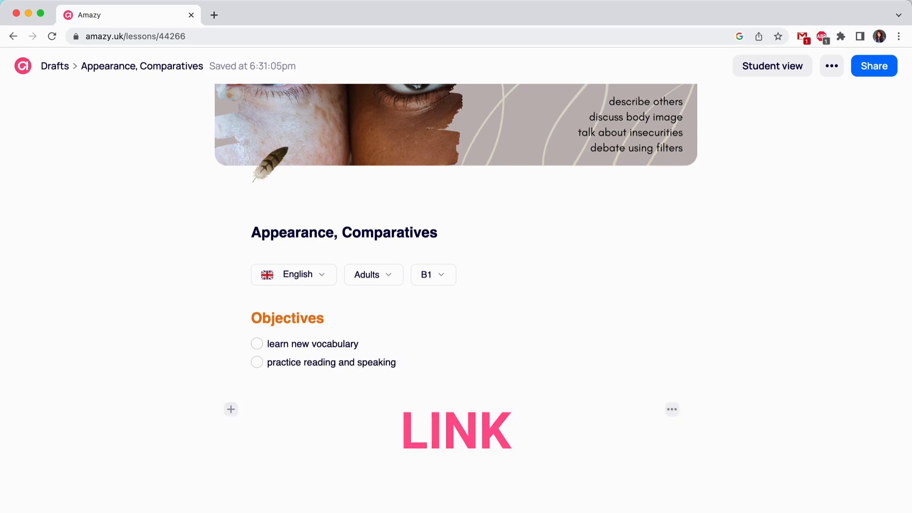
# - Insert a Link block below the checklist for the Quizlet Appearances flashcards
pyautogui.click(230, 408)
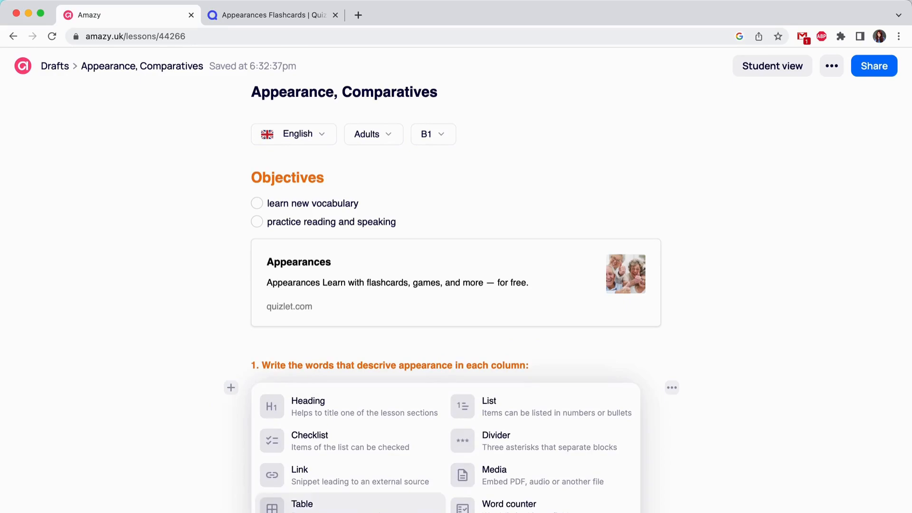
# - Insert a table under task 1, label the first header HAIR and add columns and rows
pyautogui.click(302, 504)
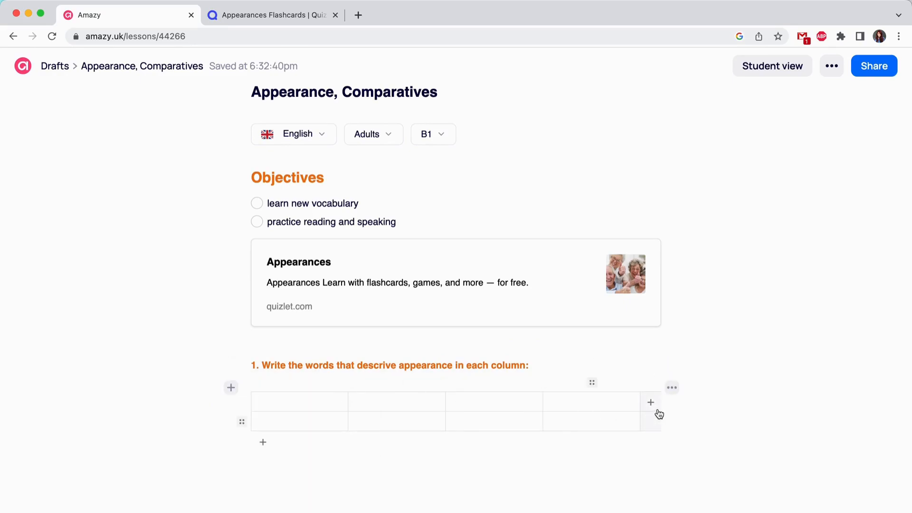
pyautogui.write('HAIR')
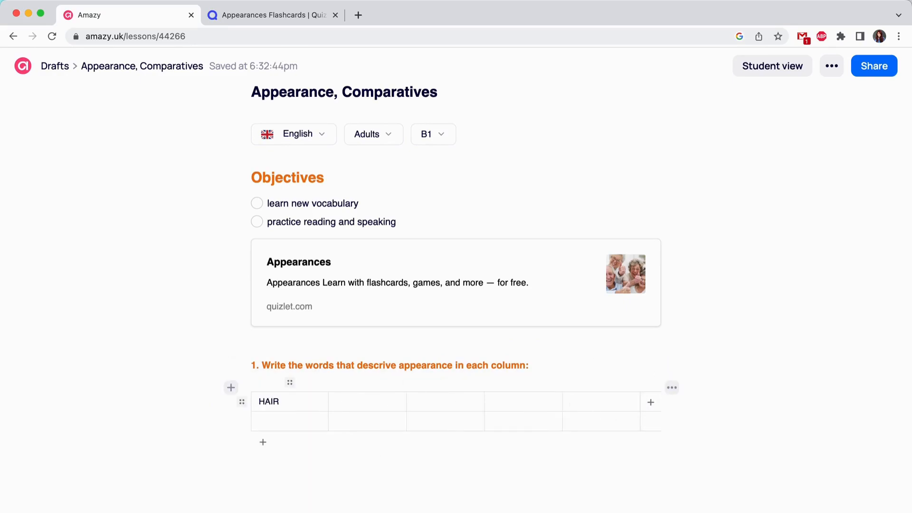
pyautogui.click(672, 388)
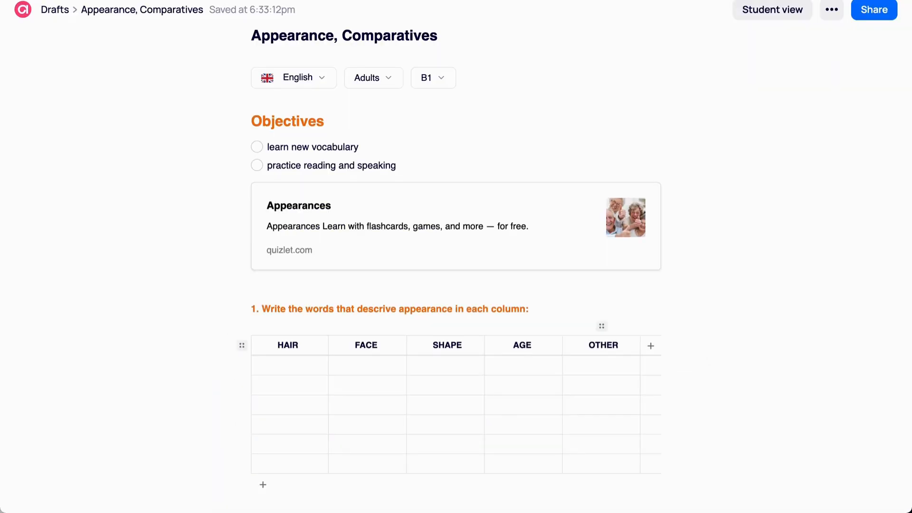
pyautogui.scroll(-3)
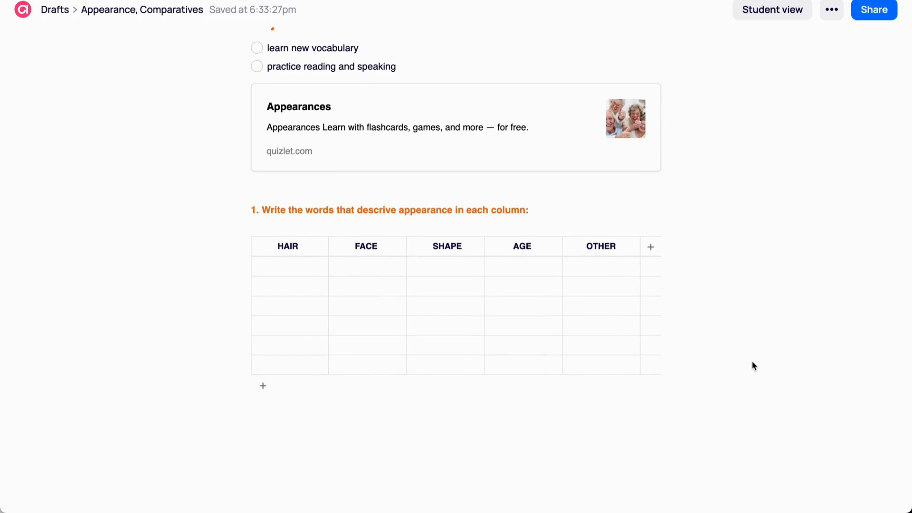
pyautogui.moveTo(671, 464)
pyautogui.write('2. Set the timer and describe yourself:')
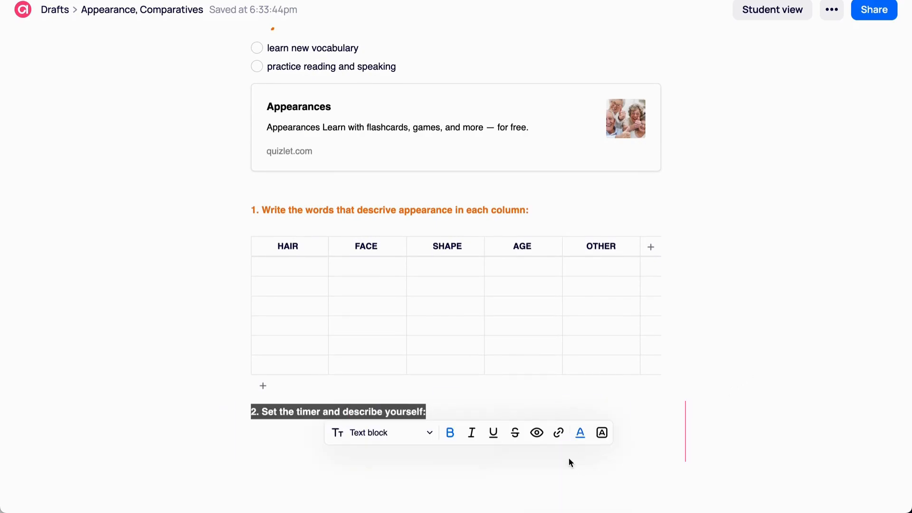
# - In Student view, start, pause and resume the one-minute task 2 timer
pyautogui.scroll(-3)
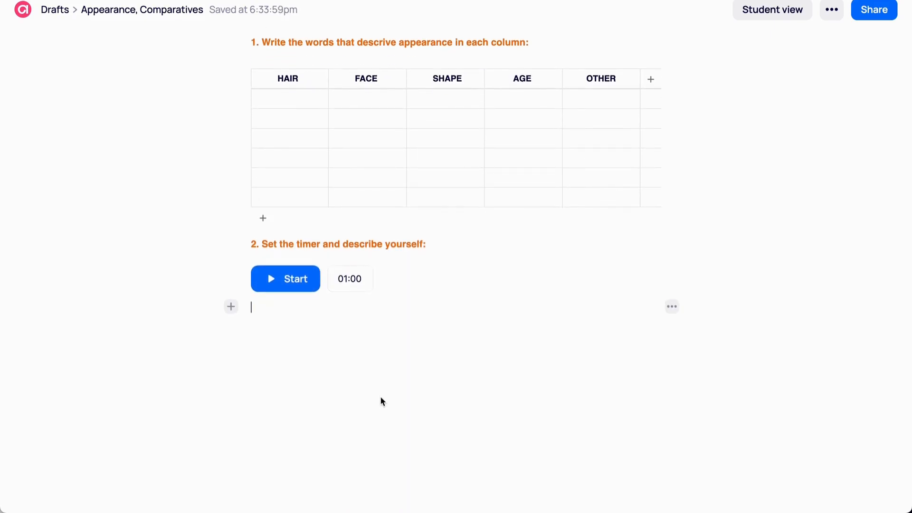
pyautogui.click(771, 9)
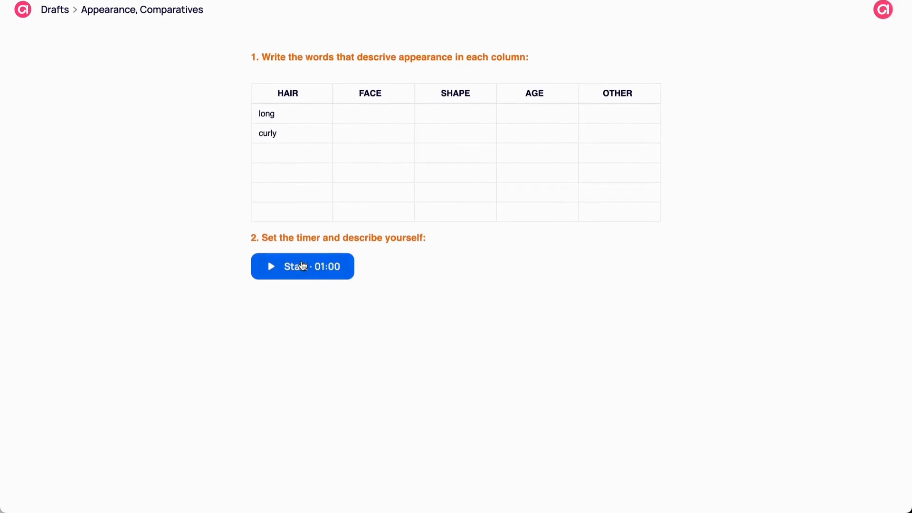
pyautogui.click(302, 266)
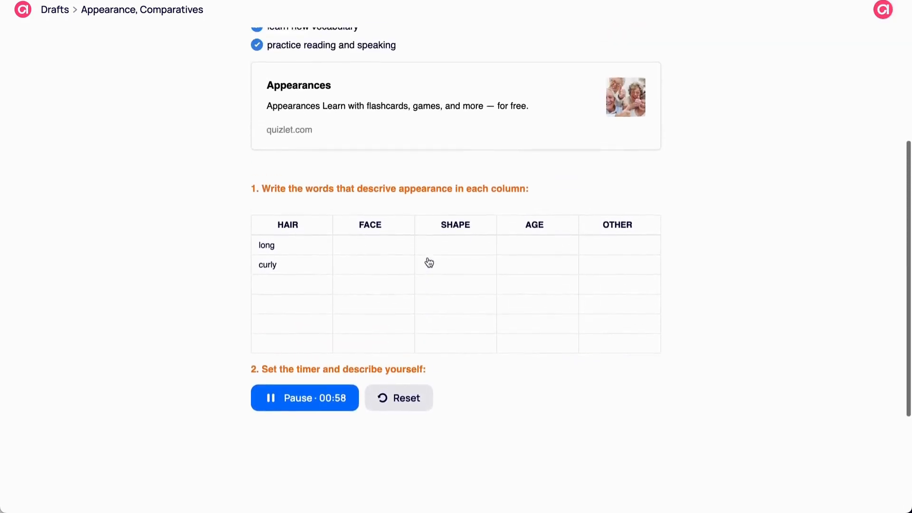
pyautogui.scroll(3)
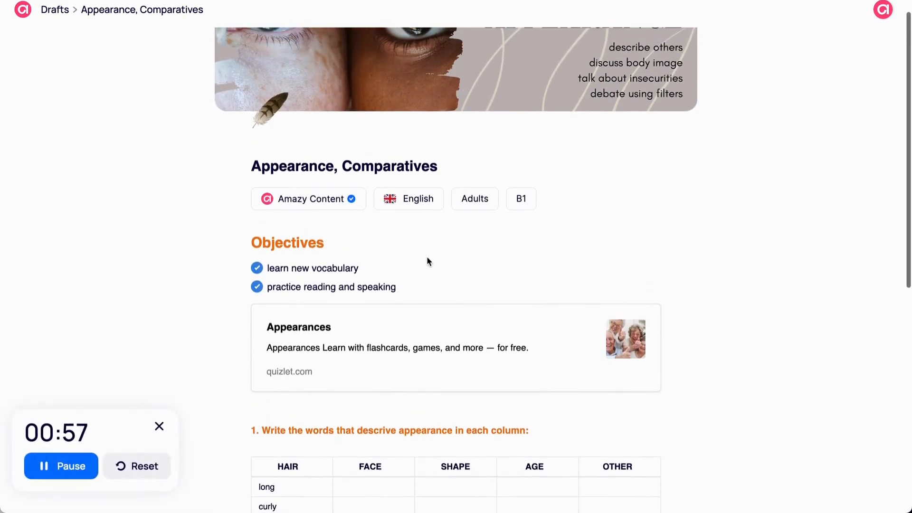
pyautogui.click(61, 466)
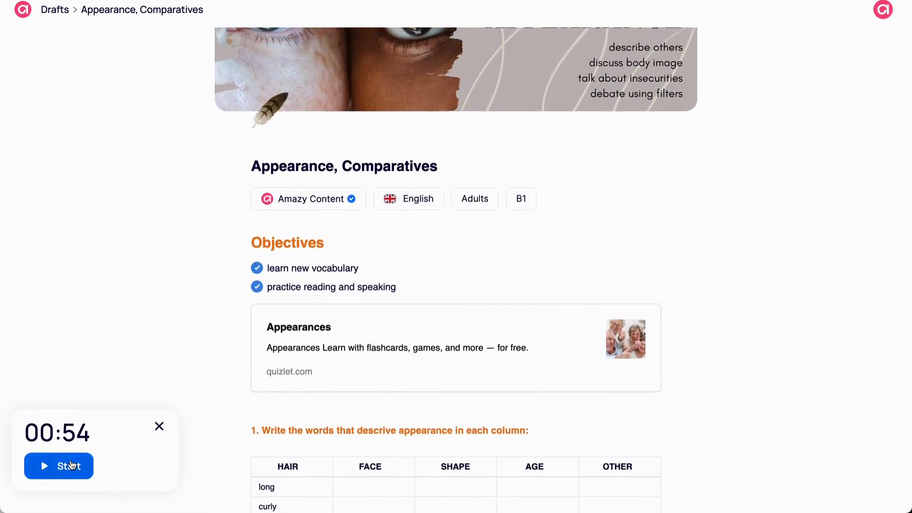
pyautogui.click(58, 465)
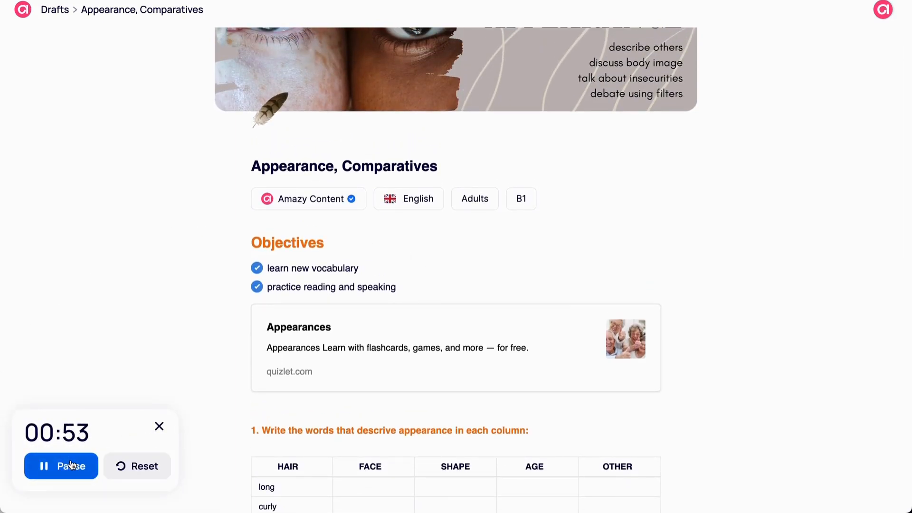
pyautogui.scroll(-3)
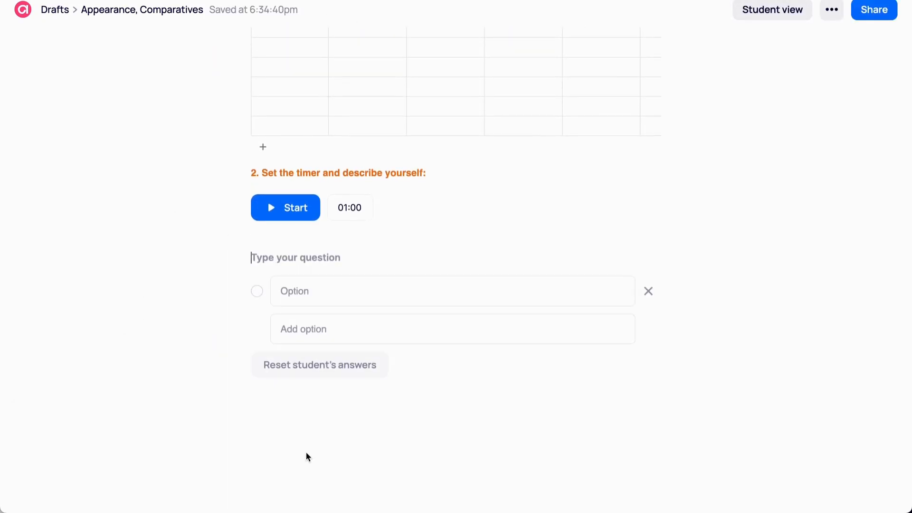
# - Title question 3 'Choose the correct option' and begin the 'Curly is the...' statement options
pyautogui.write('3. Ch')
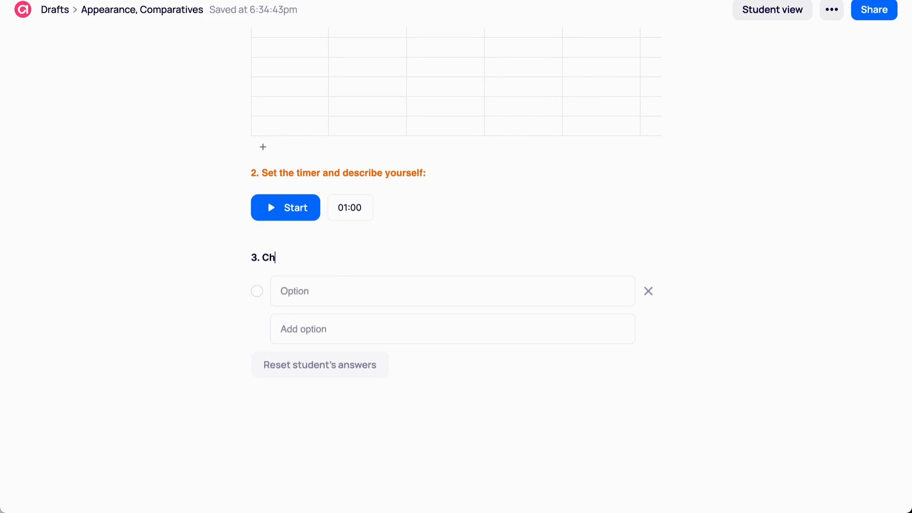
pyautogui.write('oose the correct option:')
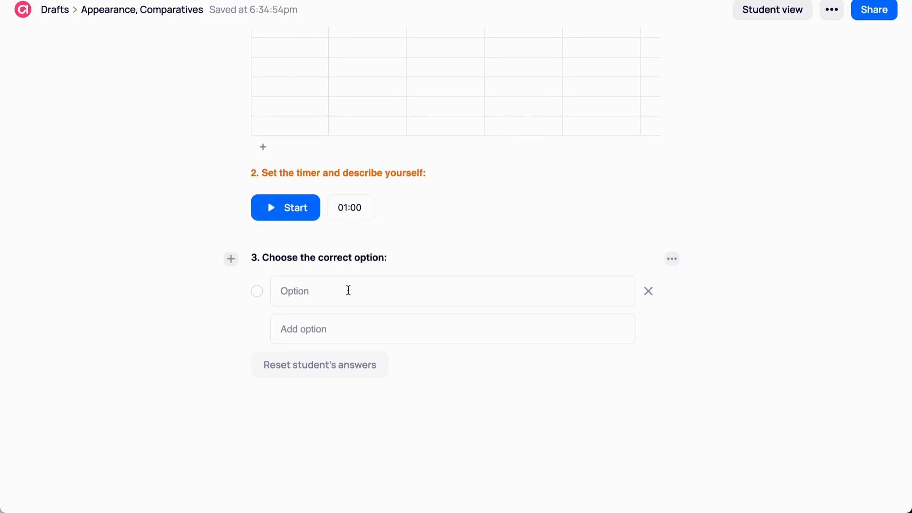
pyautogui.write('Curly is the opposite of straight')
pyautogui.write('Your face can be round')
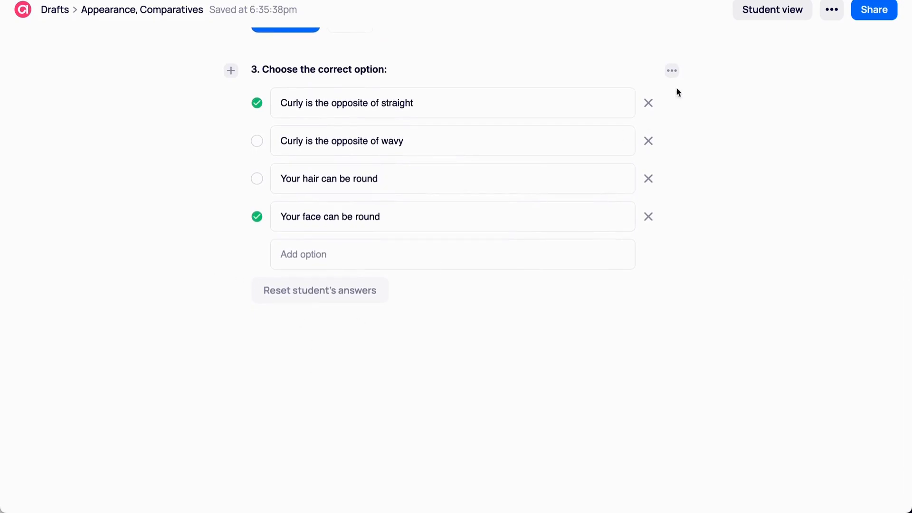
# - Check question 3 in Student view by selecting the first statement as an answer
pyautogui.click(772, 10)
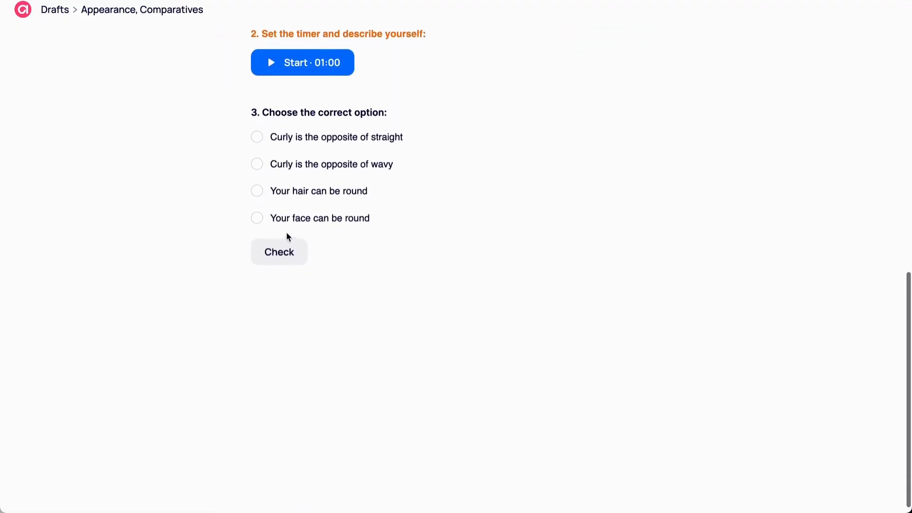
pyautogui.click(257, 137)
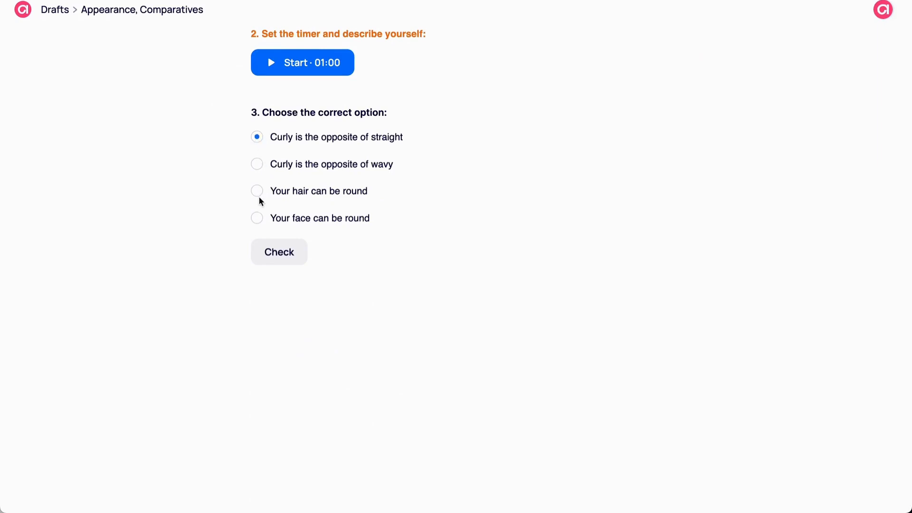
pyautogui.click(278, 251)
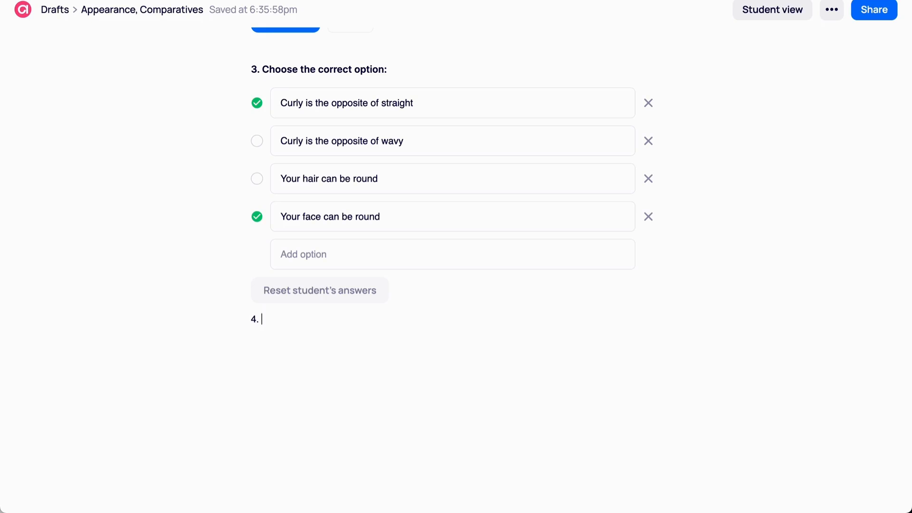
# - Write question 4 'Describe what your friend looks like and...' and add a Voice recording answer block
pyautogui.write('Describ')
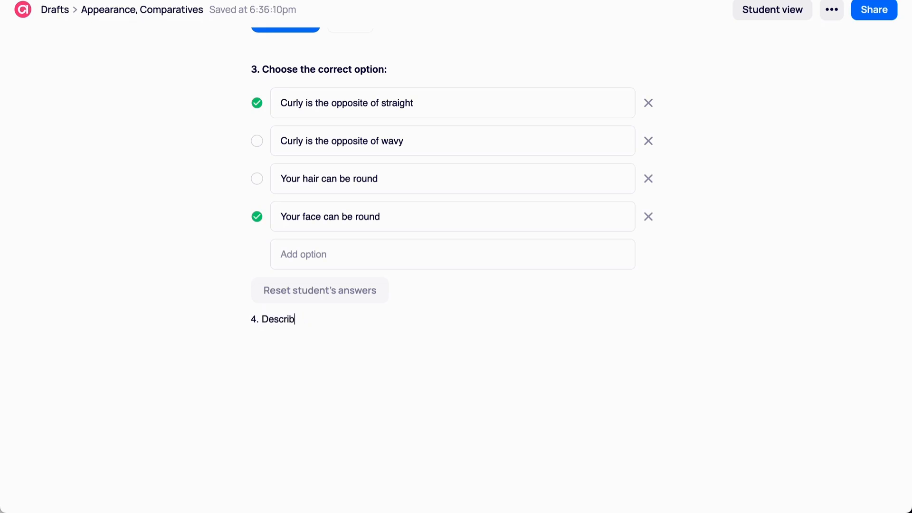
pyautogui.write('e what your friend')
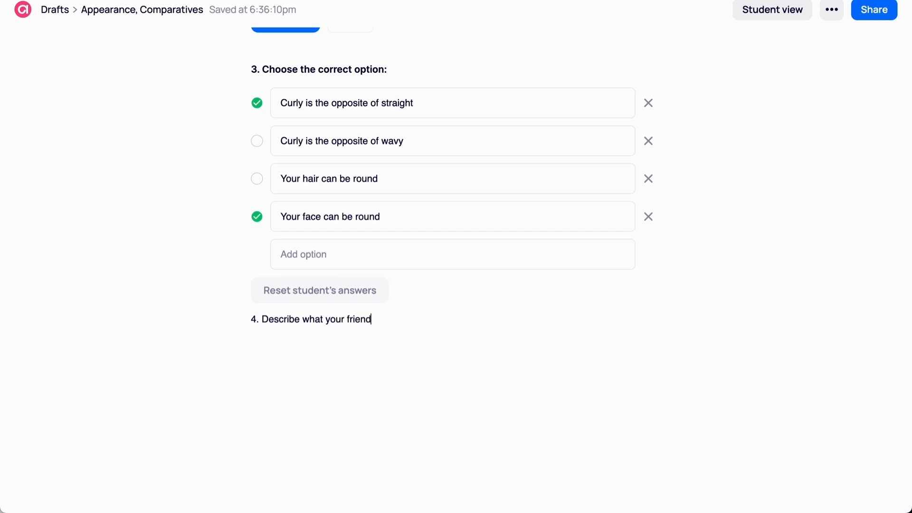
pyautogui.write('looks like and record the answer:')
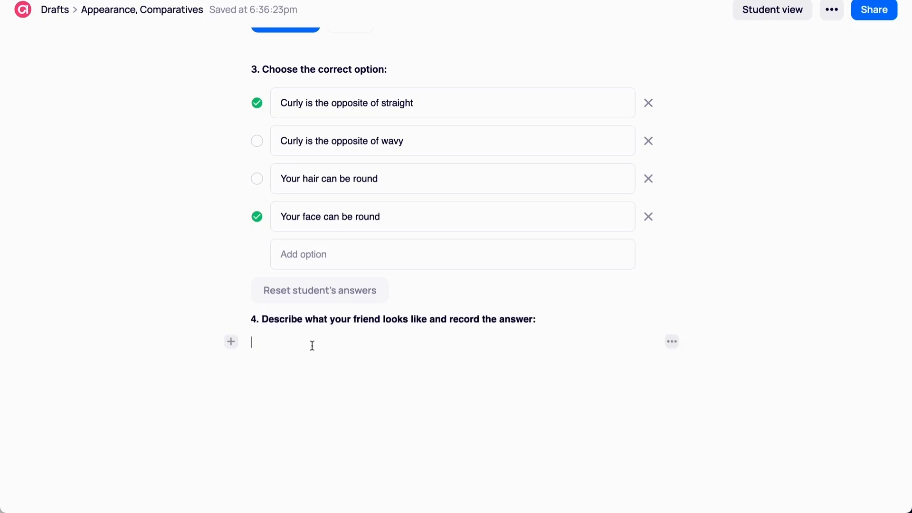
pyautogui.click(231, 341)
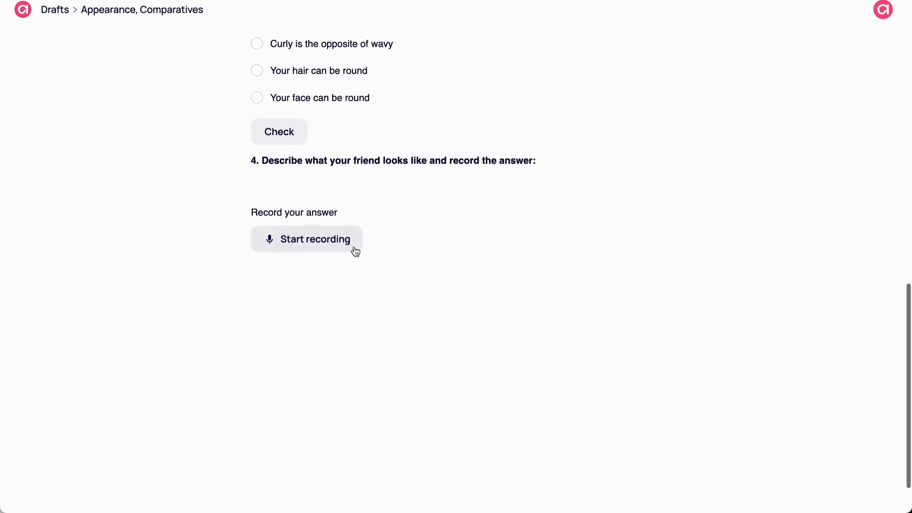
# - As a student, record a spoken answer with microphone allowed, play it back and try very fast speed
pyautogui.click(314, 239)
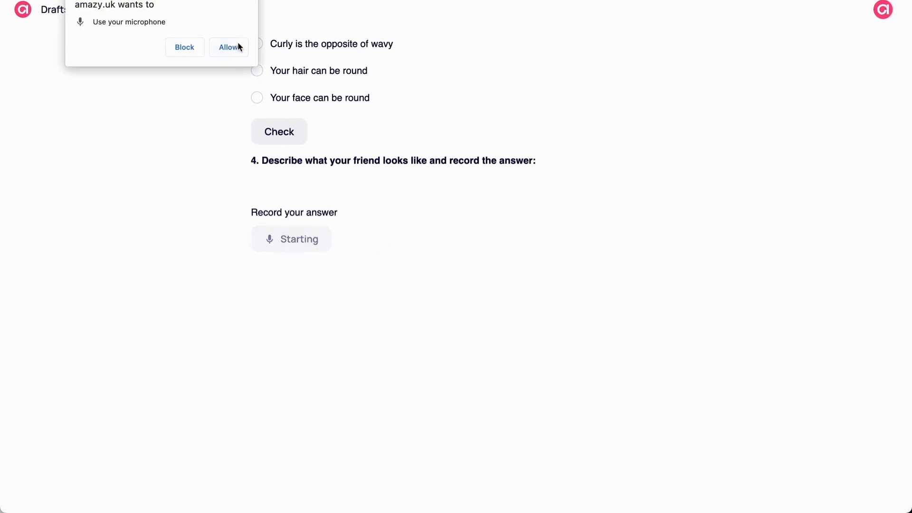
pyautogui.click(229, 47)
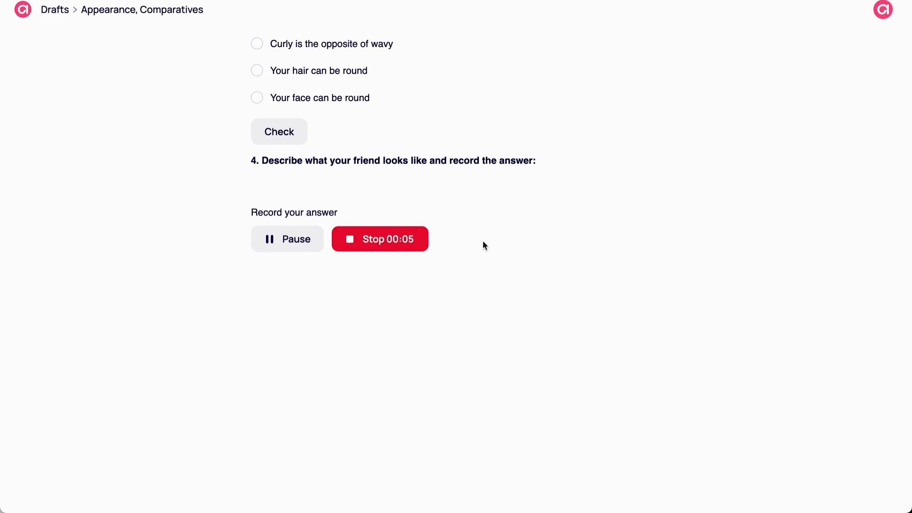
pyautogui.click(380, 238)
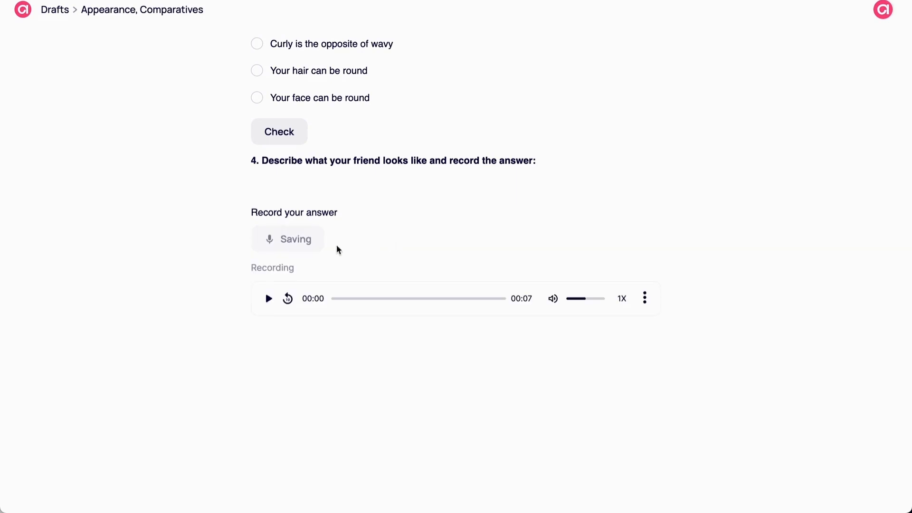
pyautogui.click(267, 298)
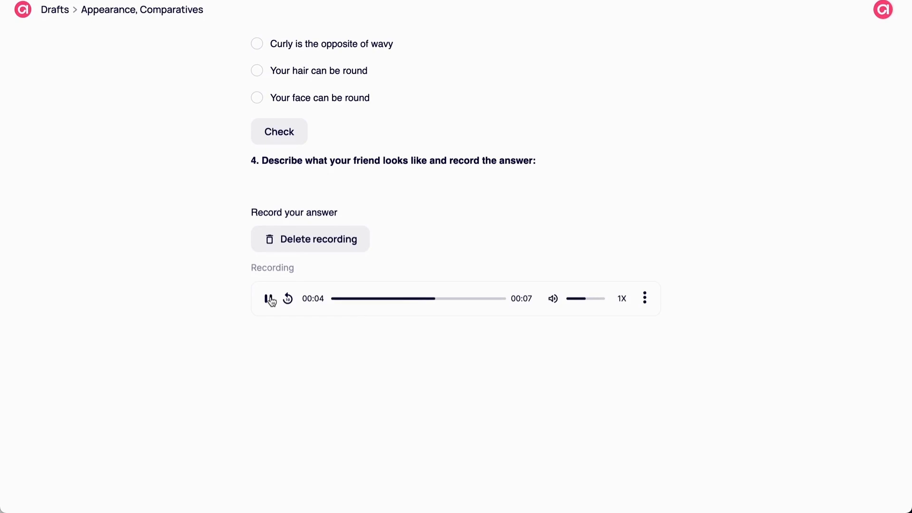
pyautogui.click(621, 298)
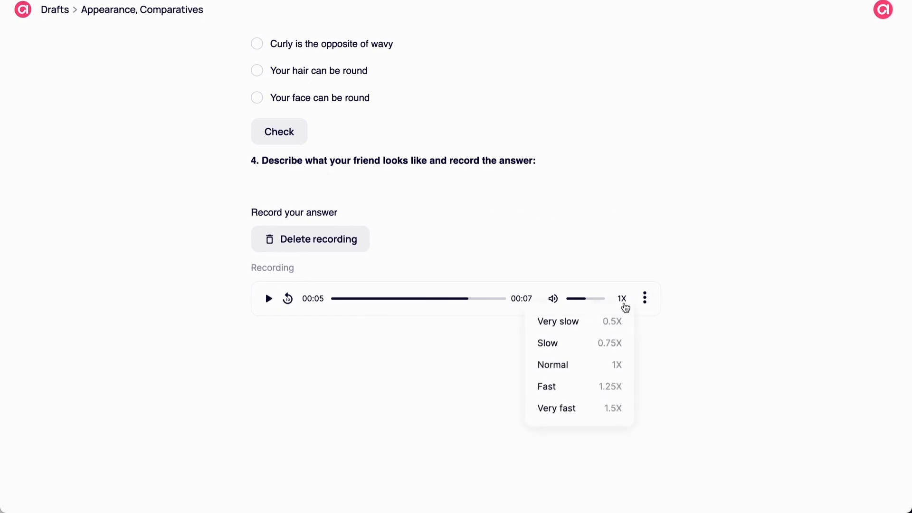
pyautogui.click(555, 407)
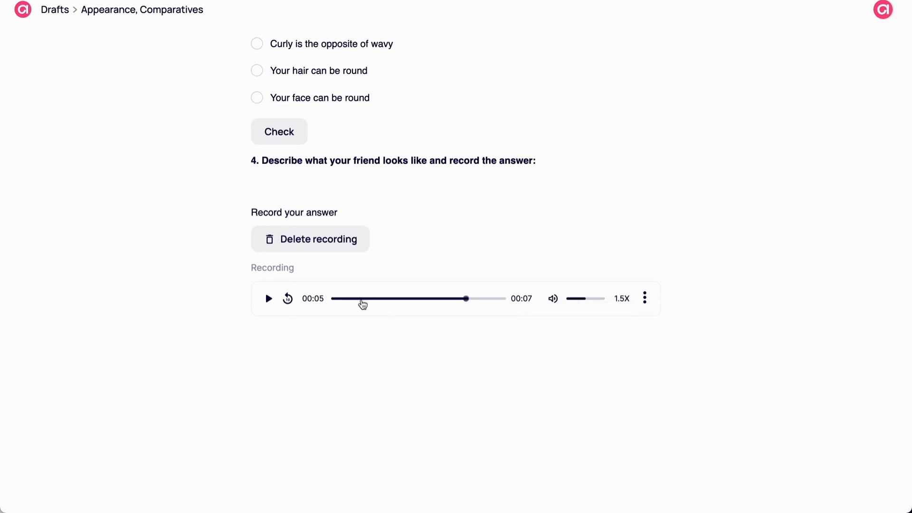
pyautogui.click(268, 298)
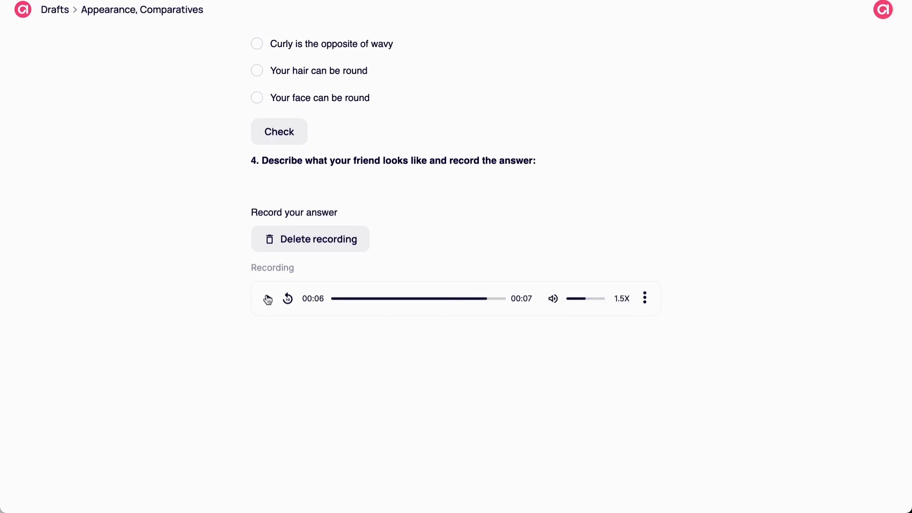
# - Delete the test voice recording
pyautogui.click(311, 239)
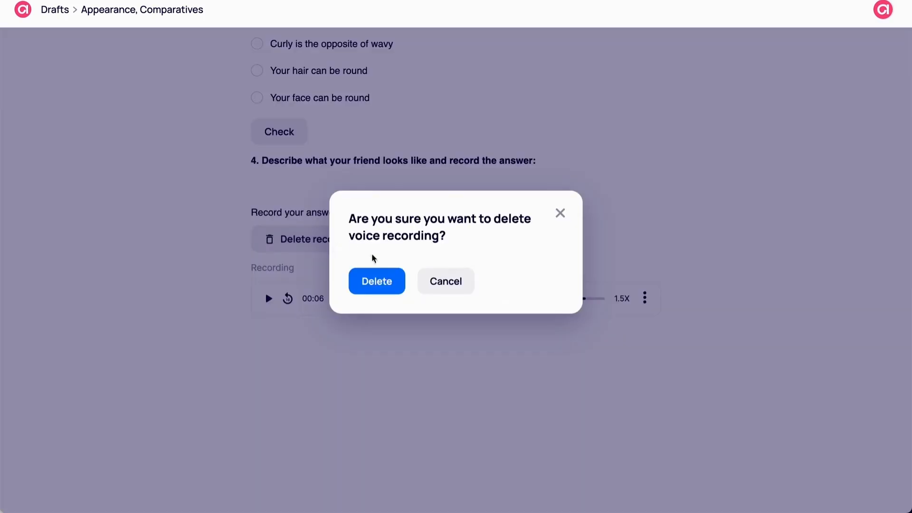
pyautogui.click(376, 281)
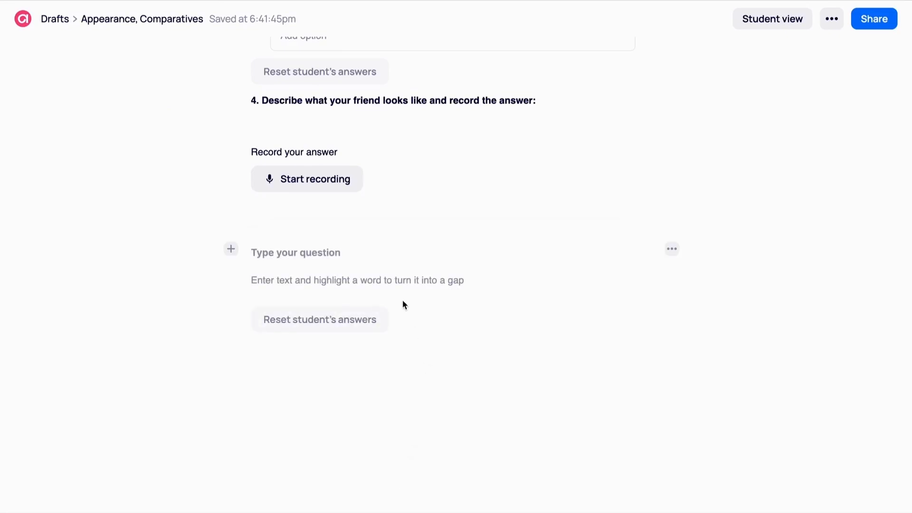
# - Title exercise 5 'Choose the correct option for each gap' and convert the adjectives into gaps
pyautogui.write('C')
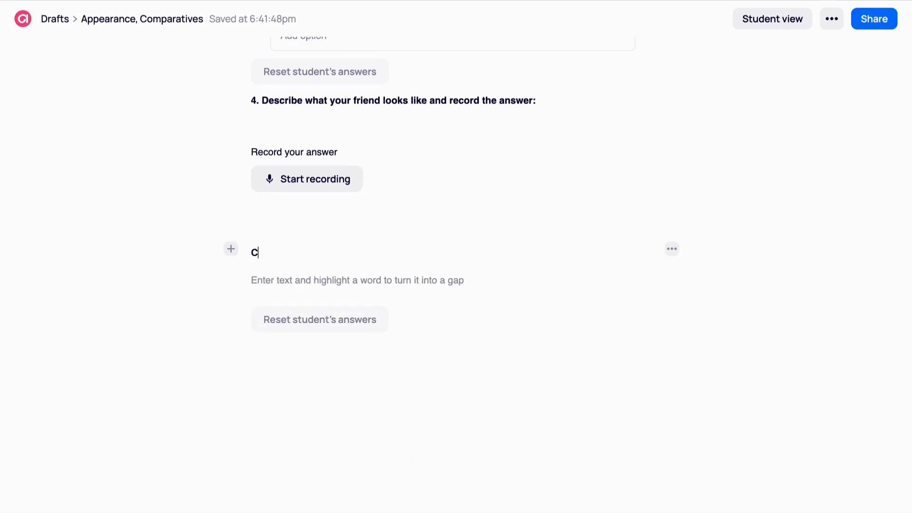
pyautogui.write('hoose the coo')
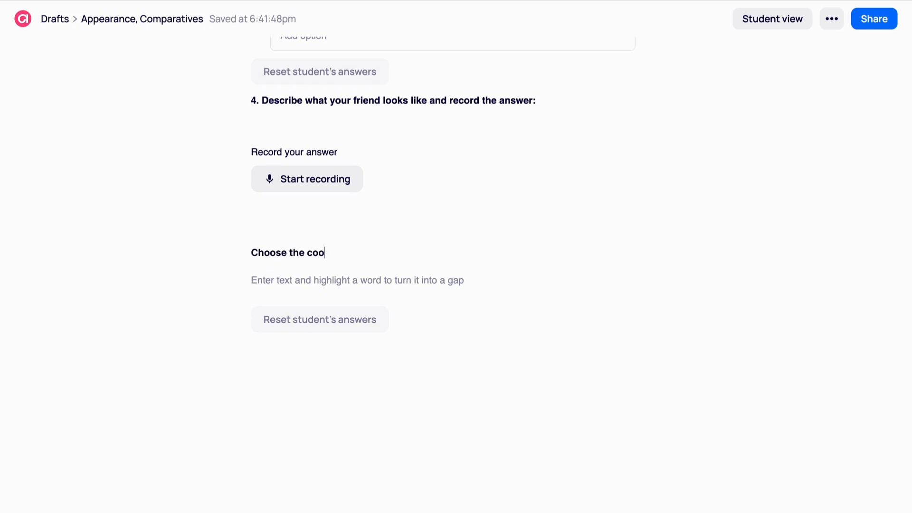
pyautogui.write('rrect optio')
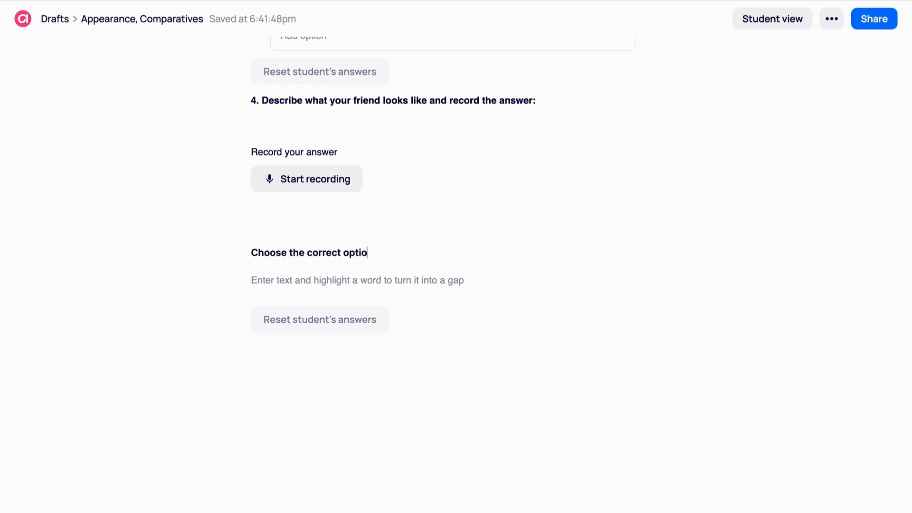
pyautogui.write('n for each gap:')
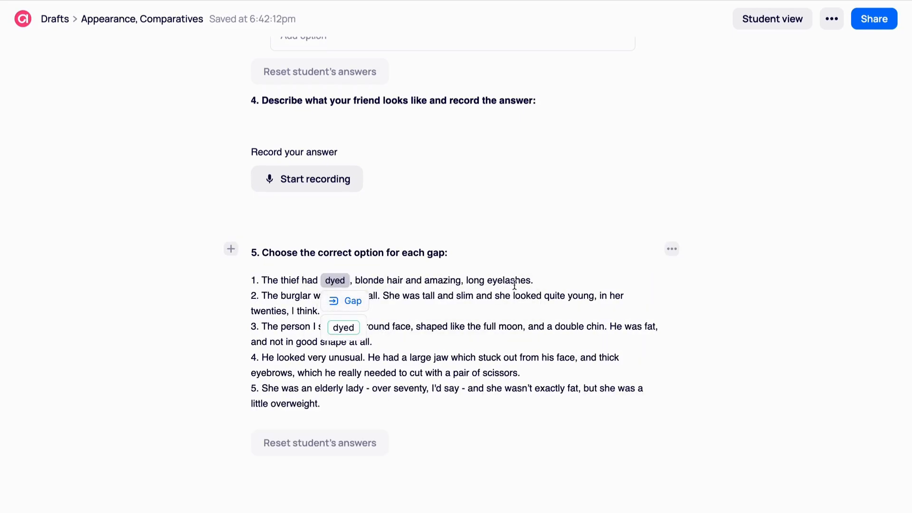
pyautogui.click(479, 280)
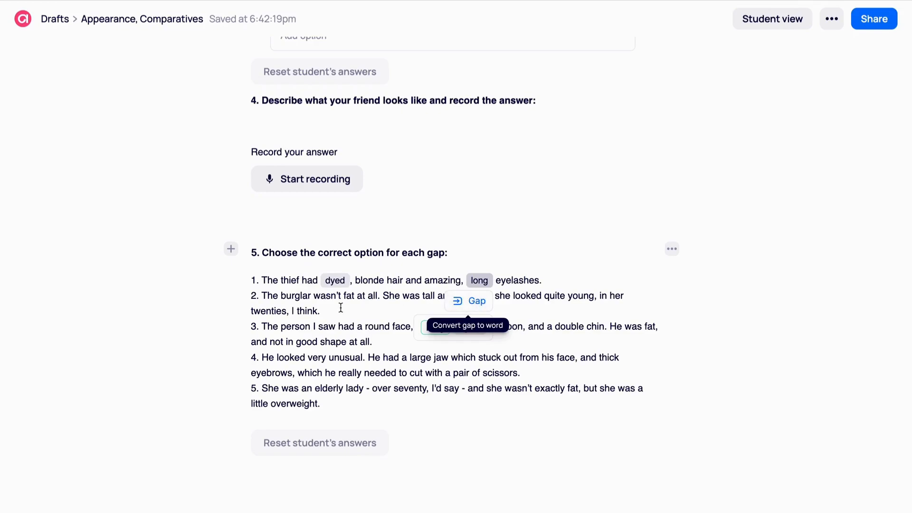
pyautogui.click(468, 325)
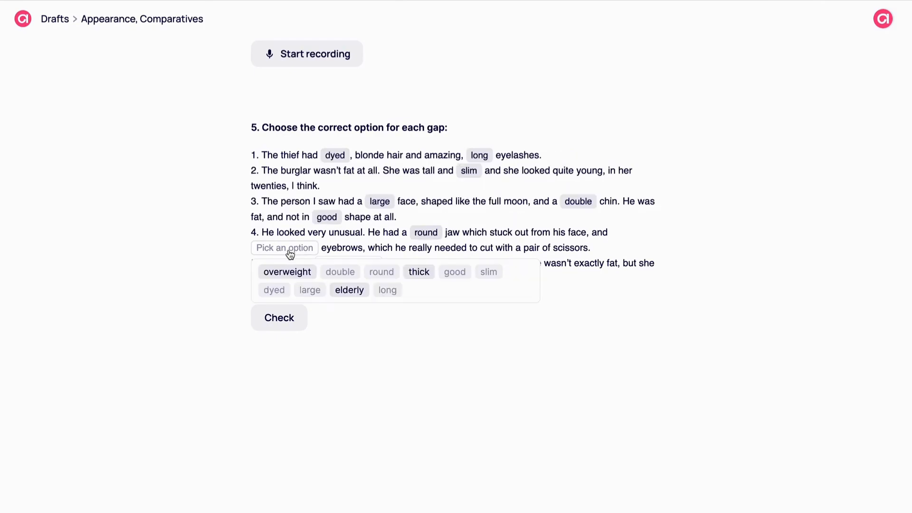
# - As a student, fill gaps like thick eyebrows and elderly lady, check answers and return to editing
pyautogui.click(418, 271)
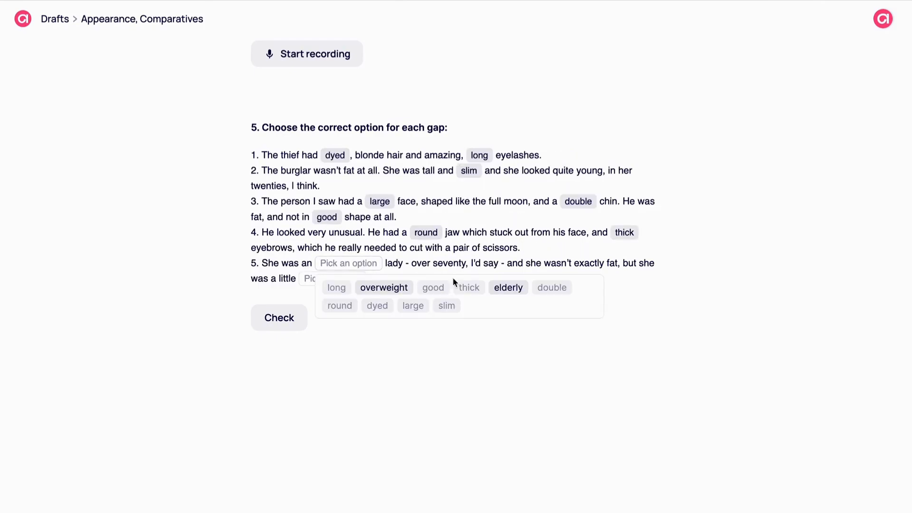
pyautogui.click(507, 287)
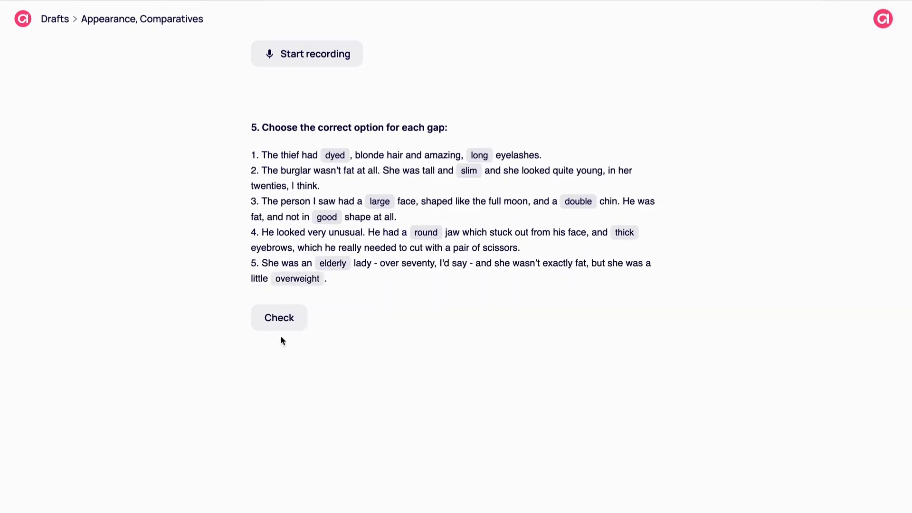
pyautogui.click(279, 317)
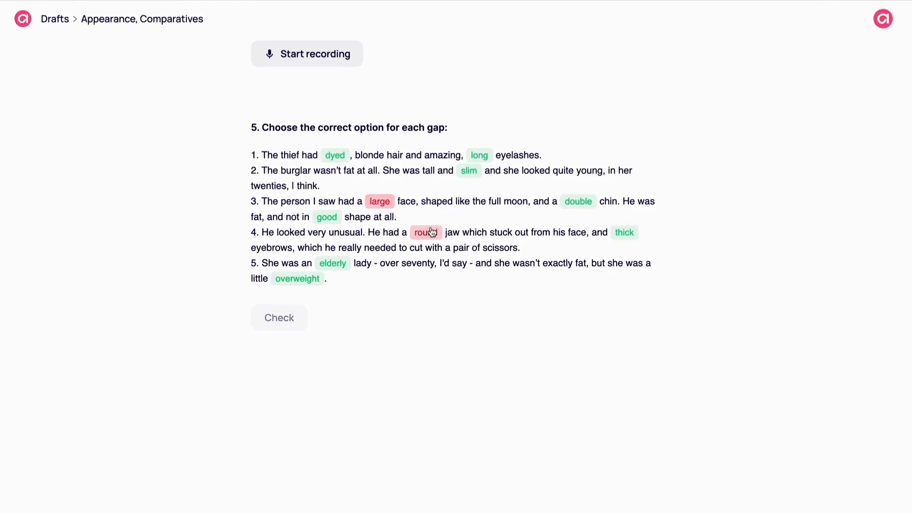
pyautogui.click(426, 232)
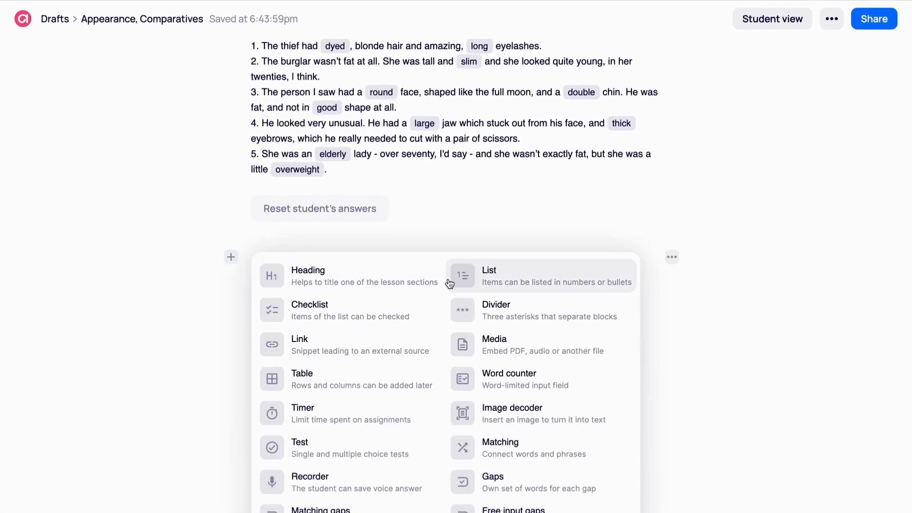
# - Add a List block for the two questions and switch it to bullet points
pyautogui.click(489, 270)
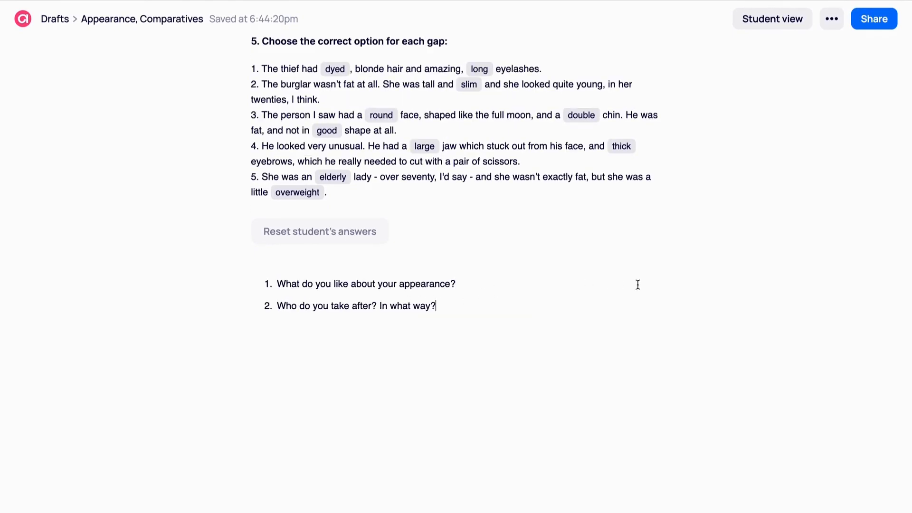
pyautogui.click(671, 280)
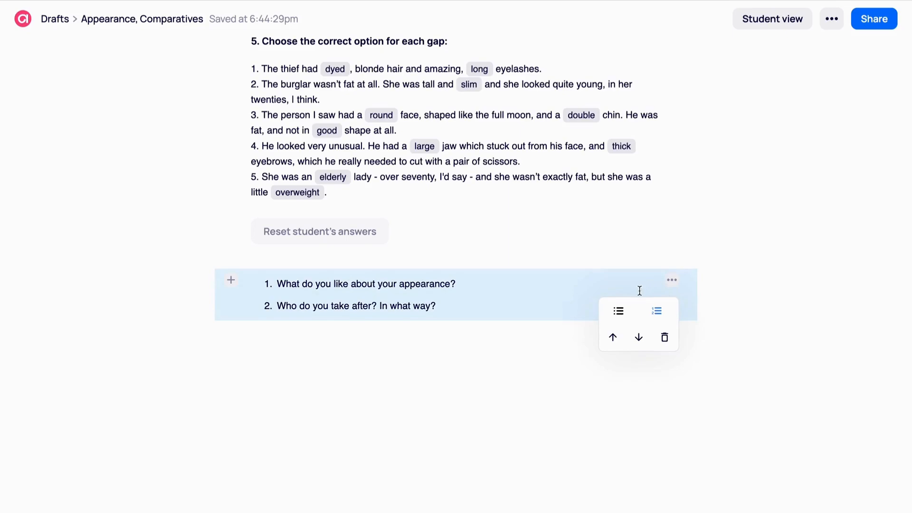
pyautogui.click(618, 311)
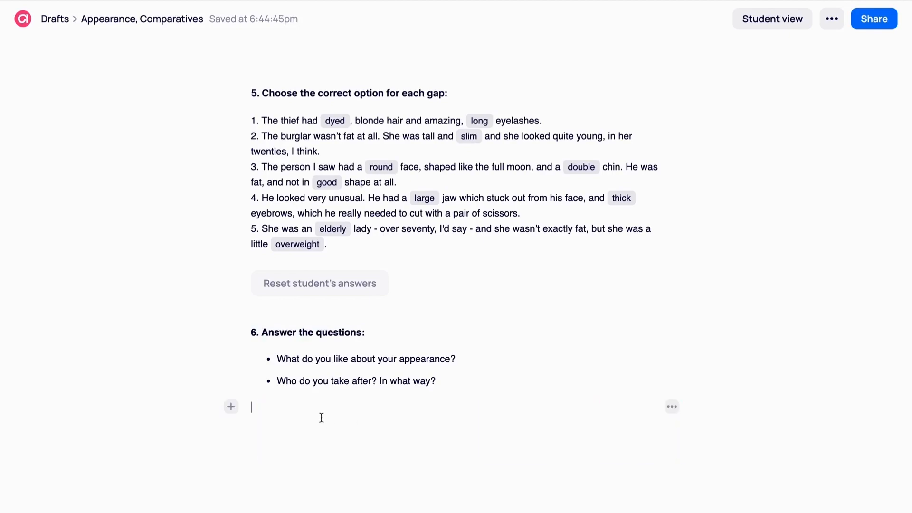
# - Insert a divider after exercise 6 and add a Media block for the celebrity collage image
pyautogui.click(231, 407)
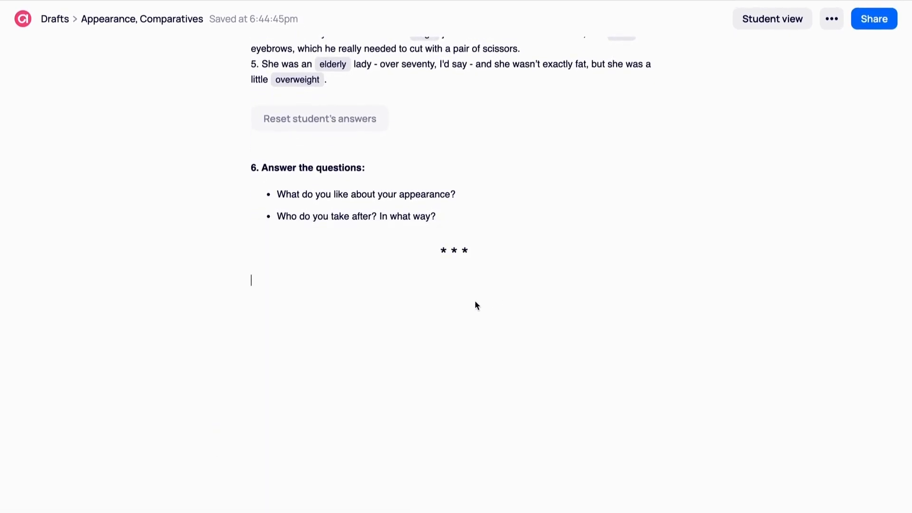
pyautogui.moveTo(390, 317)
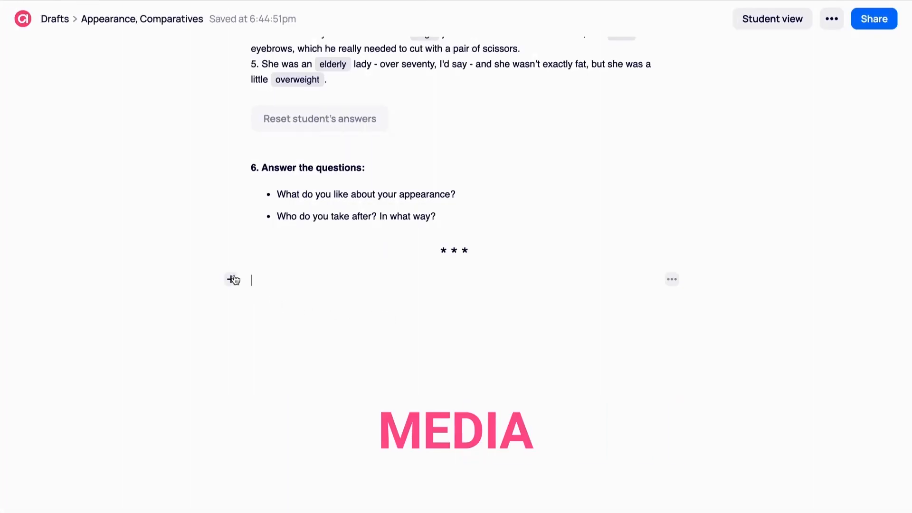
pyautogui.click(231, 279)
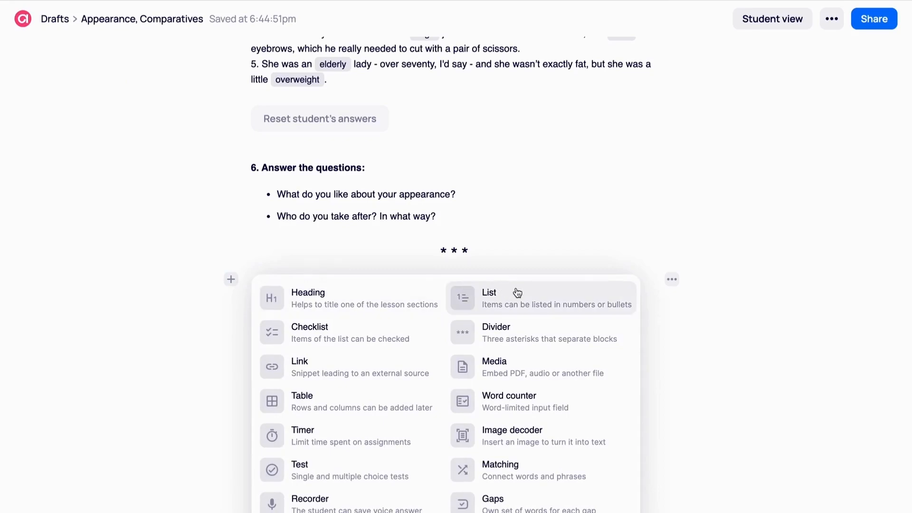
pyautogui.click(494, 367)
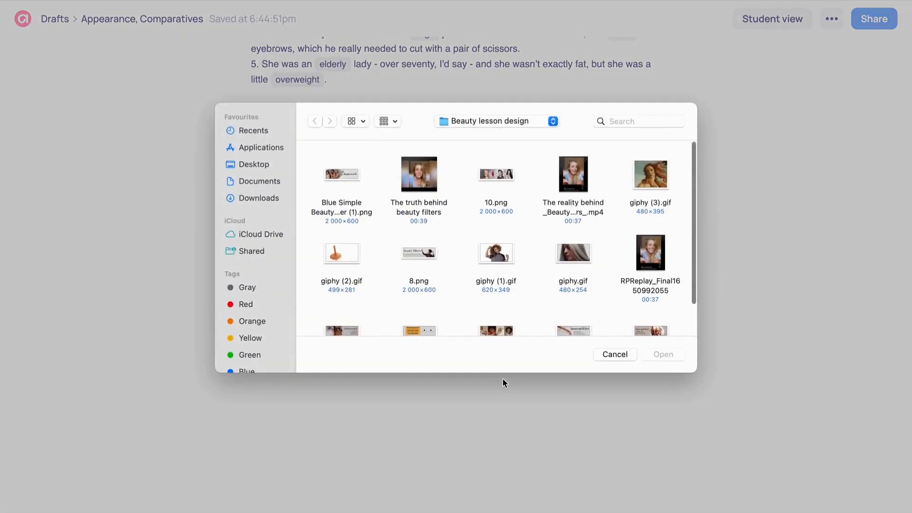
pyautogui.moveTo(506, 250)
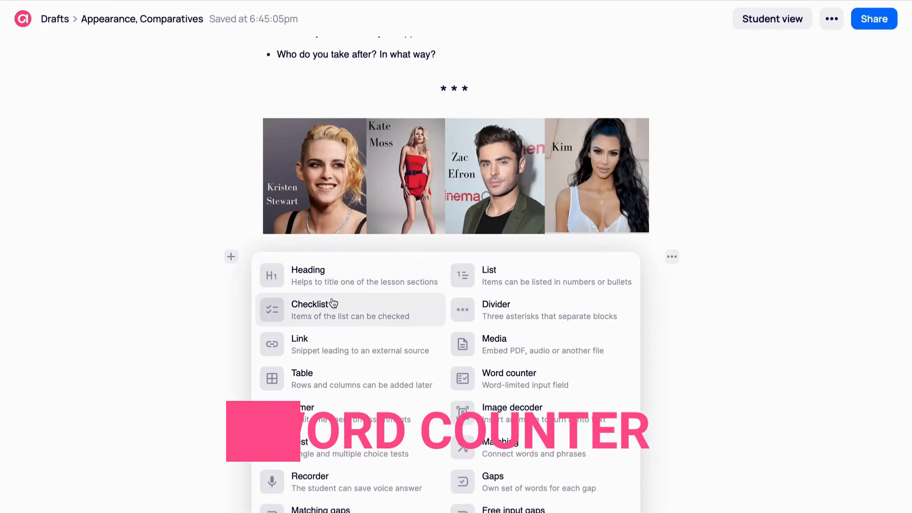
# - Add a 150-word answer box, write the 'describe the people in the photos' heading and try it as a student
pyautogui.click(508, 378)
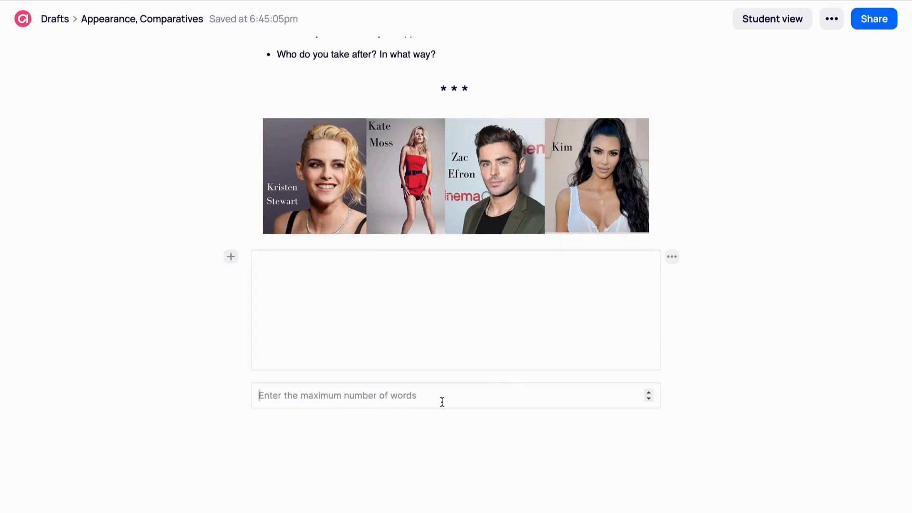
pyautogui.write('150')
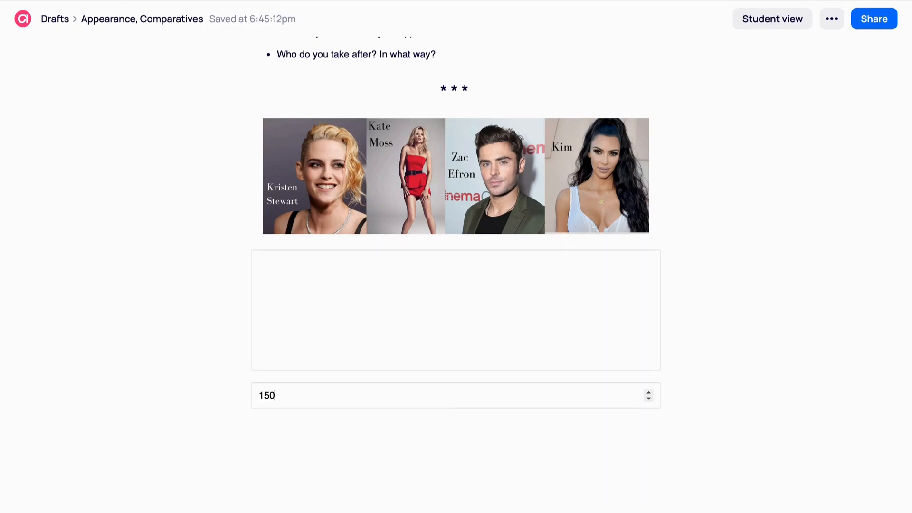
pyautogui.scroll(3)
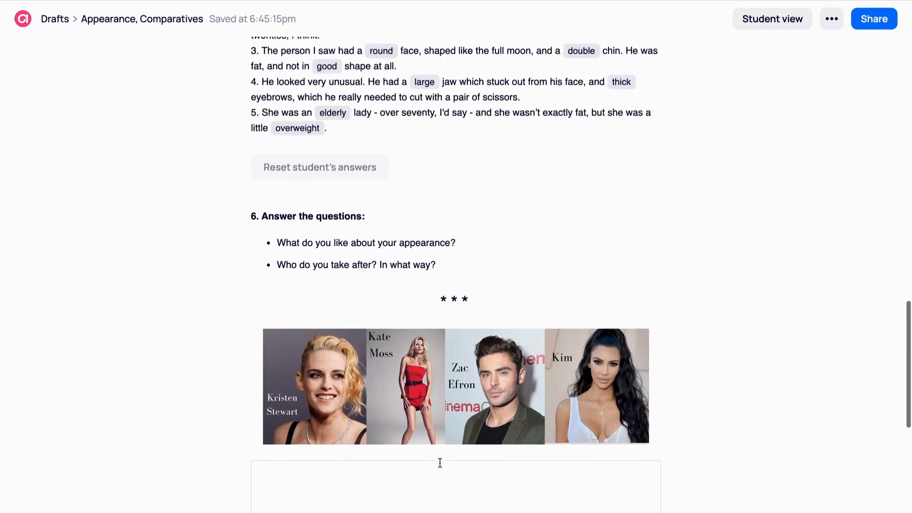
pyautogui.scroll(-3)
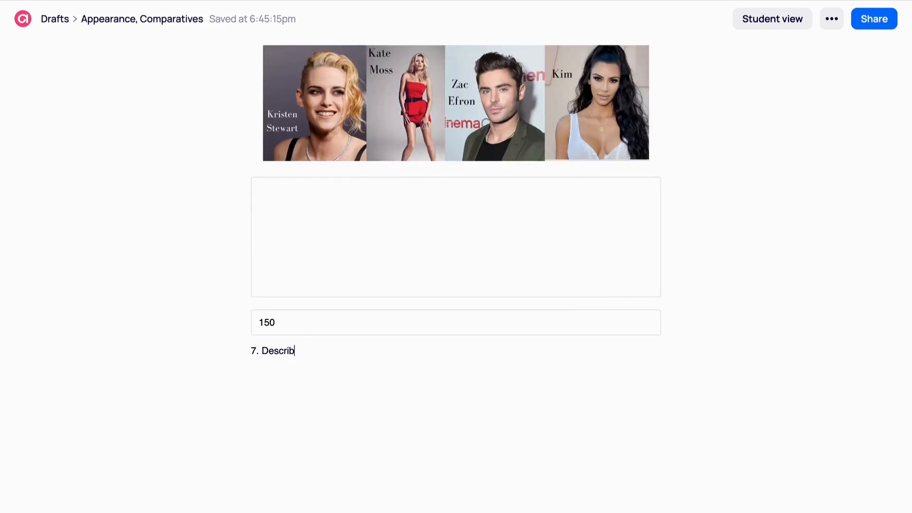
pyautogui.write('e the people in the photos:')
pyautogui.click(455, 236)
pyautogui.write('In the first photo the')
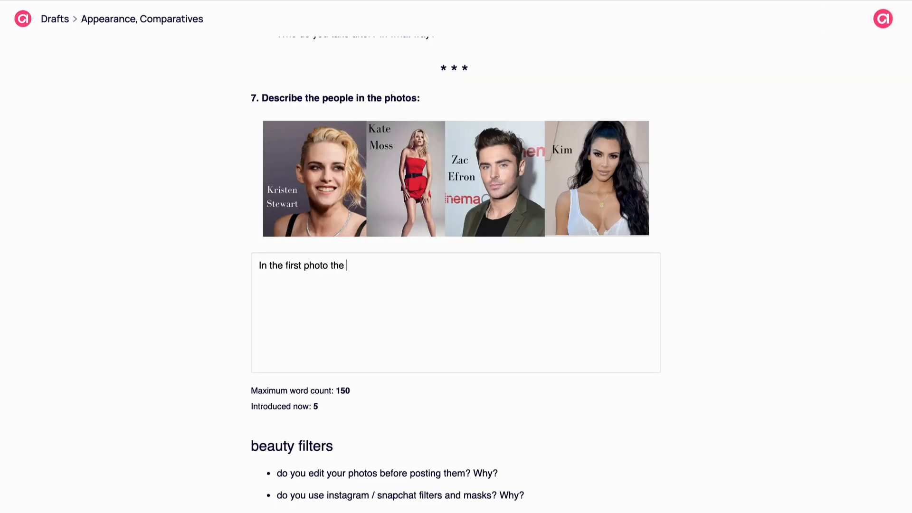
pyautogui.write('wonam is')
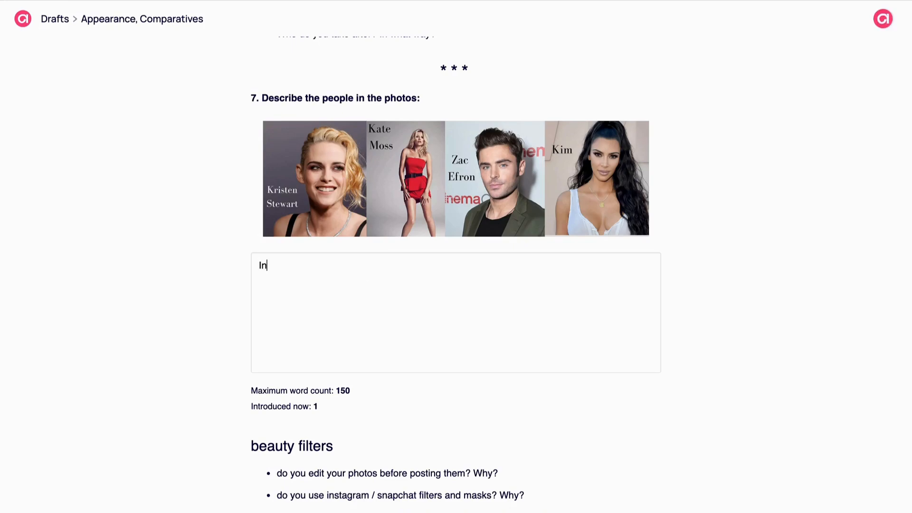
pyautogui.click(231, 325)
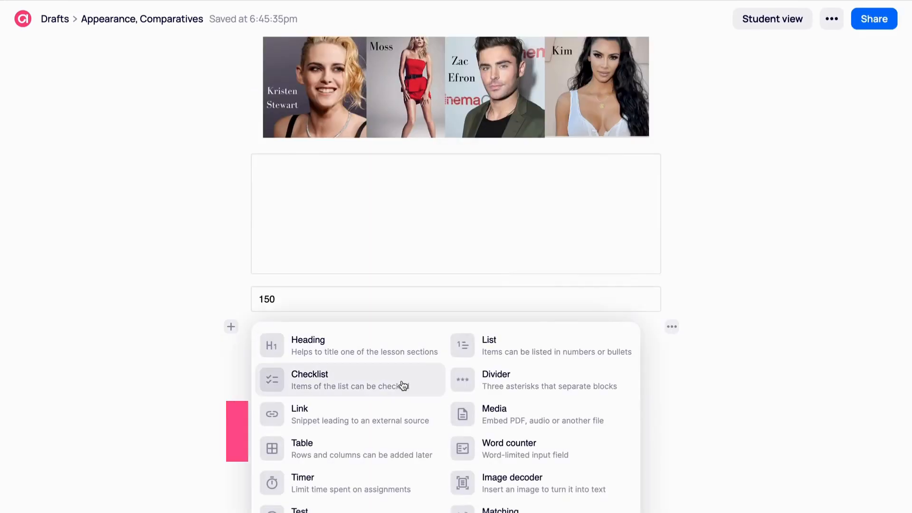
# - Decode the beauty filters PNG into text and format it as a heading with bulleted questions
pyautogui.click(512, 483)
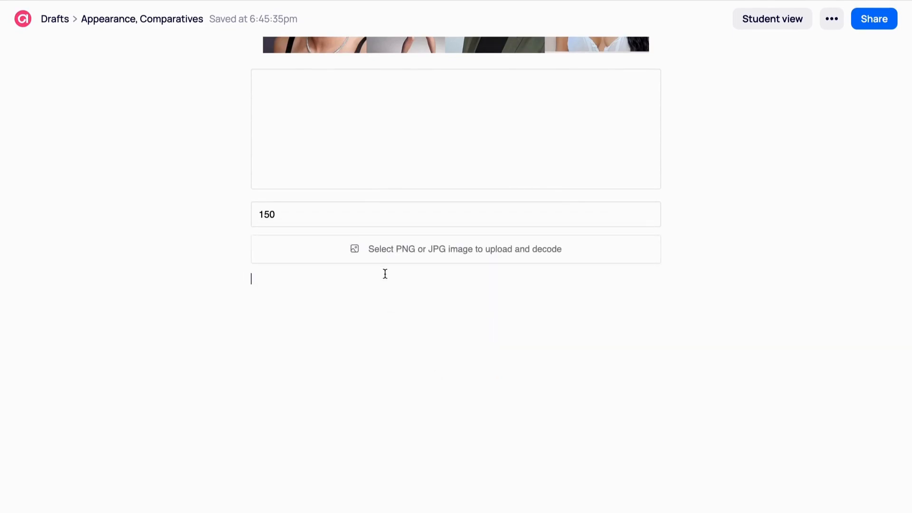
pyautogui.click(455, 249)
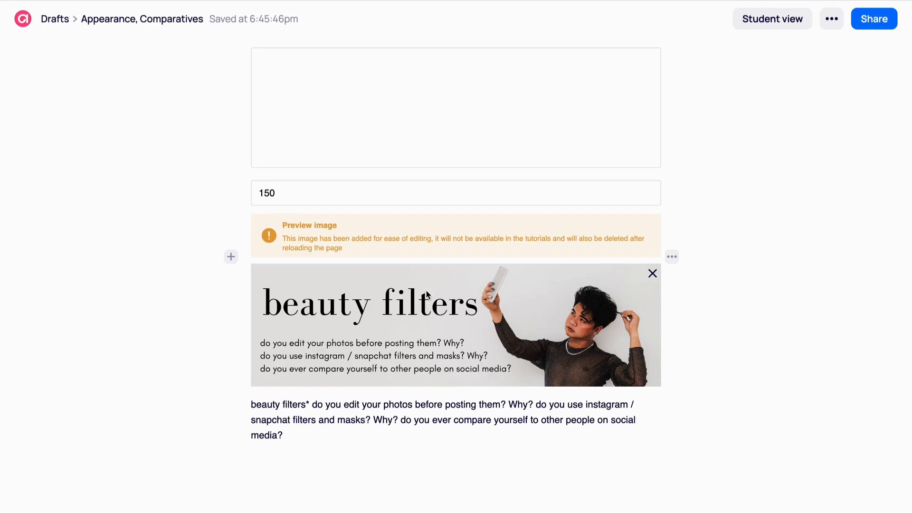
pyautogui.scroll(-3)
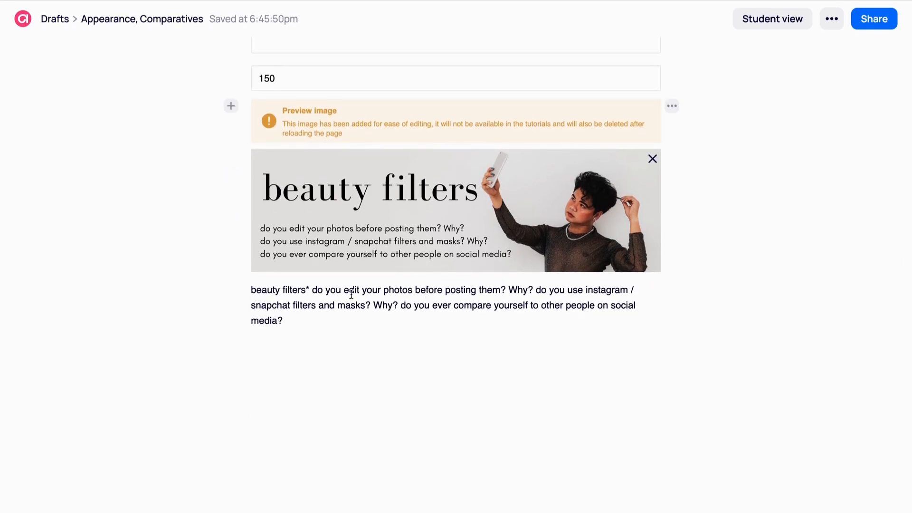
pyautogui.click(652, 158)
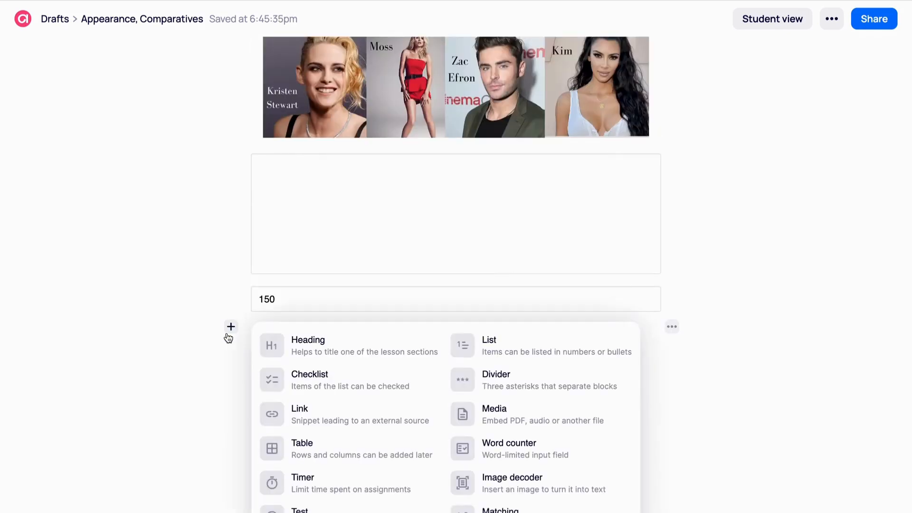
pyautogui.click(511, 482)
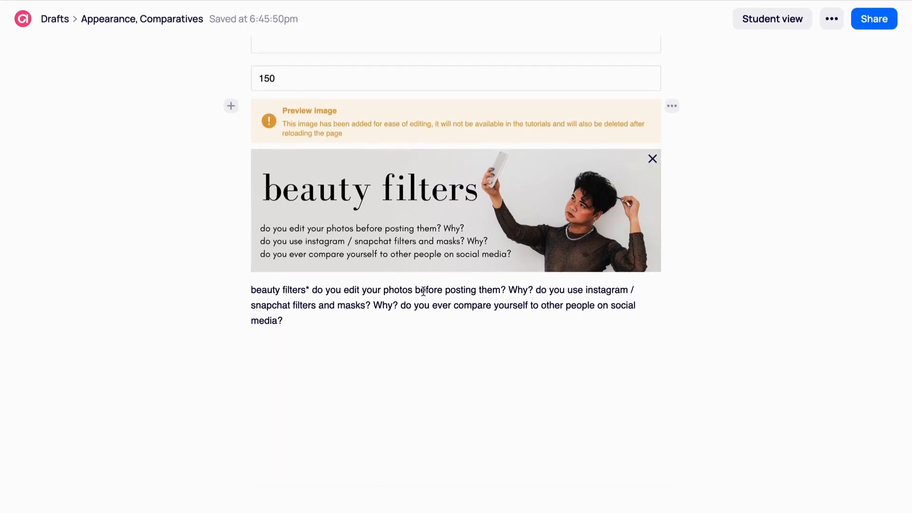
pyautogui.click(651, 159)
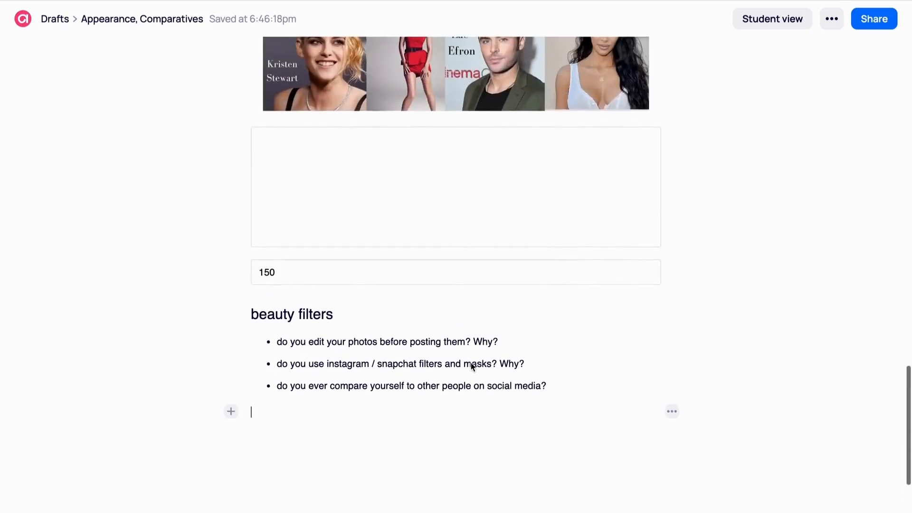
# - Add a Matching block and enter pairs such as elderly, curly and nose with their halves
pyautogui.click(231, 411)
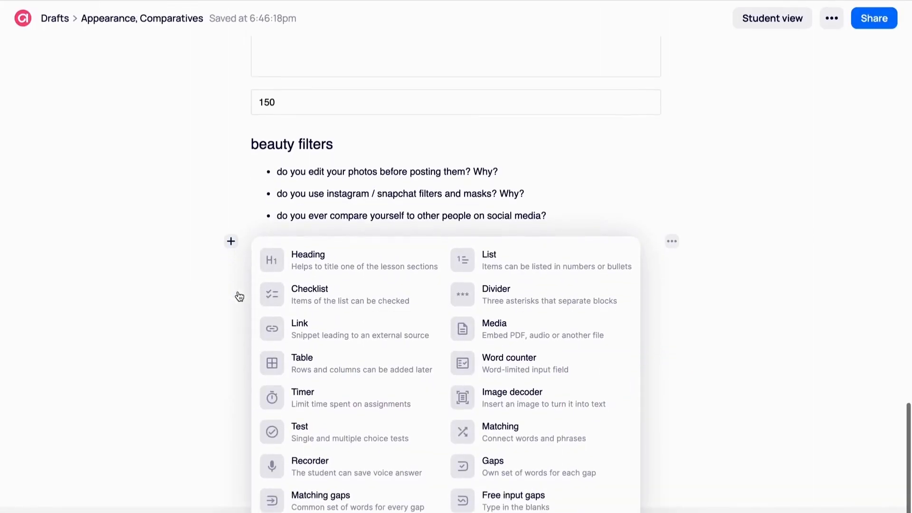
pyautogui.click(499, 431)
pyautogui.write('8. Match collocation halves:')
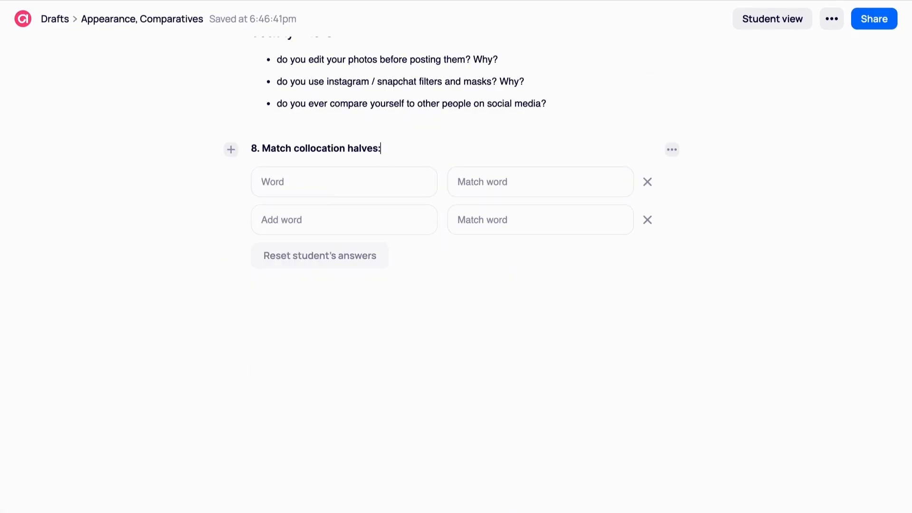
pyautogui.write('elderly')
pyautogui.click(539, 181)
pyautogui.write('lady')
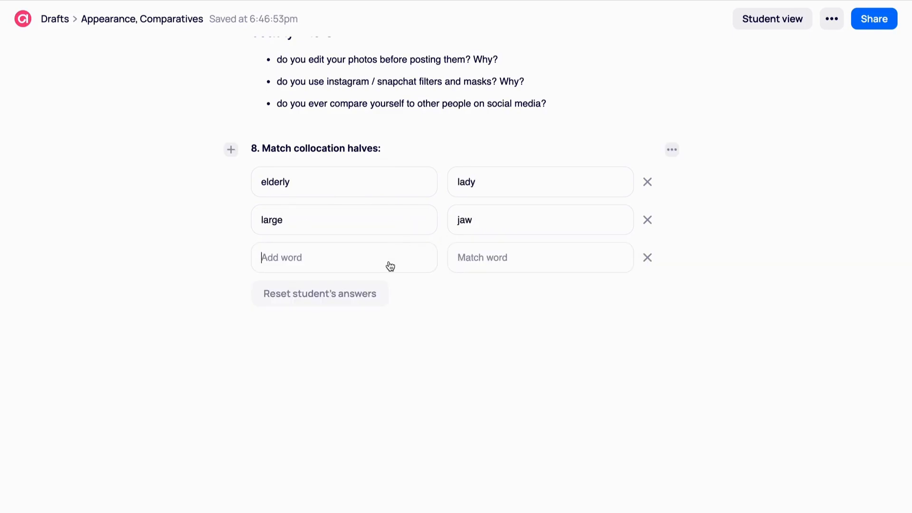
pyautogui.write('curly')
pyautogui.click(539, 257)
pyautogui.write('hair')
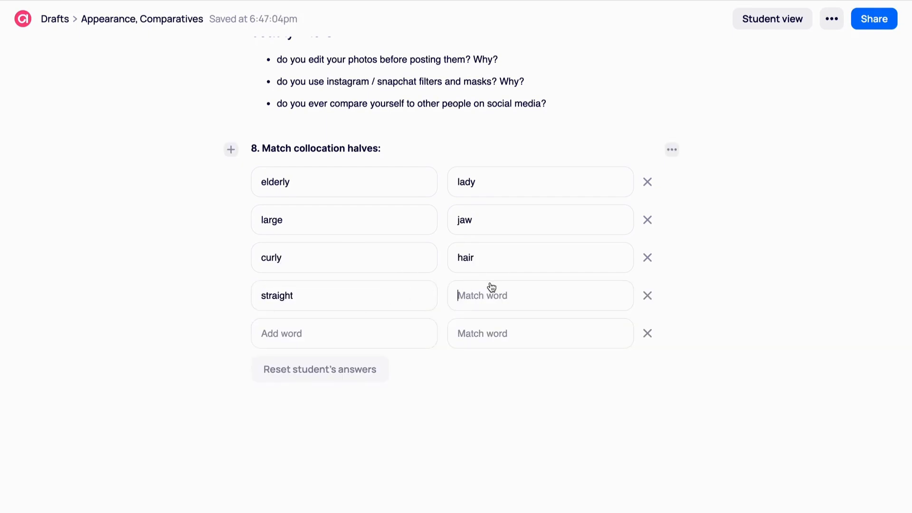
pyautogui.write('nose')
pyautogui.write('eyebrows')
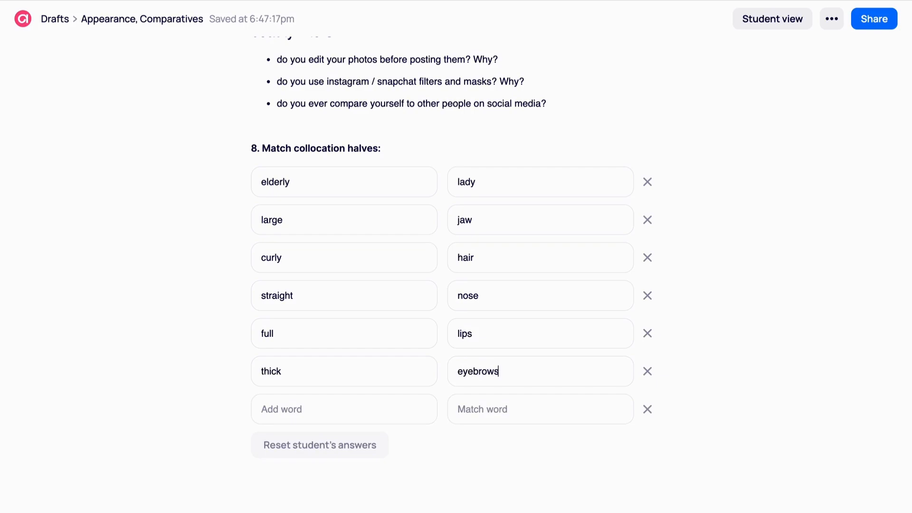
# - Preview the matching exercise as a student and return to editing
pyautogui.click(771, 19)
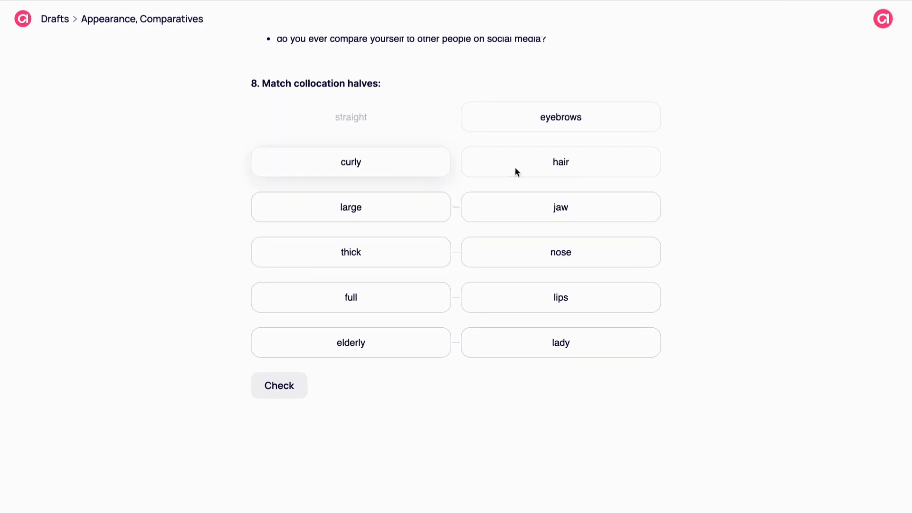
pyautogui.click(278, 385)
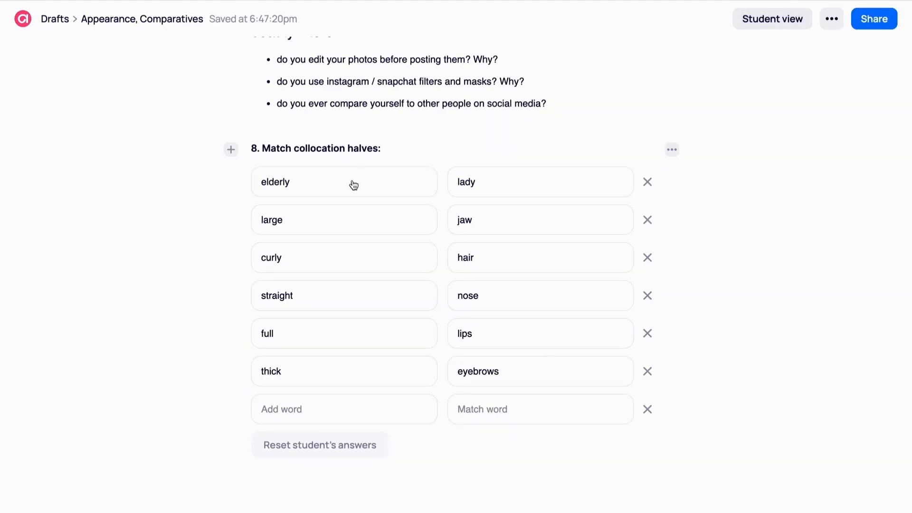
pyautogui.scroll(-3)
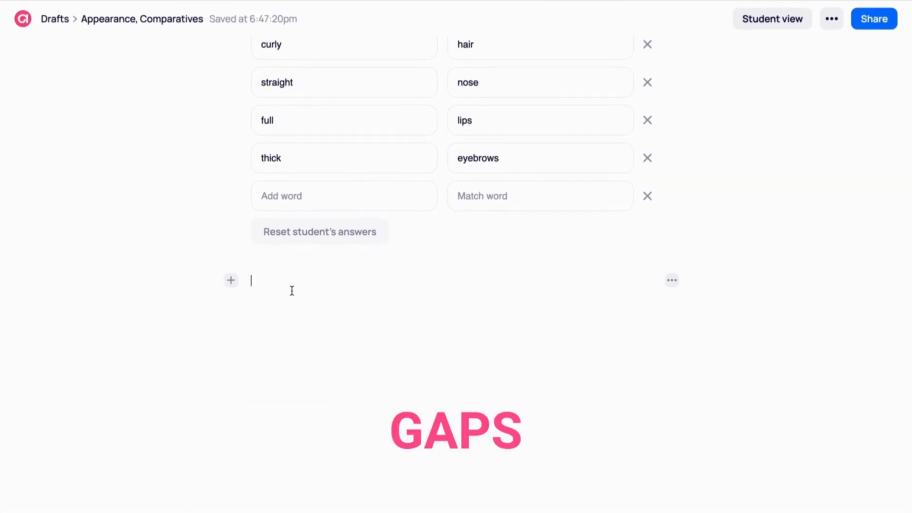
# - Add a Gaps block titled '9. Choose the correct option:' with the suspect sentences
pyautogui.click(230, 280)
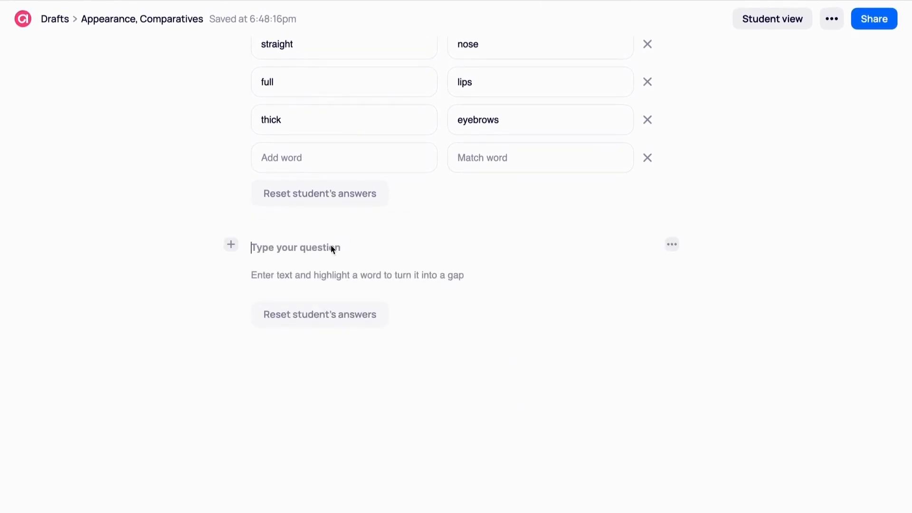
pyautogui.scroll(3)
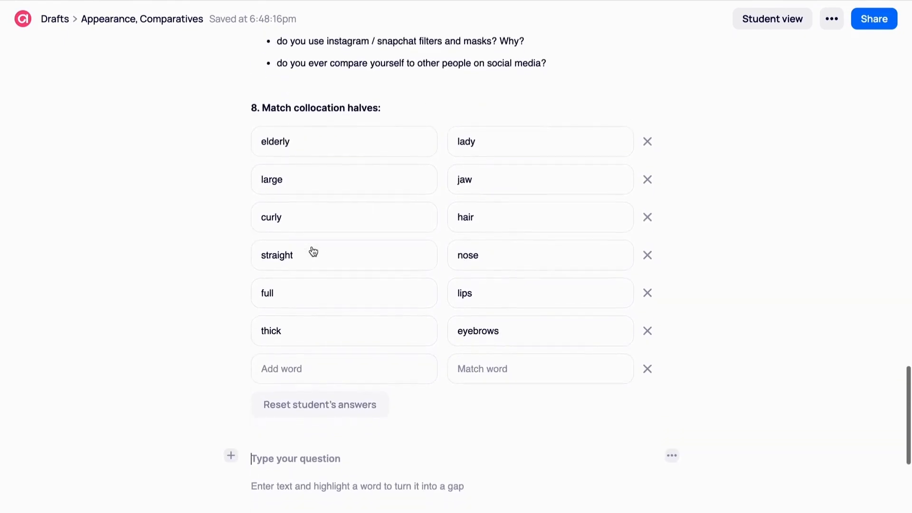
pyautogui.write('9')
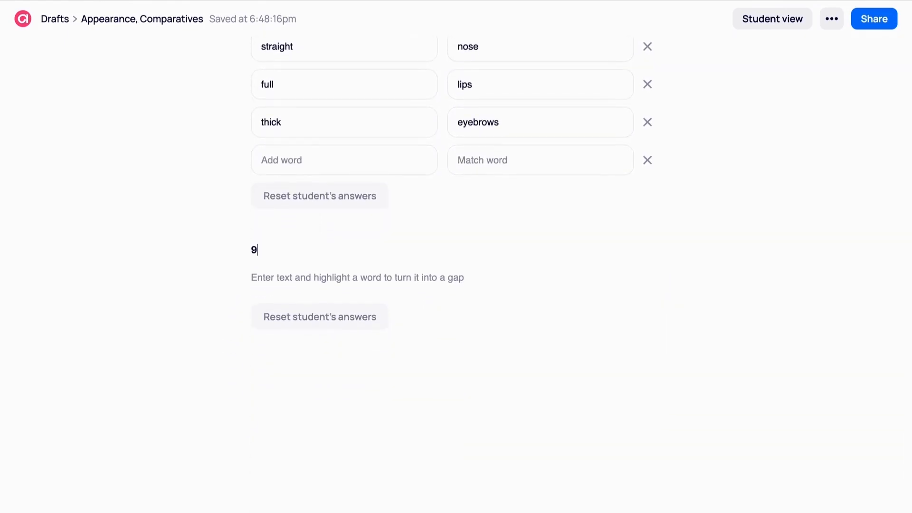
pyautogui.write('. Choose the correct option:')
pyautogui.write('colo')
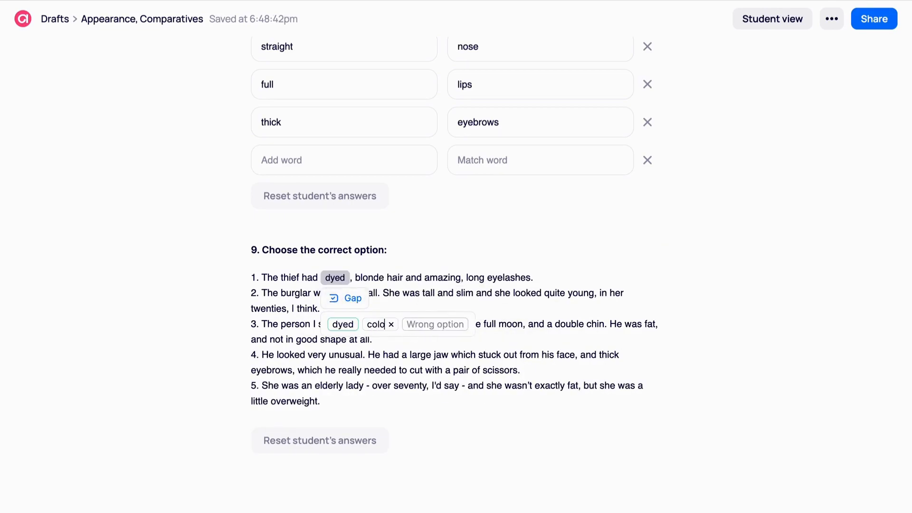
# - Turn key words into option gaps, then as a student pick answers like overweight and check them
pyautogui.click(343, 297)
pyautogui.write('thin')
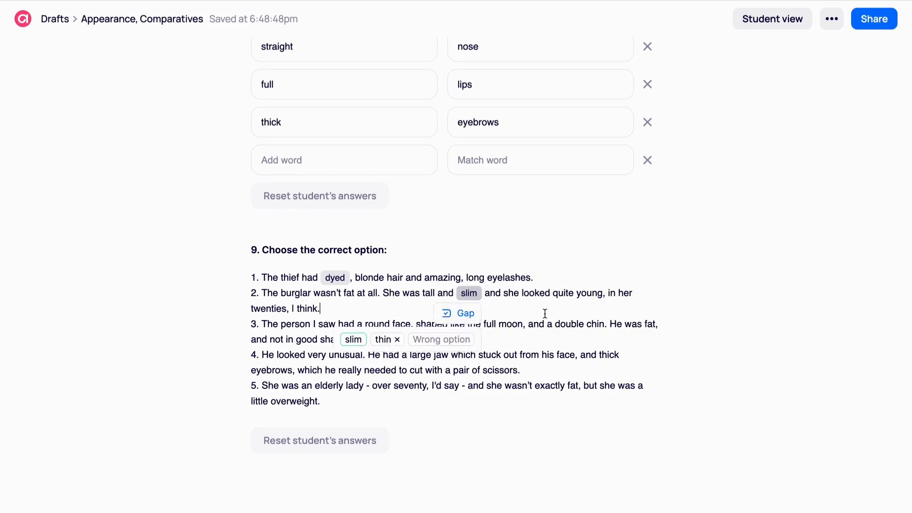
pyautogui.click(771, 19)
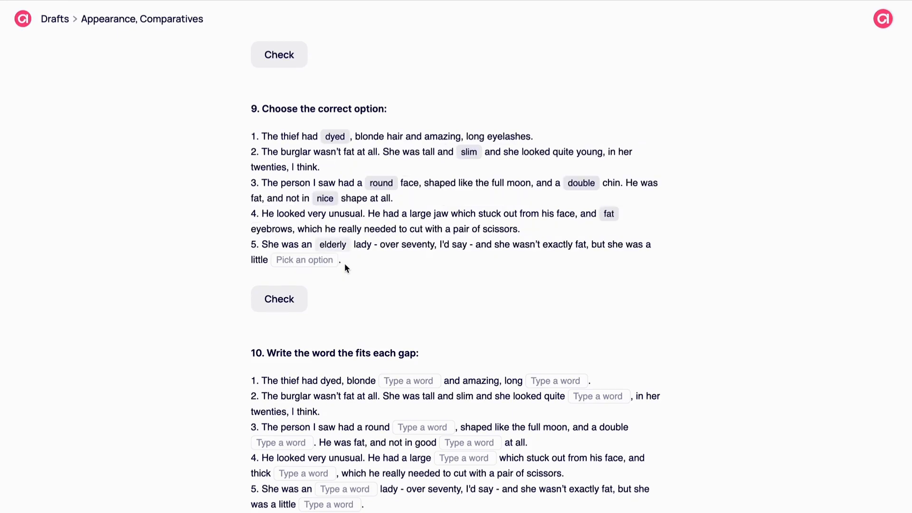
pyautogui.click(303, 260)
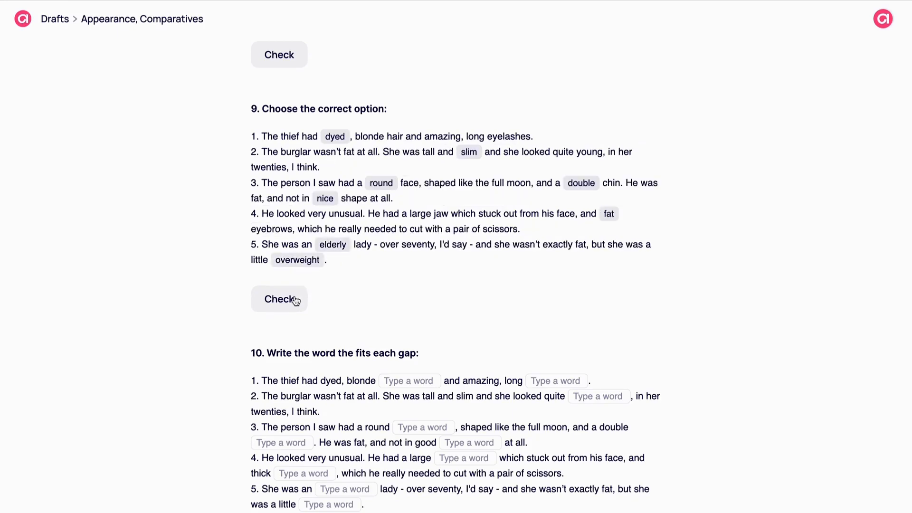
pyautogui.click(278, 298)
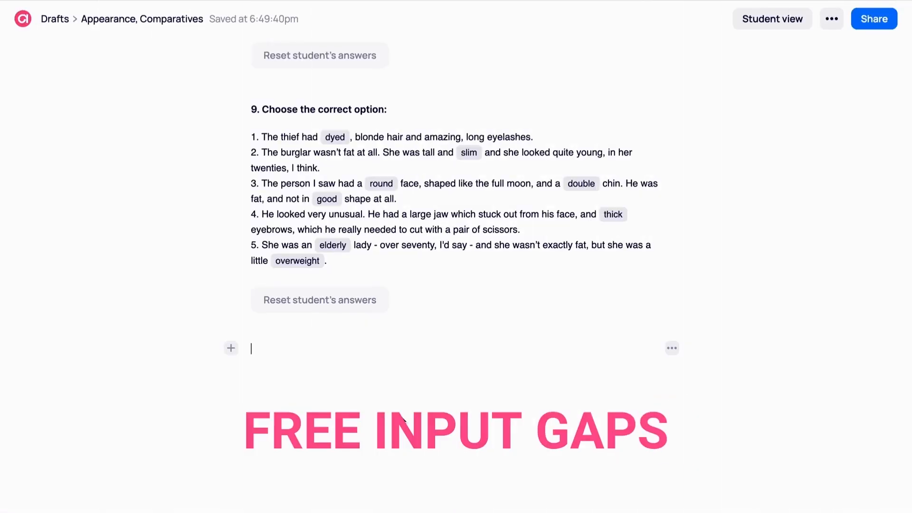
# - Add a Free input gaps block titled '10. Write the word the fits each gap:' with typed gaps
pyautogui.click(231, 347)
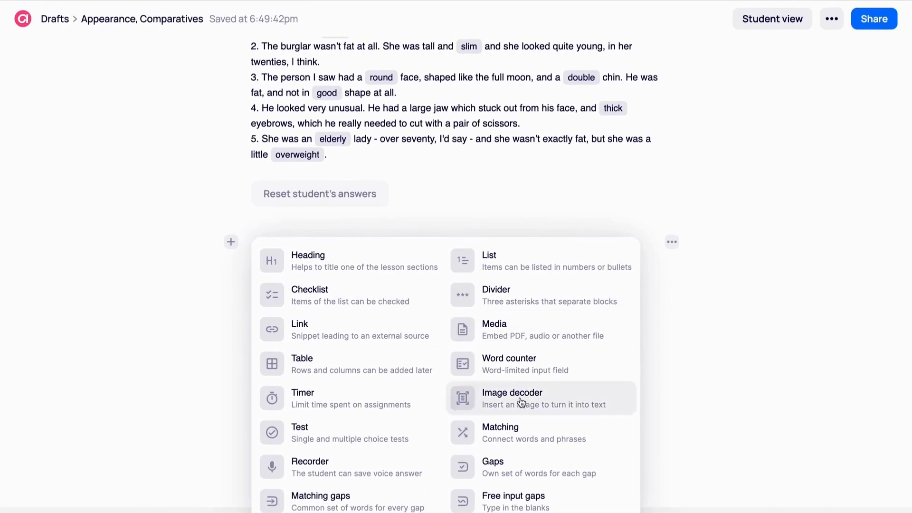
pyautogui.moveTo(512, 501)
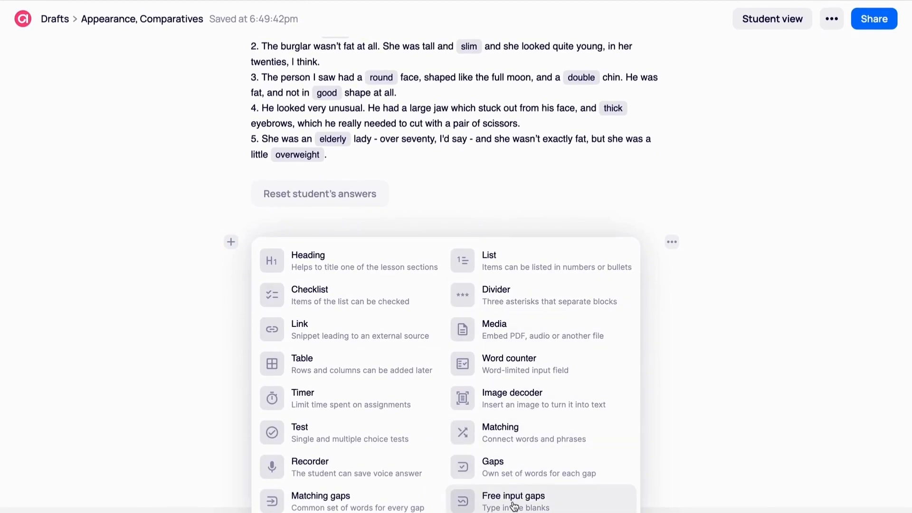
pyautogui.click(512, 495)
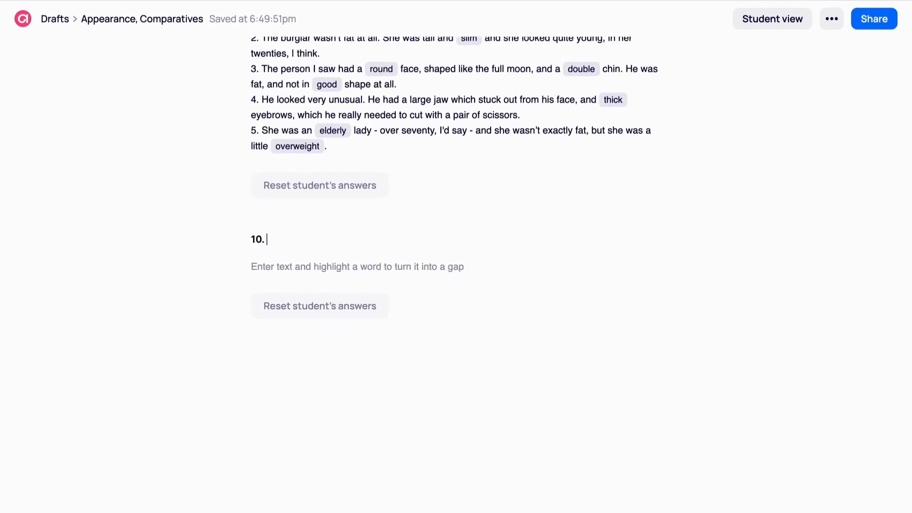
pyautogui.write('Write the word the fit')
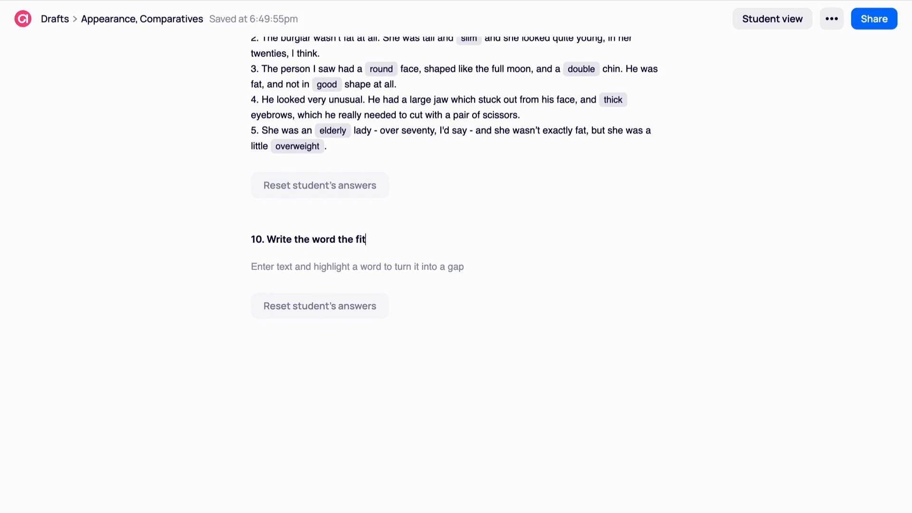
pyautogui.write('s each gap:')
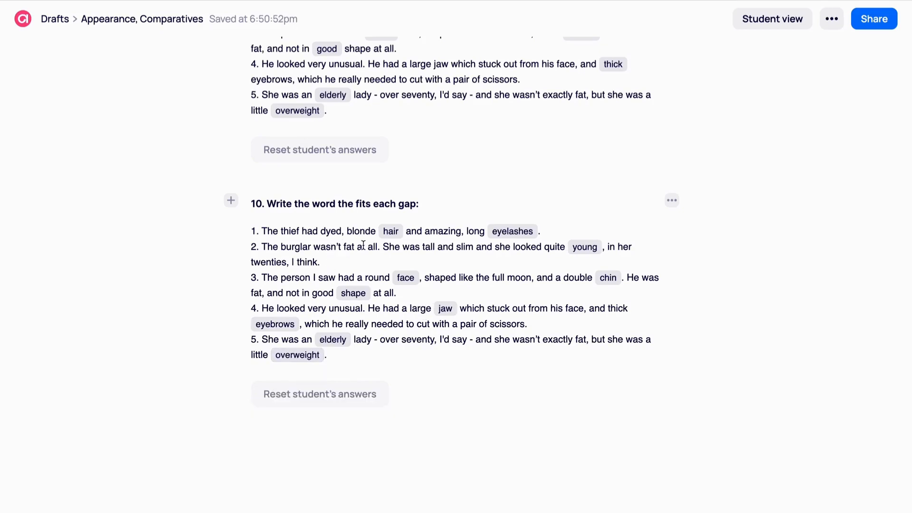
pyautogui.scroll(3)
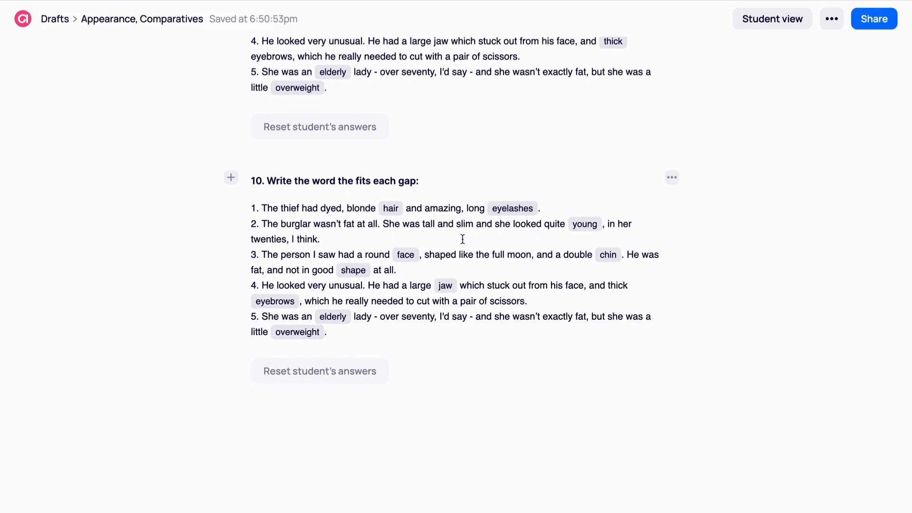
# - As a student, type answers like hair and eyelashes into the gaps and check them
pyautogui.click(772, 19)
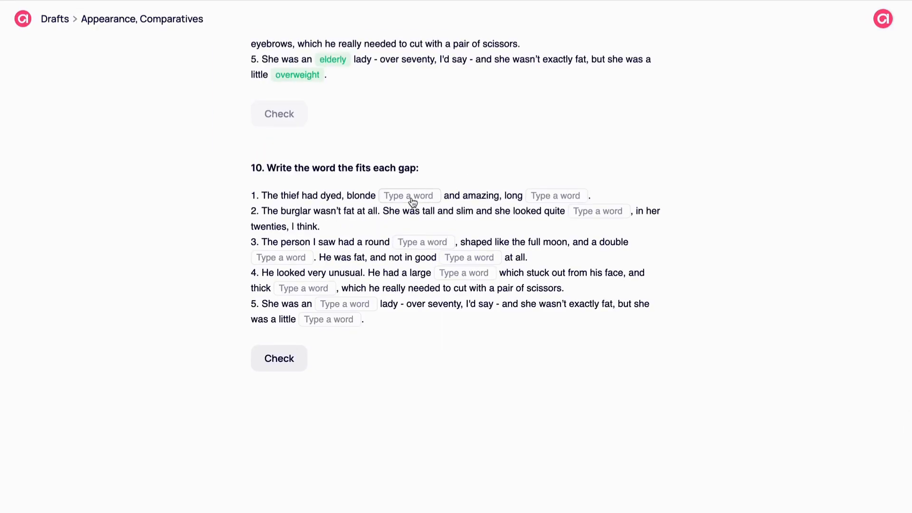
pyautogui.write('hair')
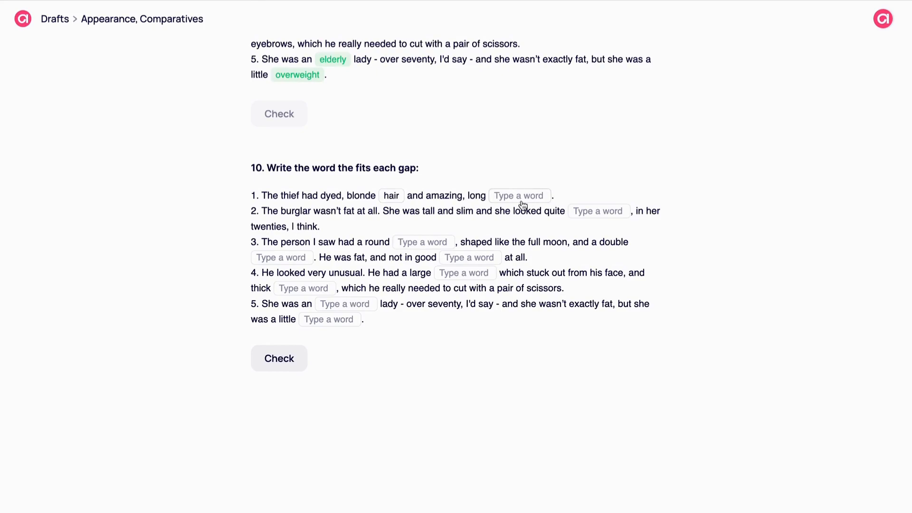
pyautogui.write('eyelashes')
pyautogui.write('over')
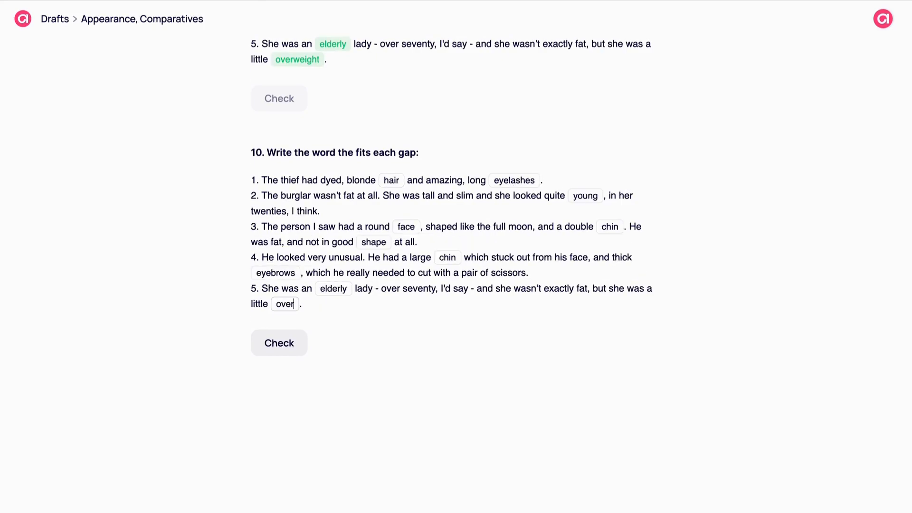
pyautogui.click(279, 342)
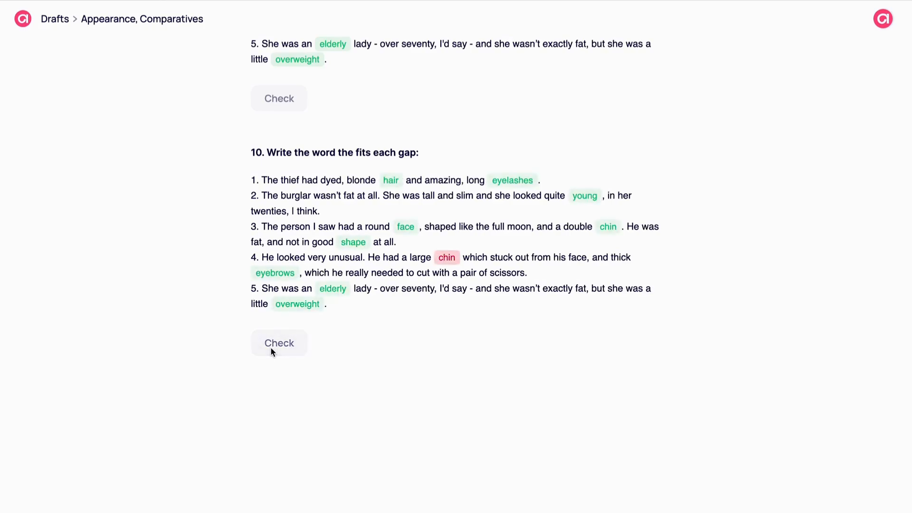